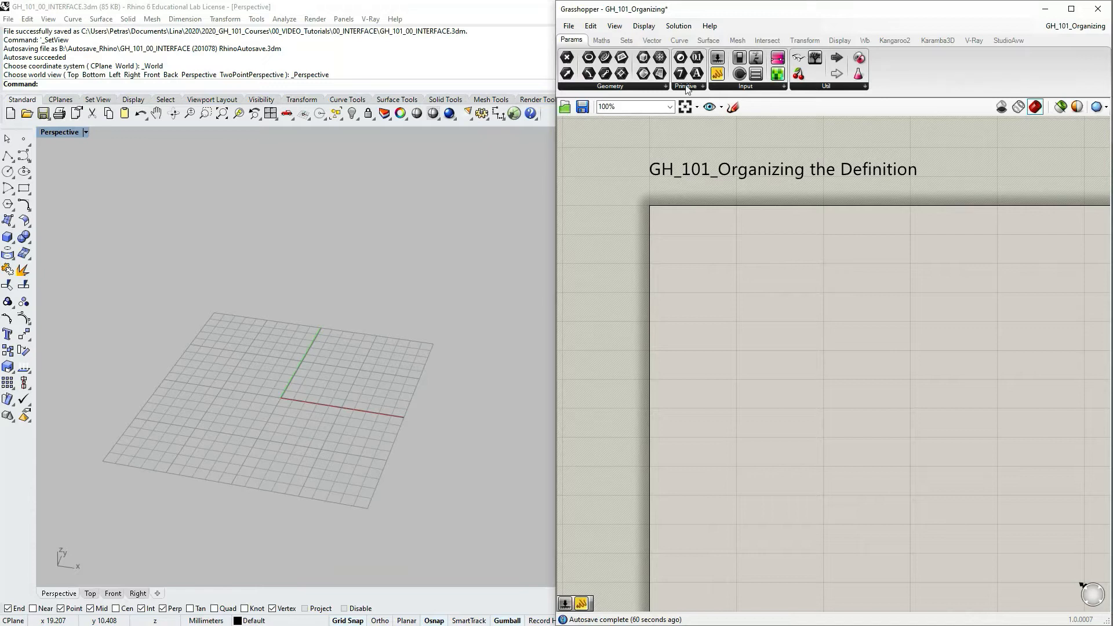
# Step: Place a Construct Point component from the Vector tab onto the canvas
pyautogui.click(651, 40)
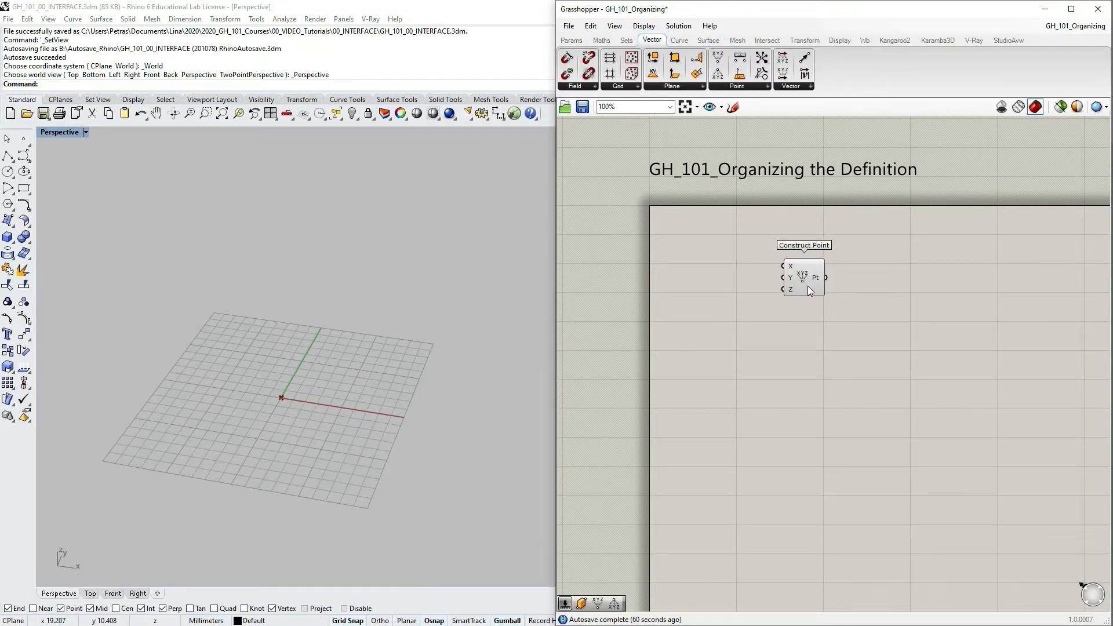
pyautogui.moveTo(803, 277); pyautogui.dragTo(849, 292)
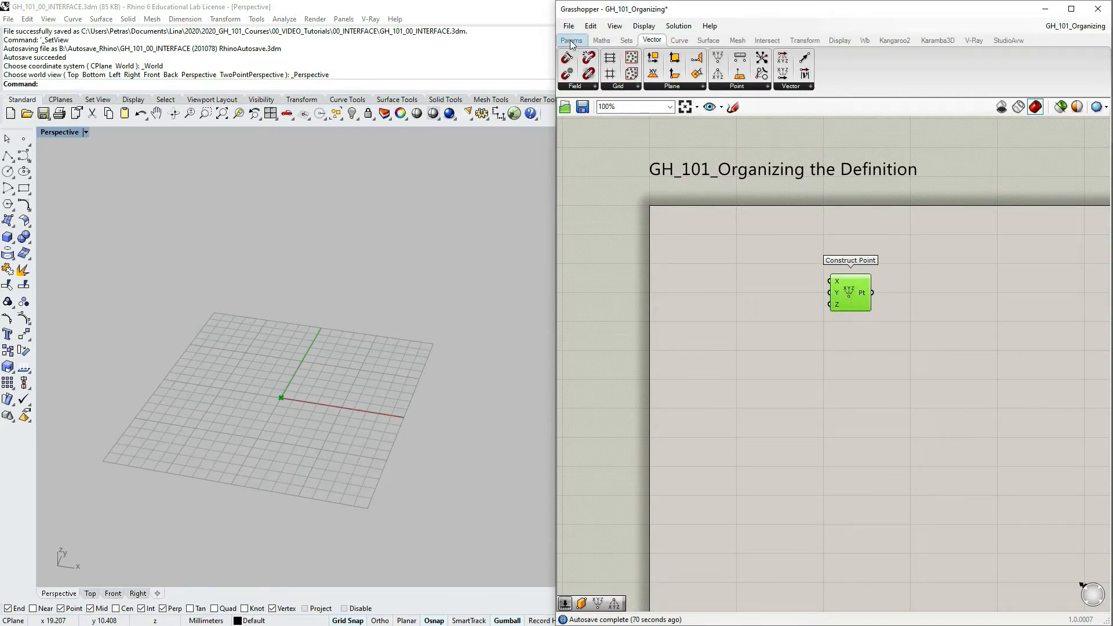
# Step: Add an 'X coordinate' Number Slider, wire it to Construct Point's X, and adjust its value
pyautogui.click(571, 40)
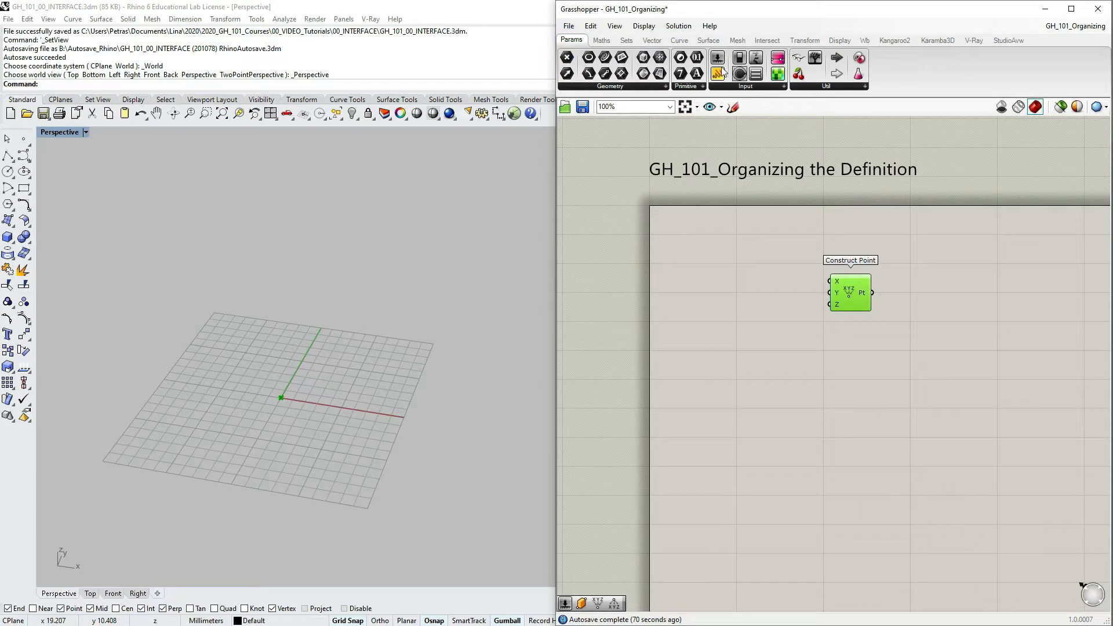
pyautogui.moveTo(707, 276)
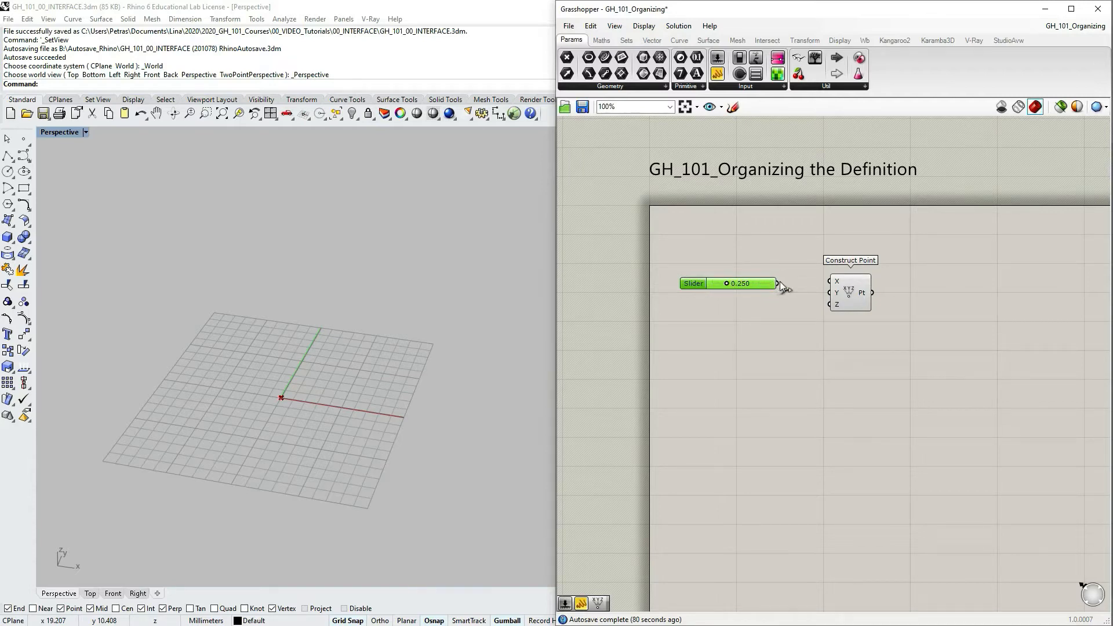
pyautogui.moveTo(778, 284); pyautogui.dragTo(828, 282)
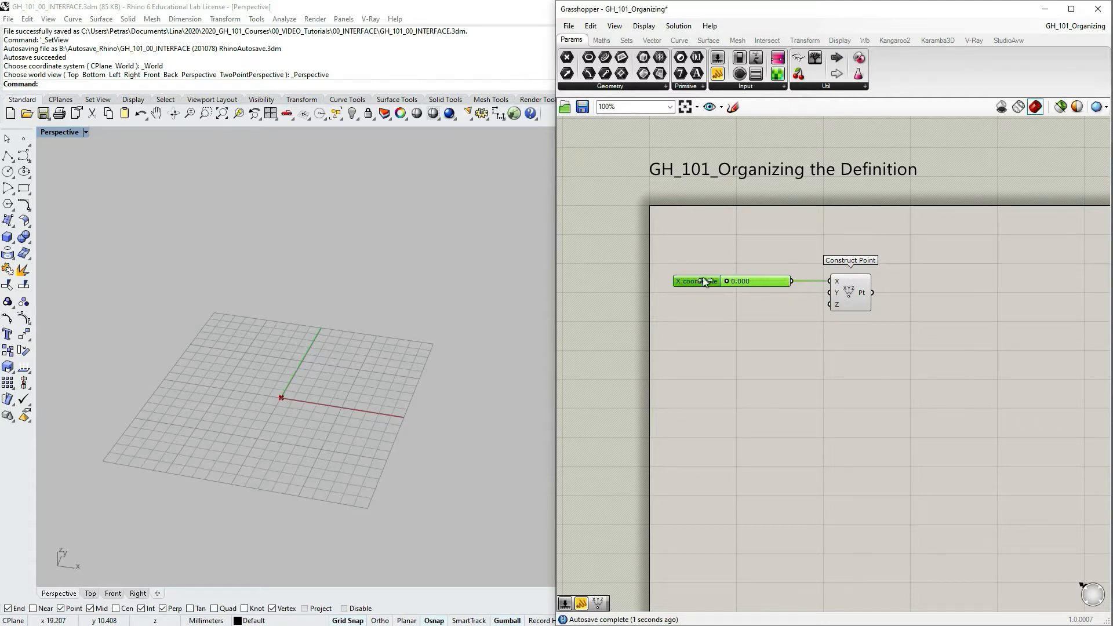
pyautogui.moveTo(725, 280); pyautogui.dragTo(730, 280)
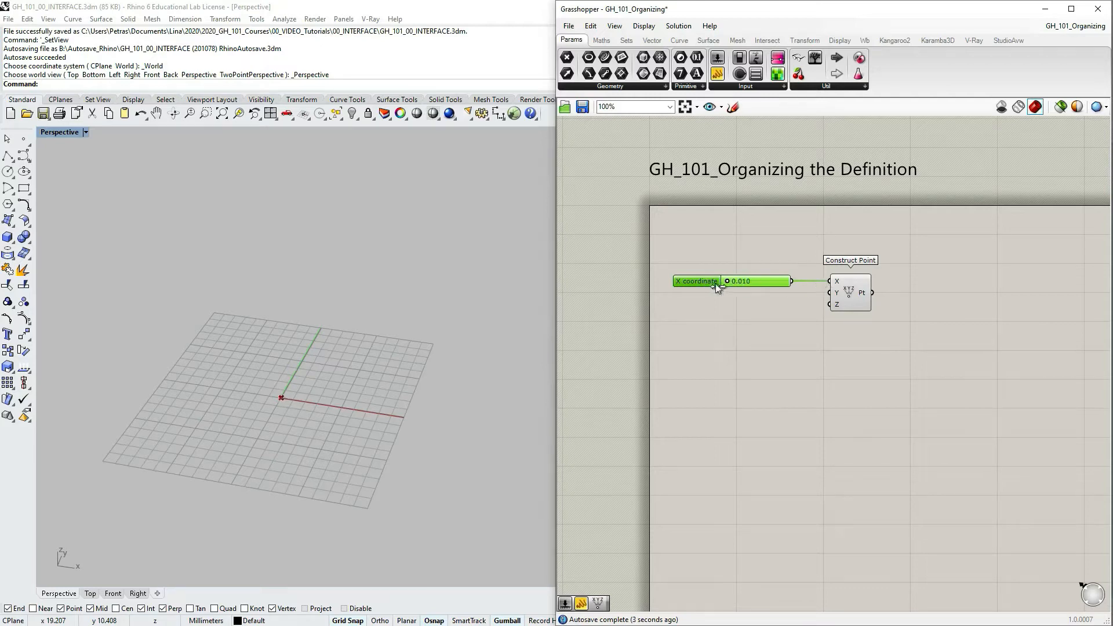
pyautogui.moveTo(758, 281); pyautogui.dragTo(725, 281)
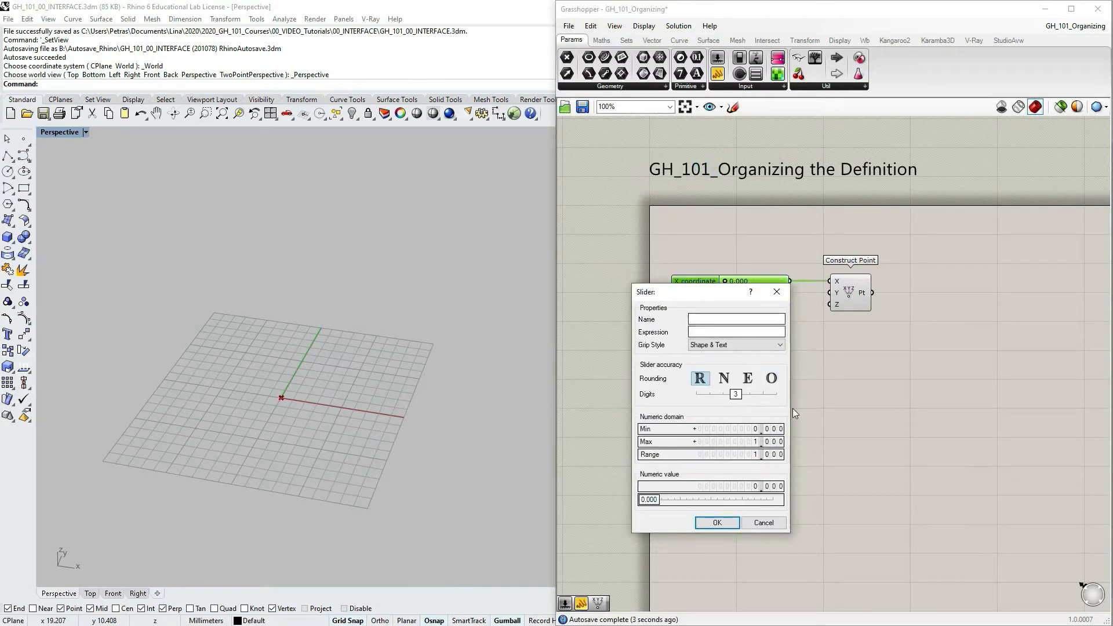
# Step: Set the slider to integer (N) rounding with Min -10 and Max 10
pyautogui.click(724, 379)
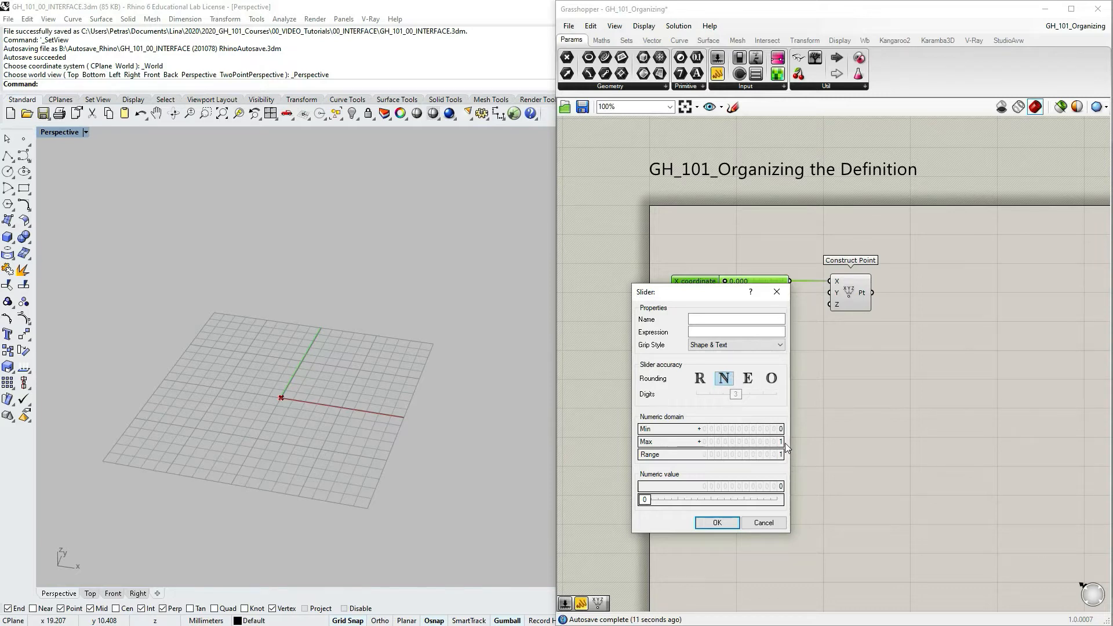
pyautogui.click(731, 428)
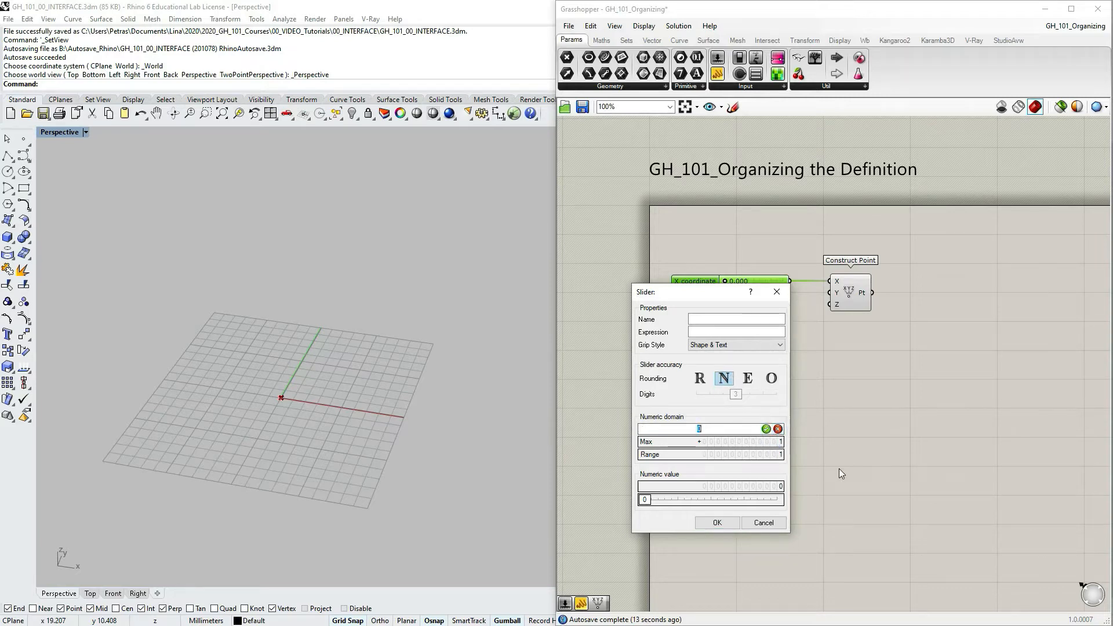
pyautogui.write('-10')
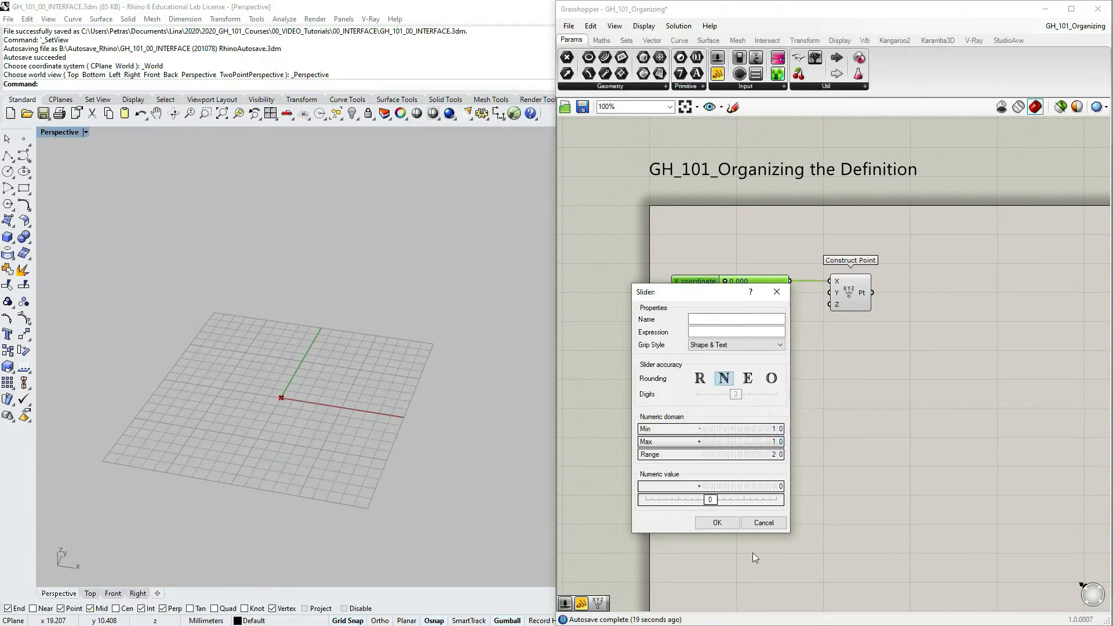
pyautogui.click(717, 522)
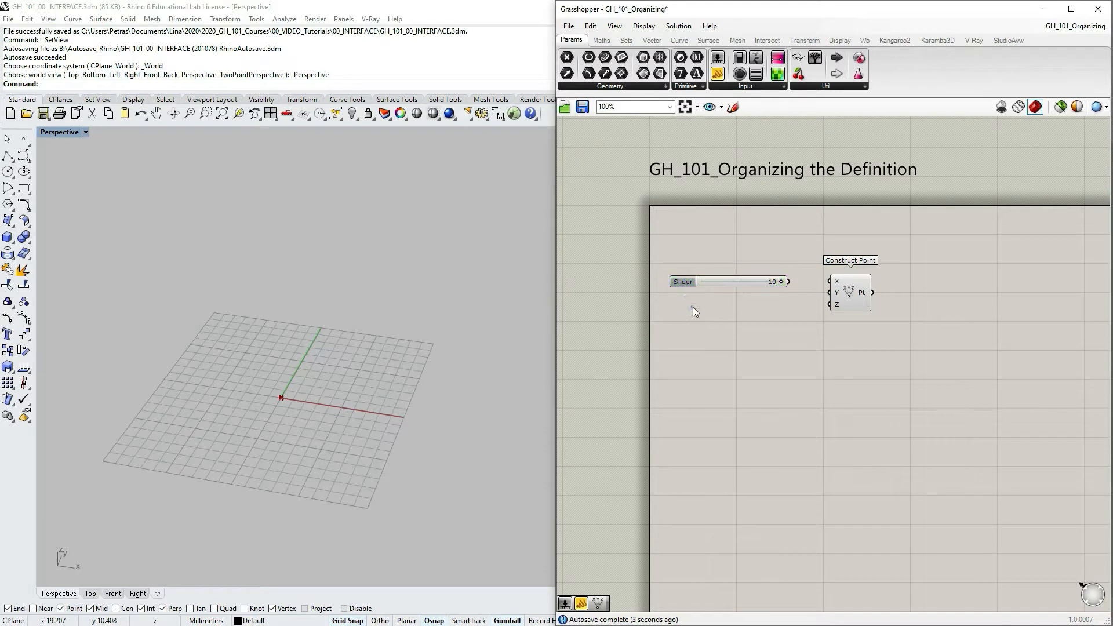
pyautogui.moveTo(799, 279)
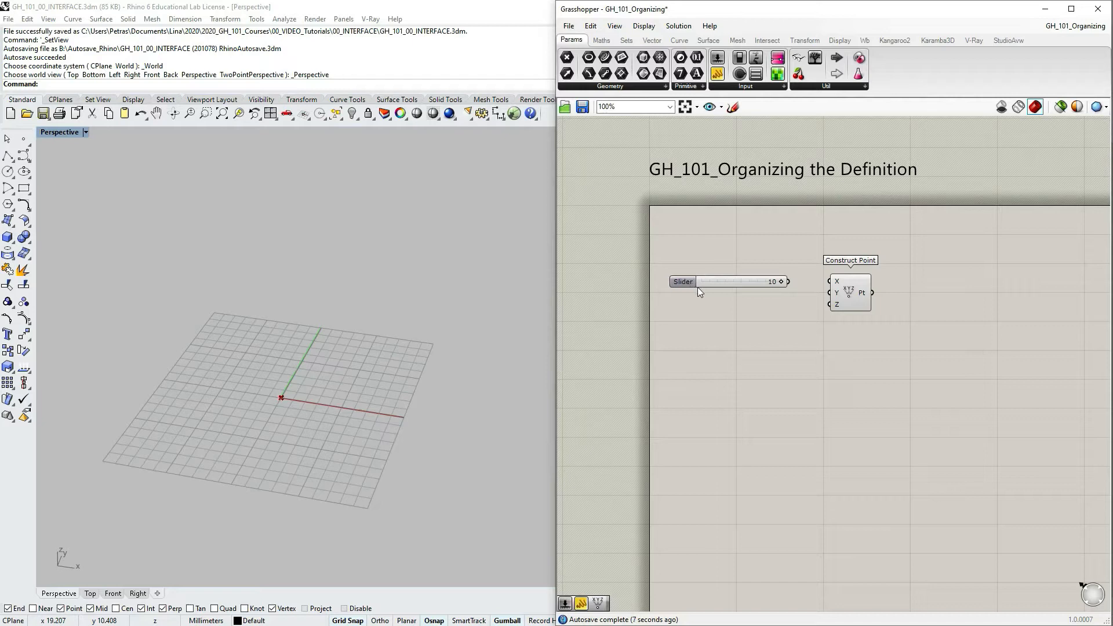
pyautogui.moveTo(696, 292)
pyautogui.write('X coordinate')
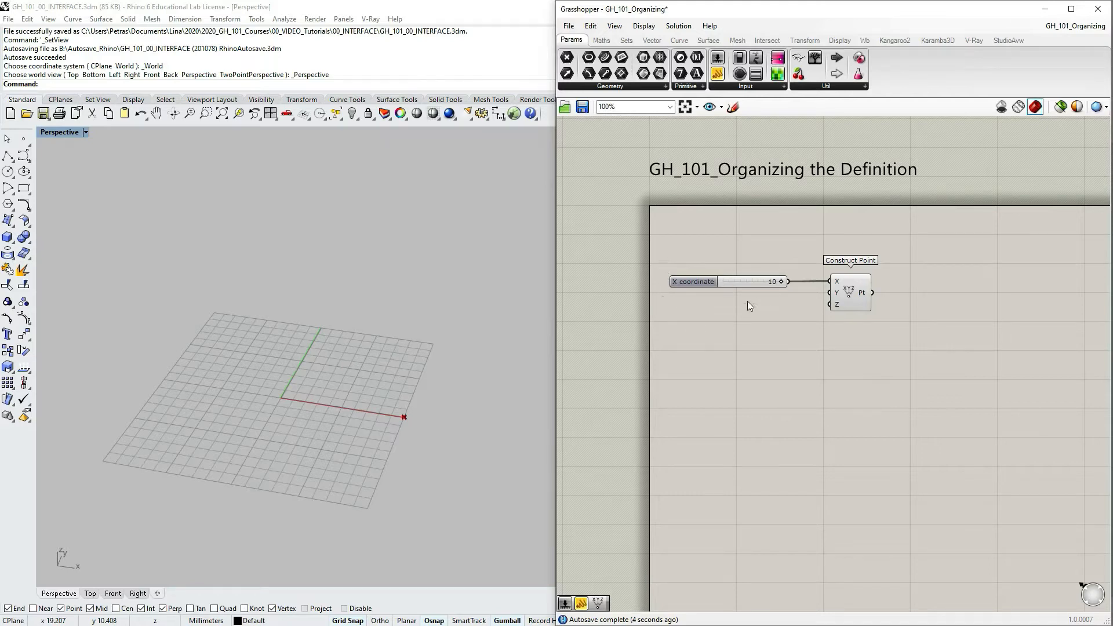
pyautogui.moveTo(708, 299)
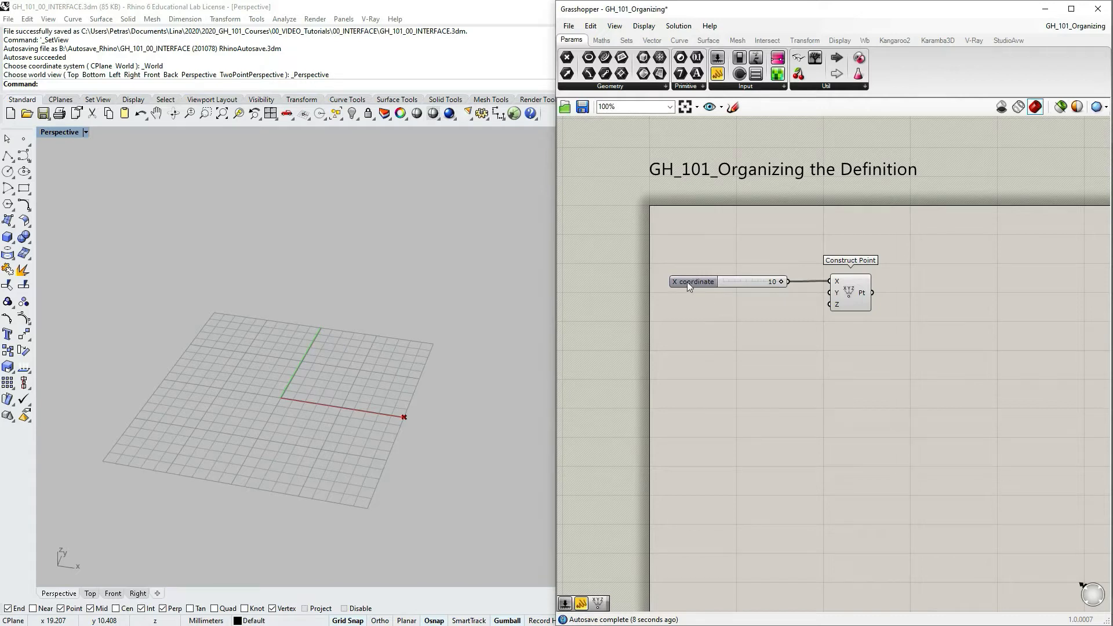
pyautogui.moveTo(708, 283)
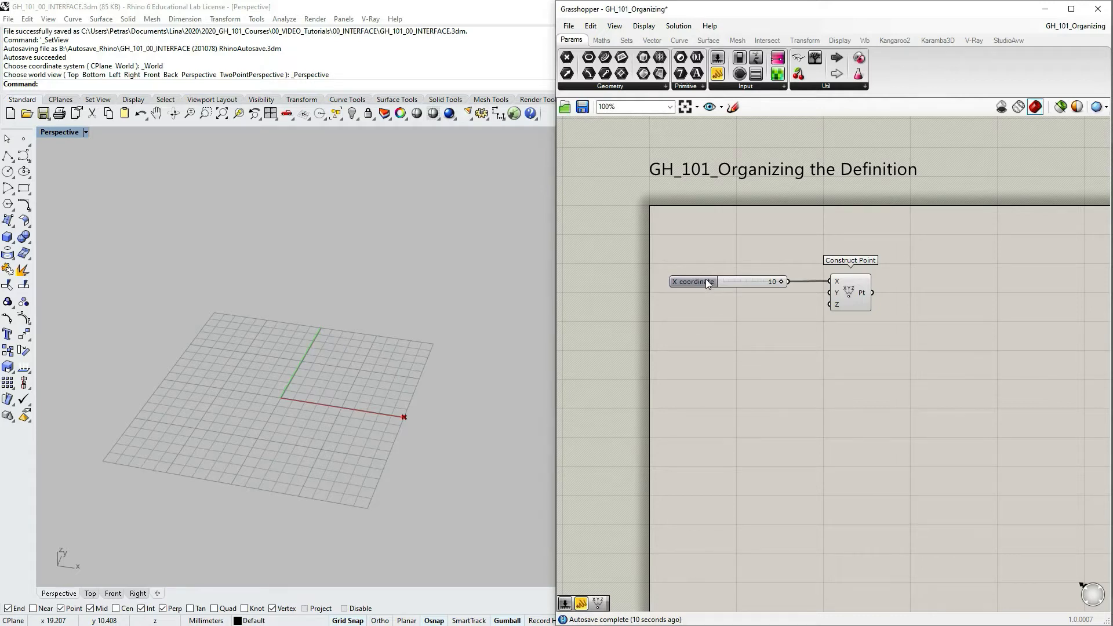
pyautogui.moveTo(699, 288)
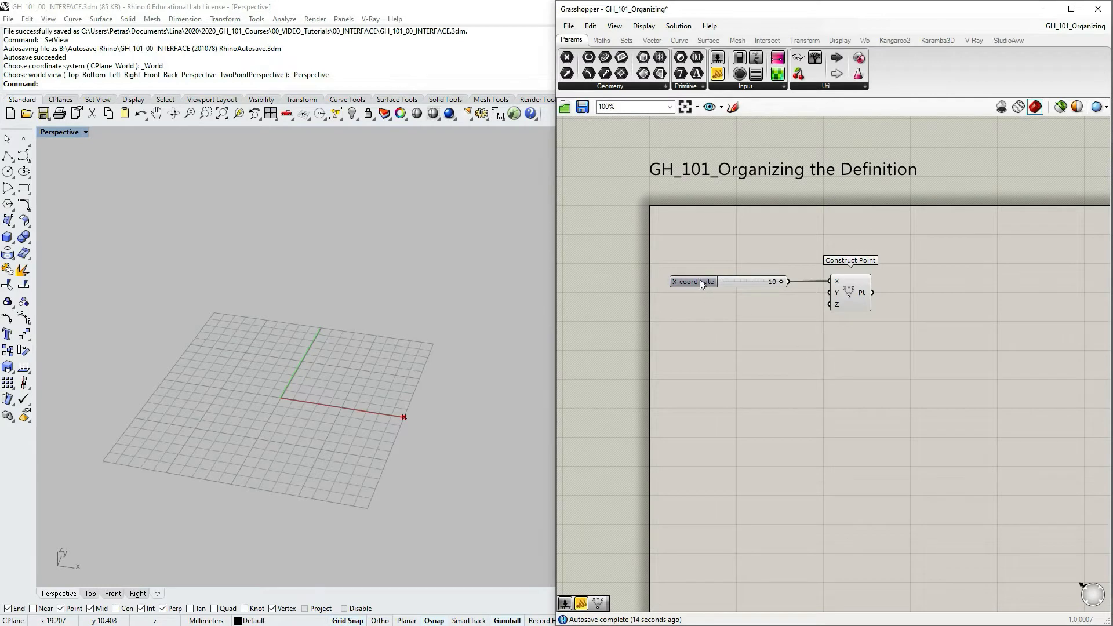
pyautogui.moveTo(701, 283)
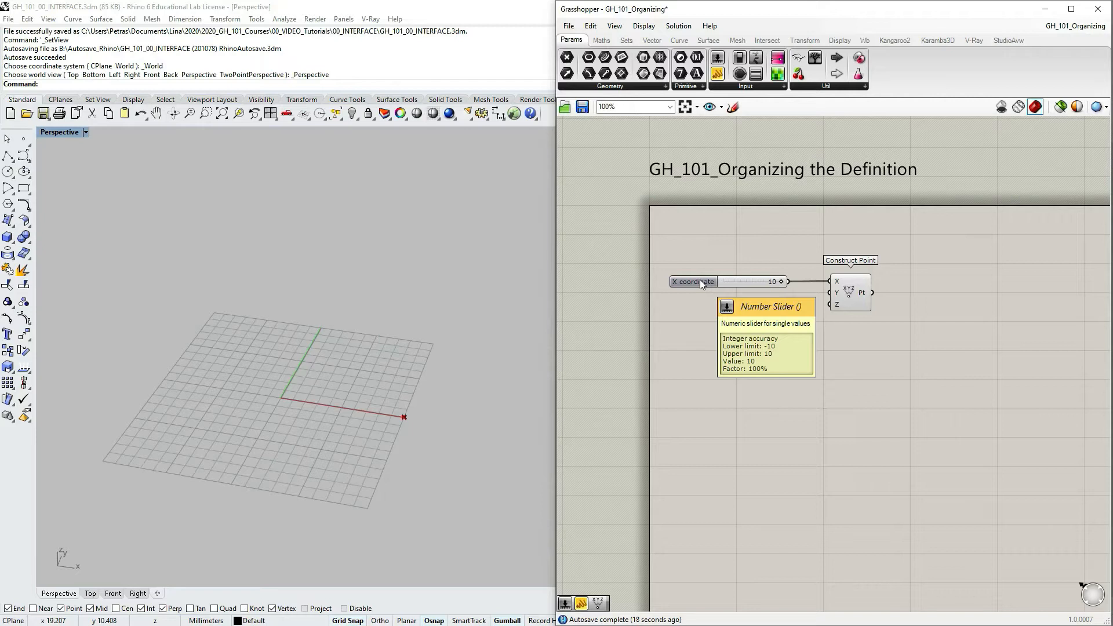
pyautogui.moveTo(831, 339)
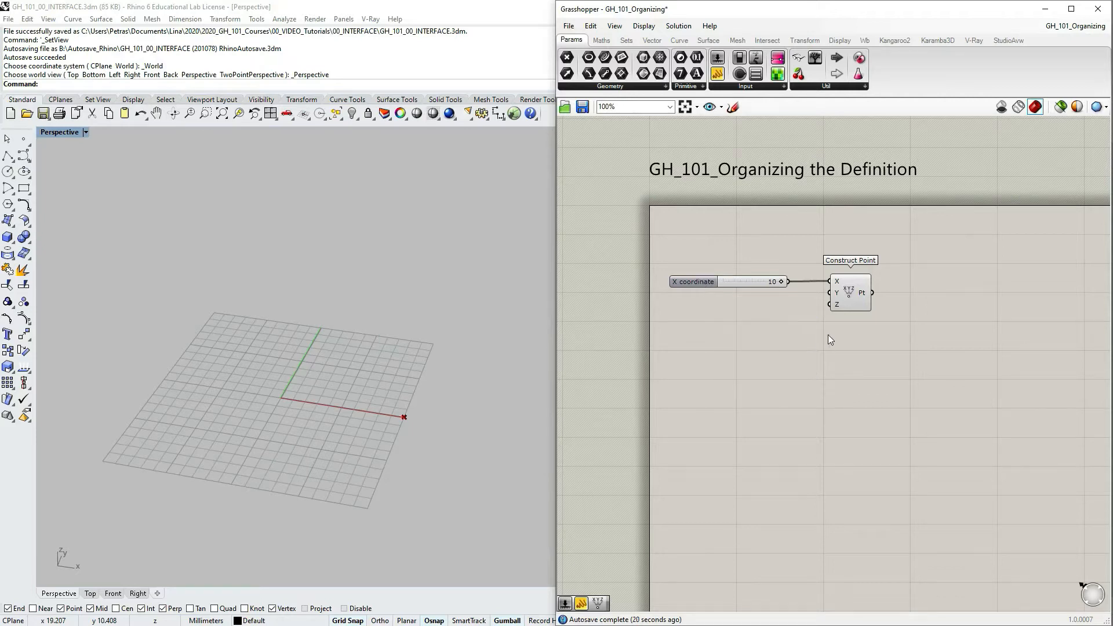
pyautogui.moveTo(707, 328)
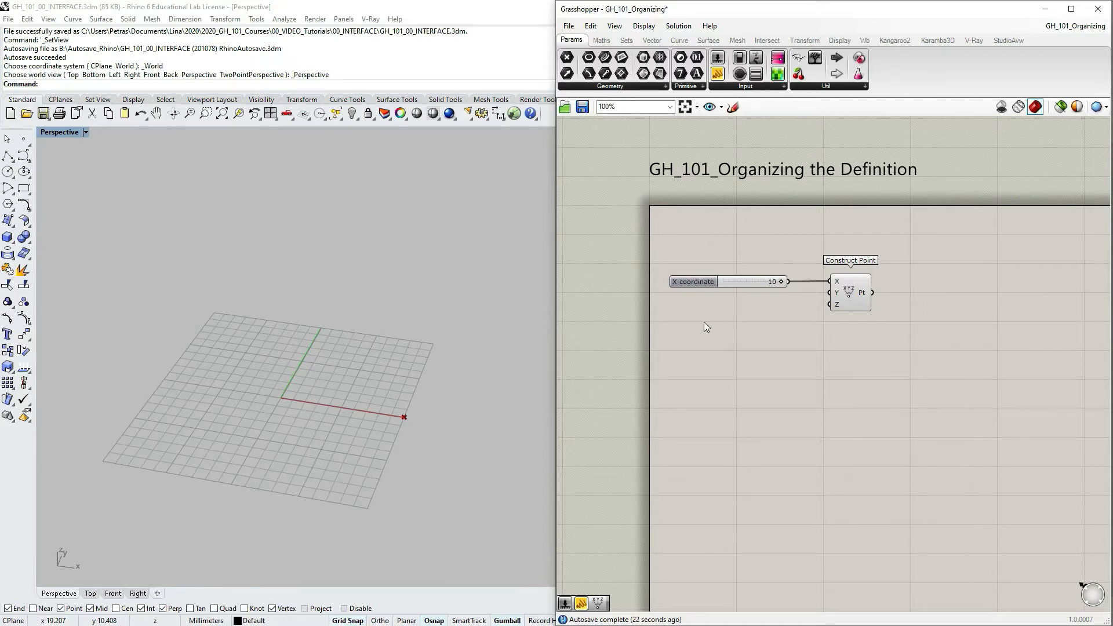
# Step: Change the X coordinate slider's Name field to 'X' in the Slider dialog
pyautogui.doubleClick(739, 282)
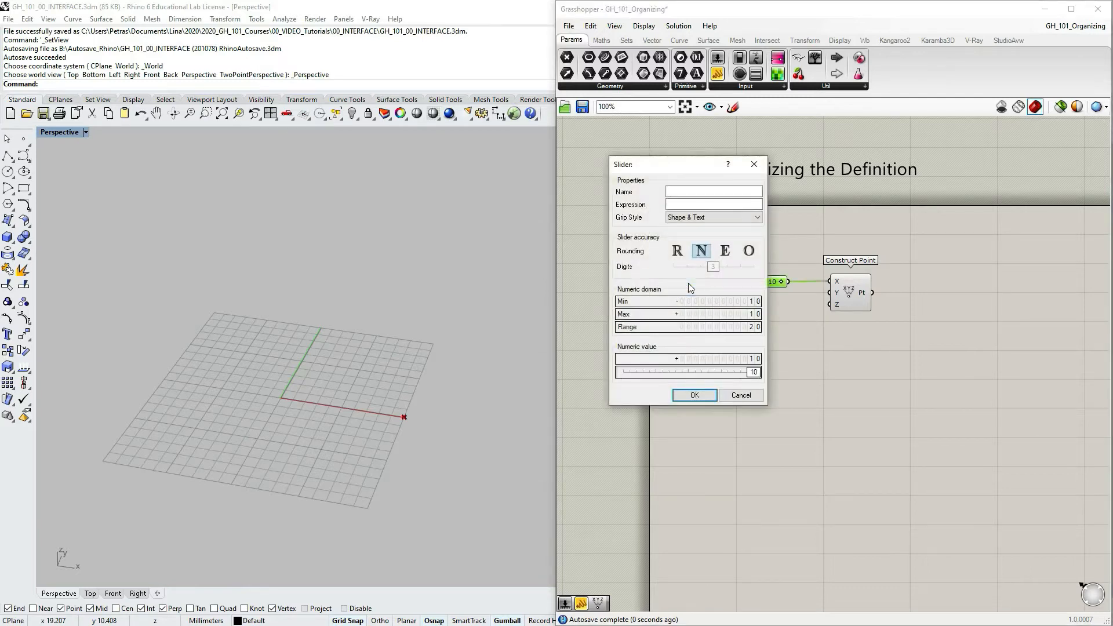
pyautogui.click(682, 191)
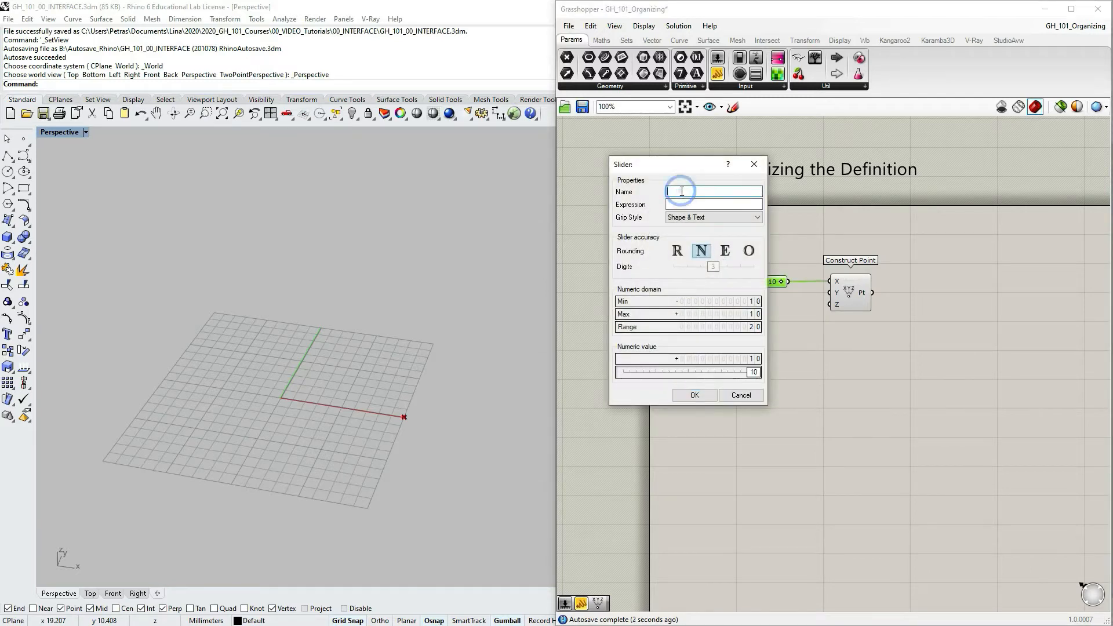
pyautogui.write('X')
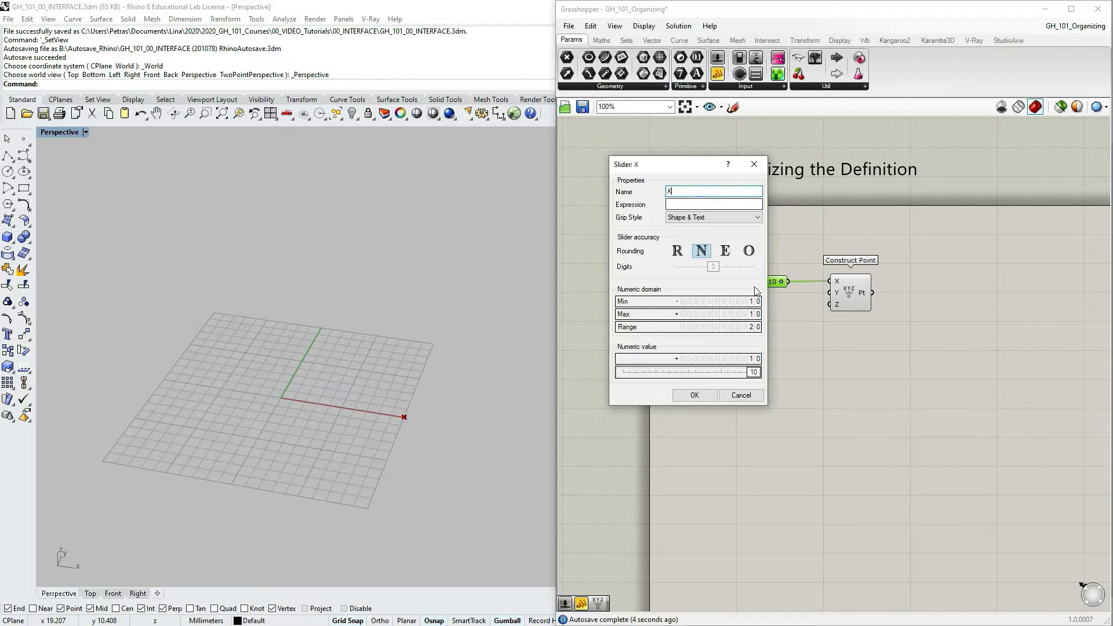
pyautogui.click(695, 395)
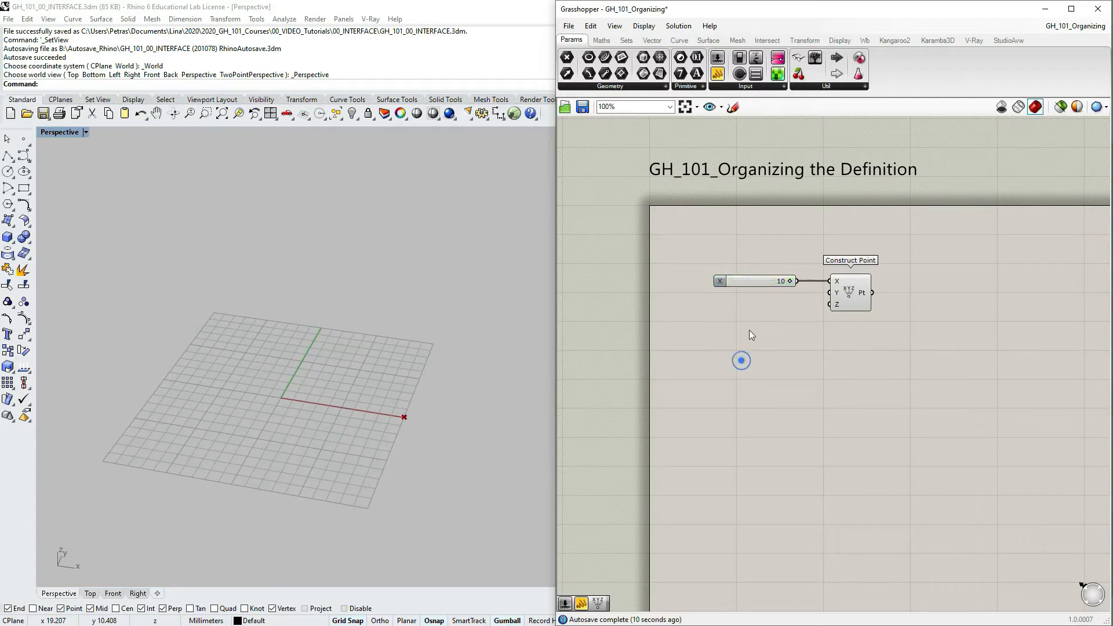
pyautogui.click(752, 281)
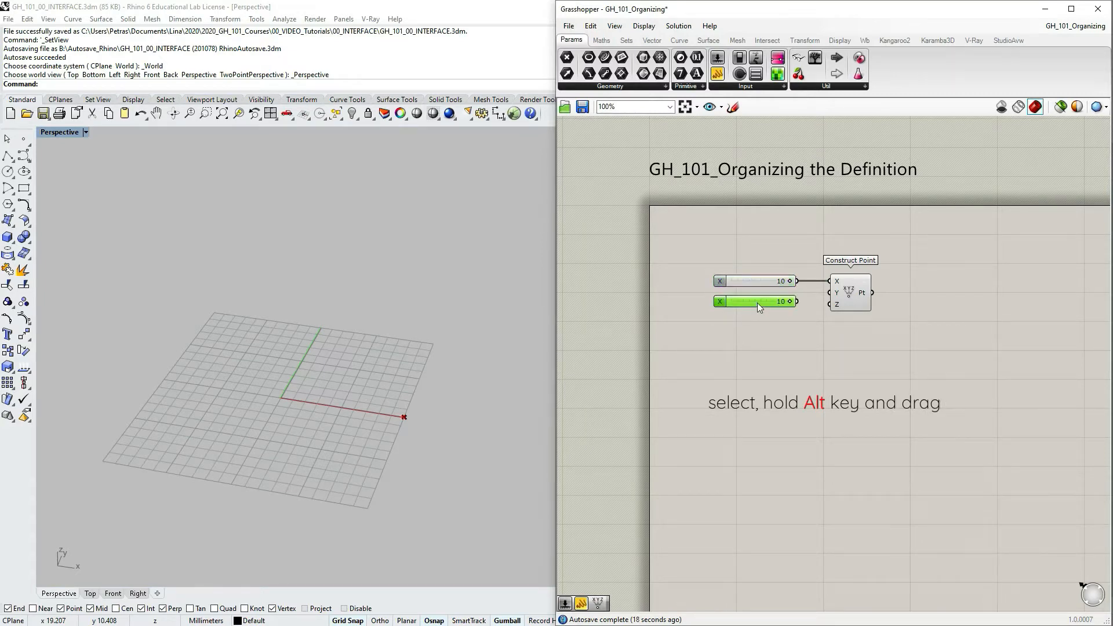
pyautogui.moveTo(757, 302); pyautogui.dragTo(756, 323)
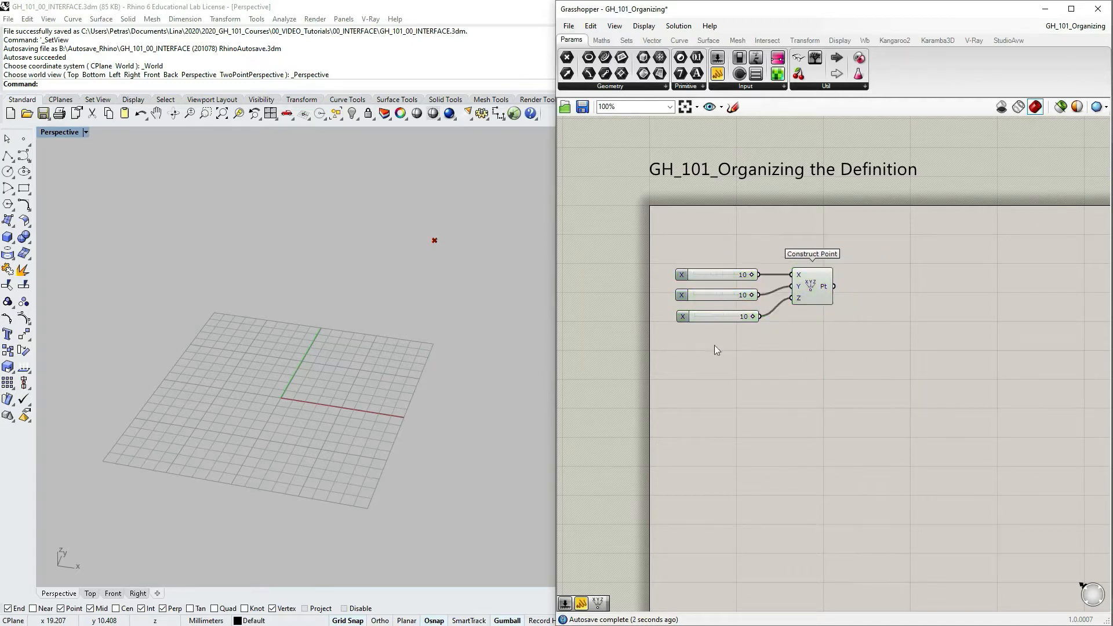
pyautogui.moveTo(699, 284)
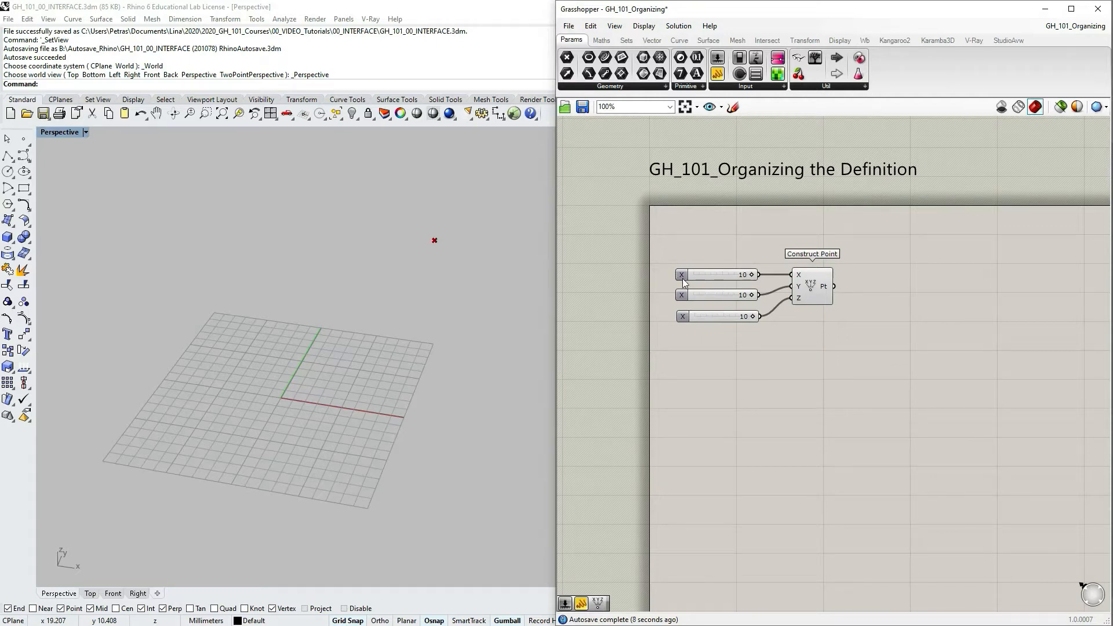
pyautogui.moveTo(678, 307)
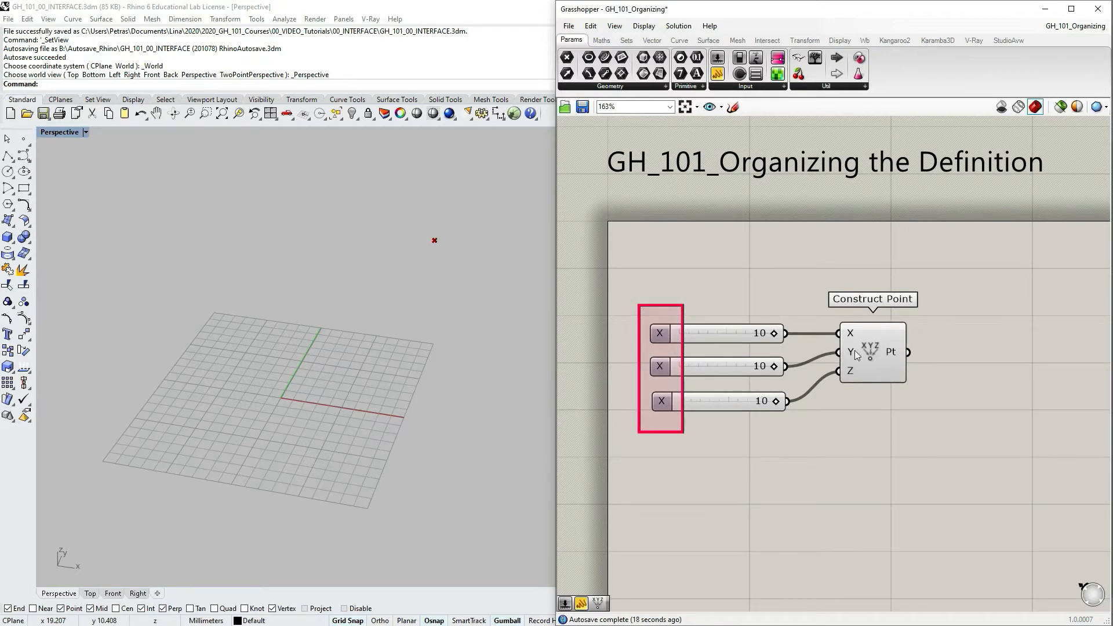
pyautogui.moveTo(663, 368)
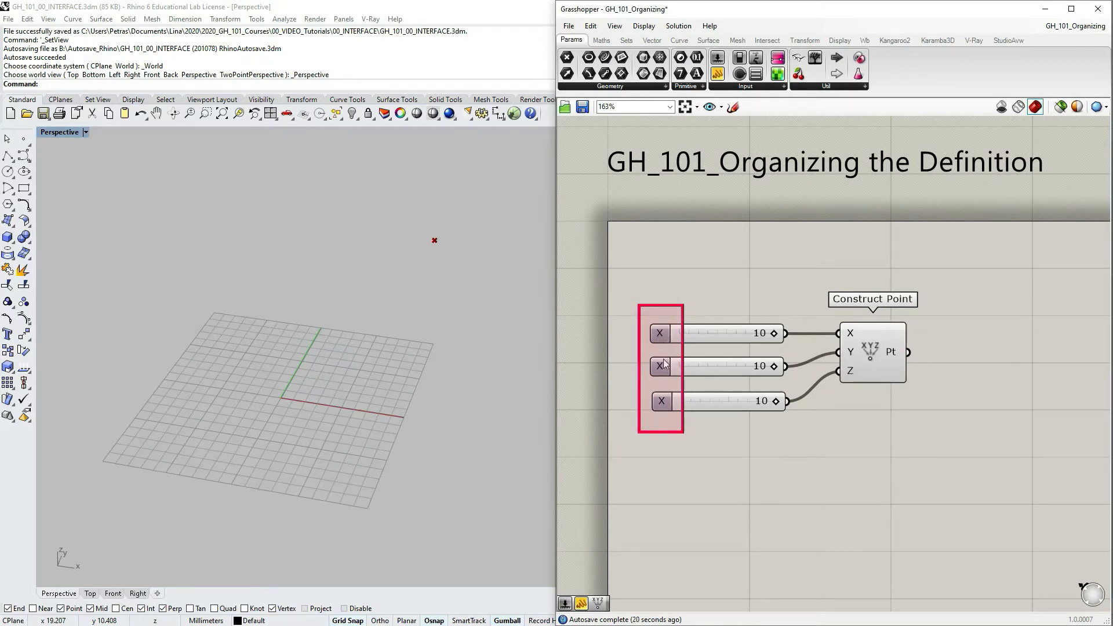
# Step: Name the second slider Y and the third slider Z
pyautogui.rightClick(660, 367)
pyautogui.write('Y')
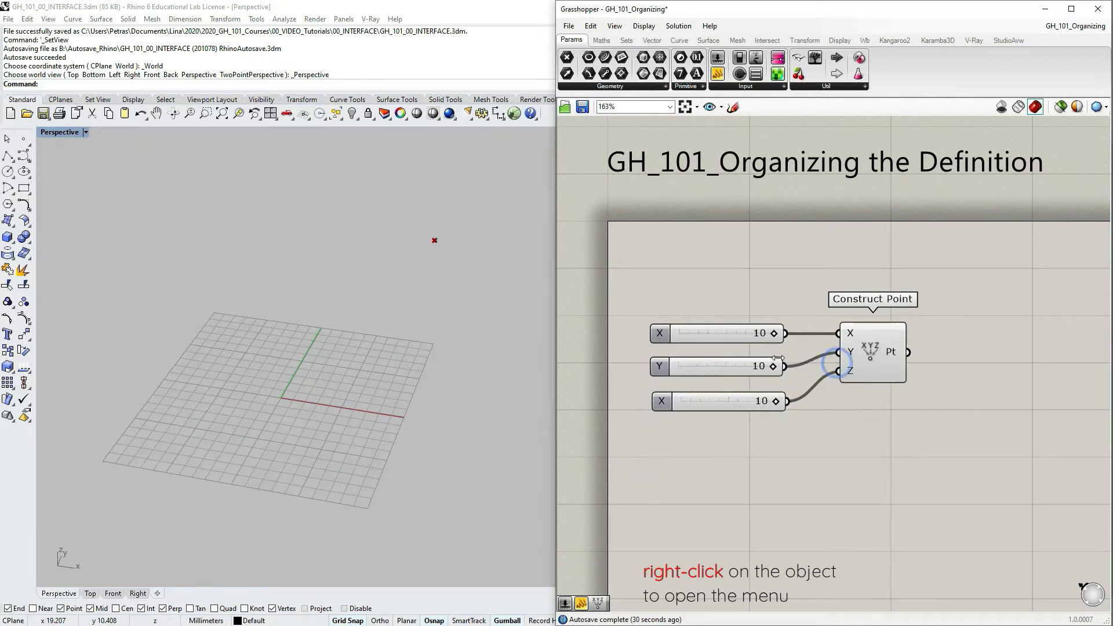
pyautogui.rightClick(722, 401)
pyautogui.write('Z')
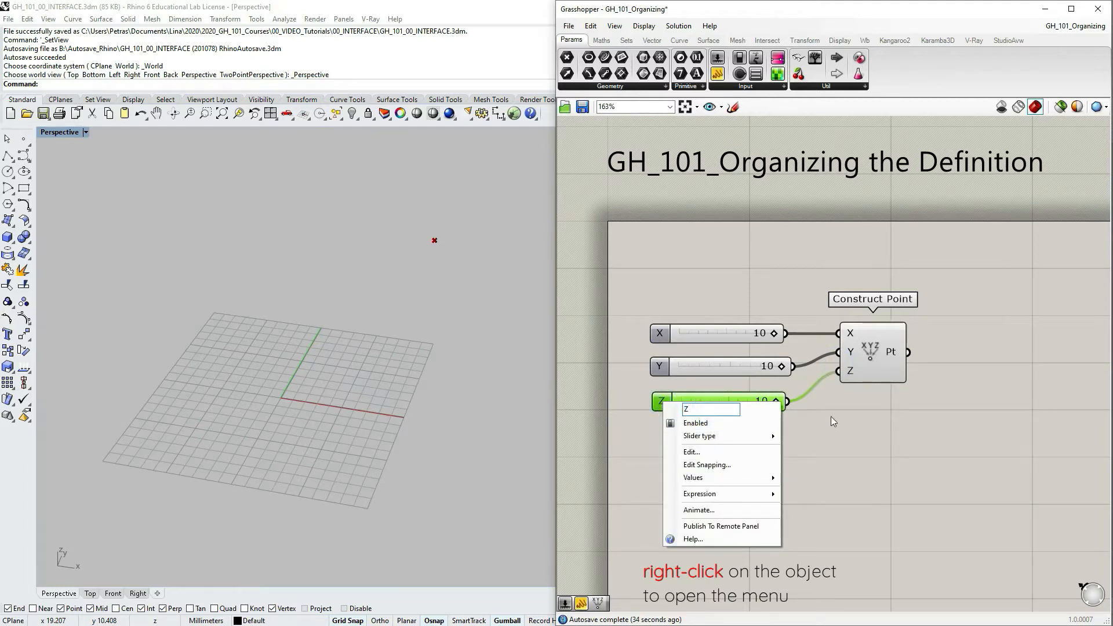
pyautogui.click(834, 421)
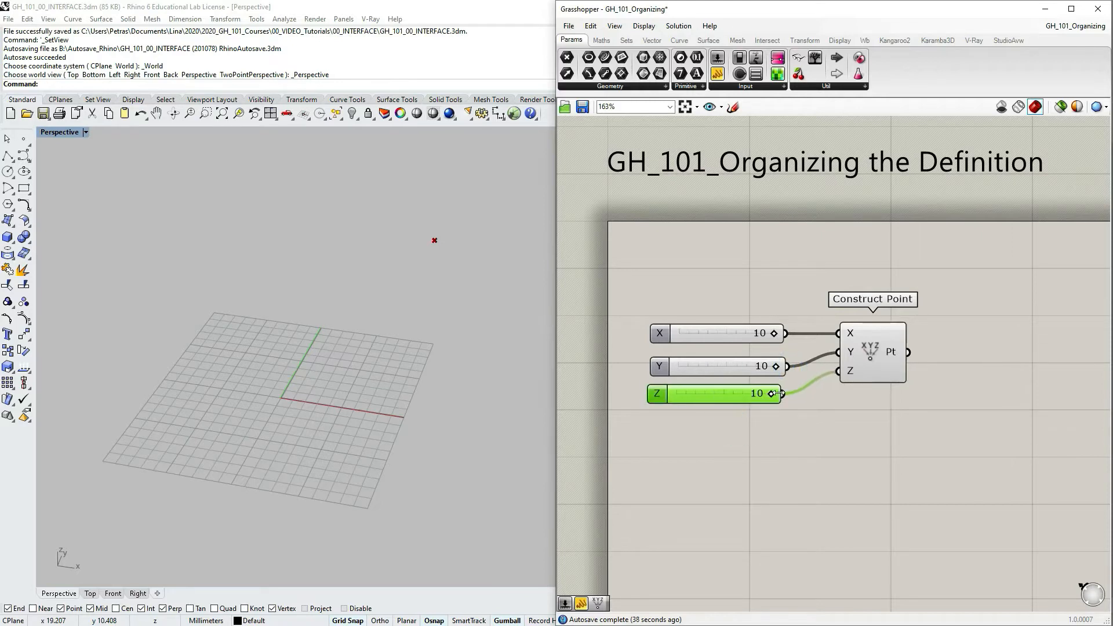
# Step: Slide Z down to 0 and back to 10, then commit the Z slider's value changes
pyautogui.moveTo(774, 393); pyautogui.dragTo(709, 393)
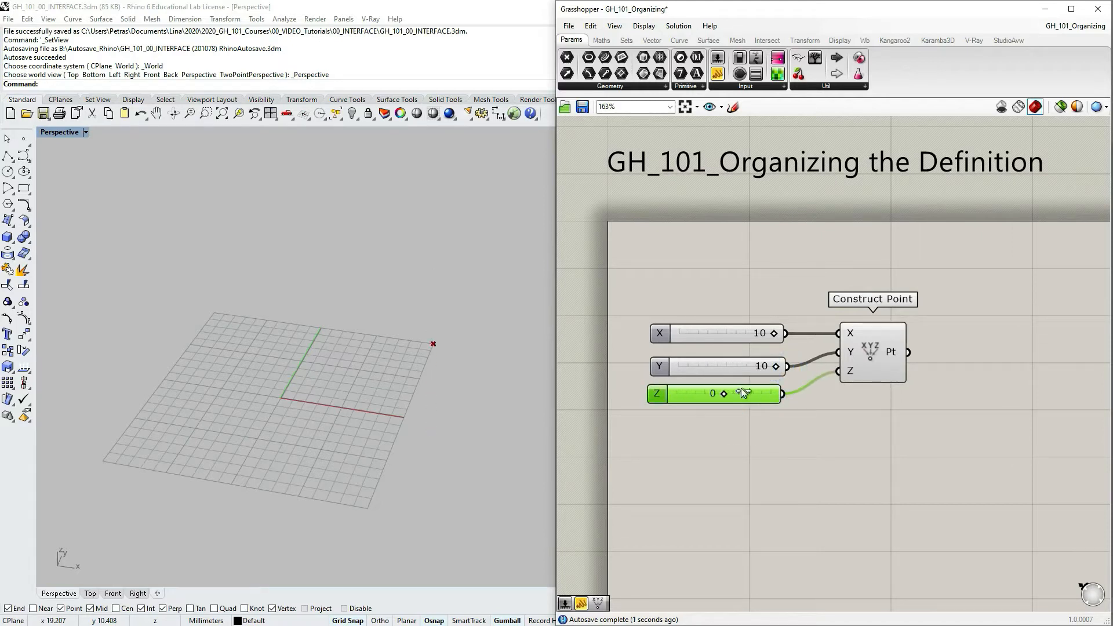
pyautogui.moveTo(724, 396); pyautogui.dragTo(763, 396)
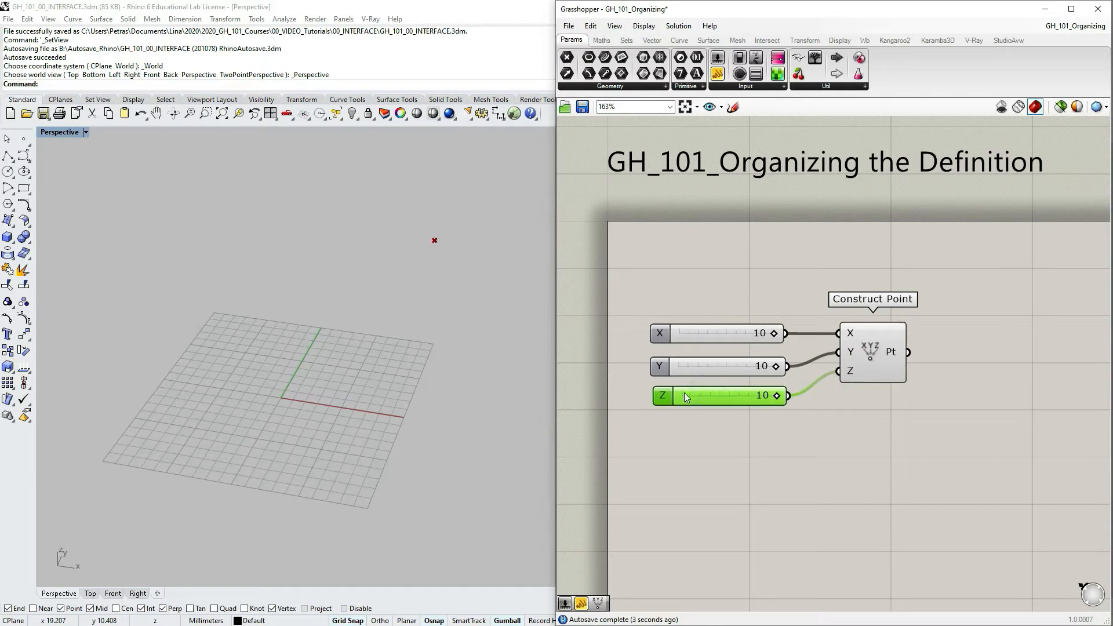
pyautogui.rightClick(696, 397)
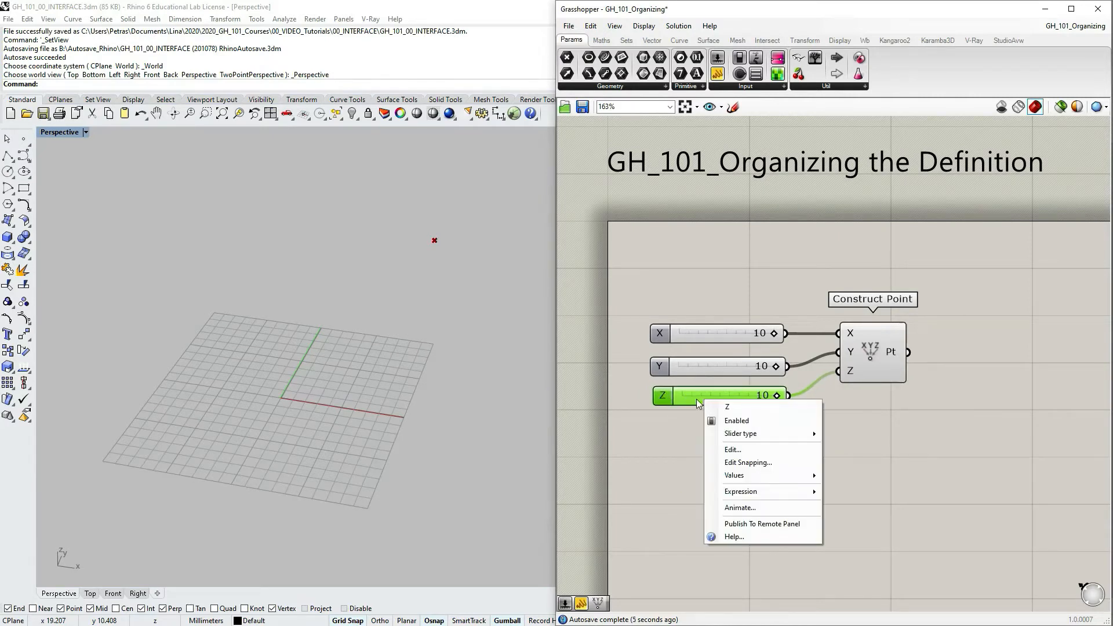
pyautogui.moveTo(733, 479)
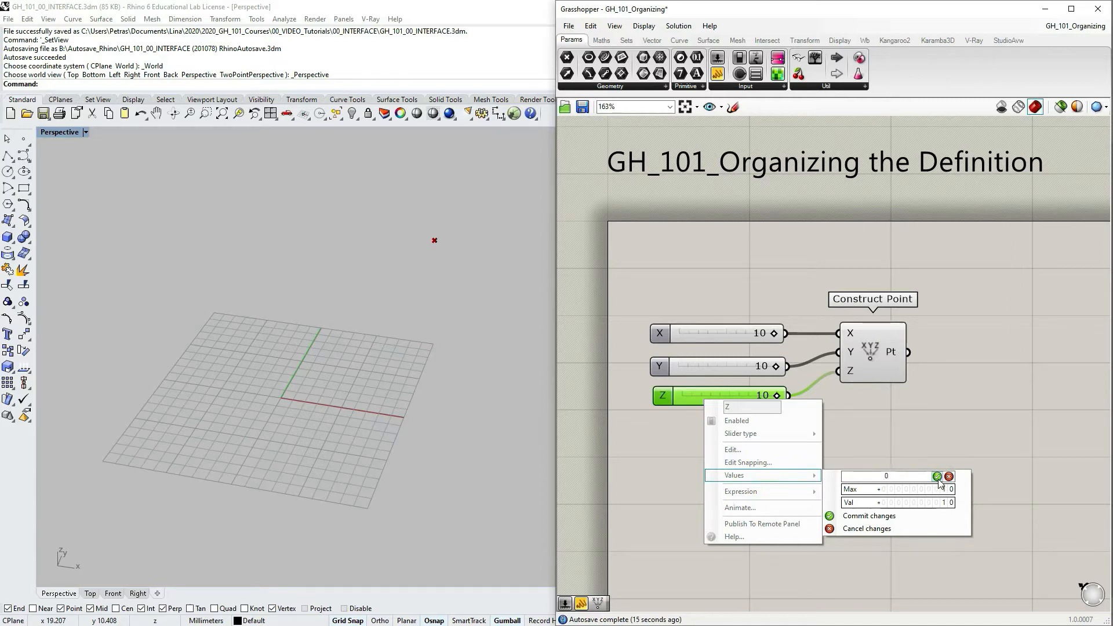
pyautogui.moveTo(851, 518)
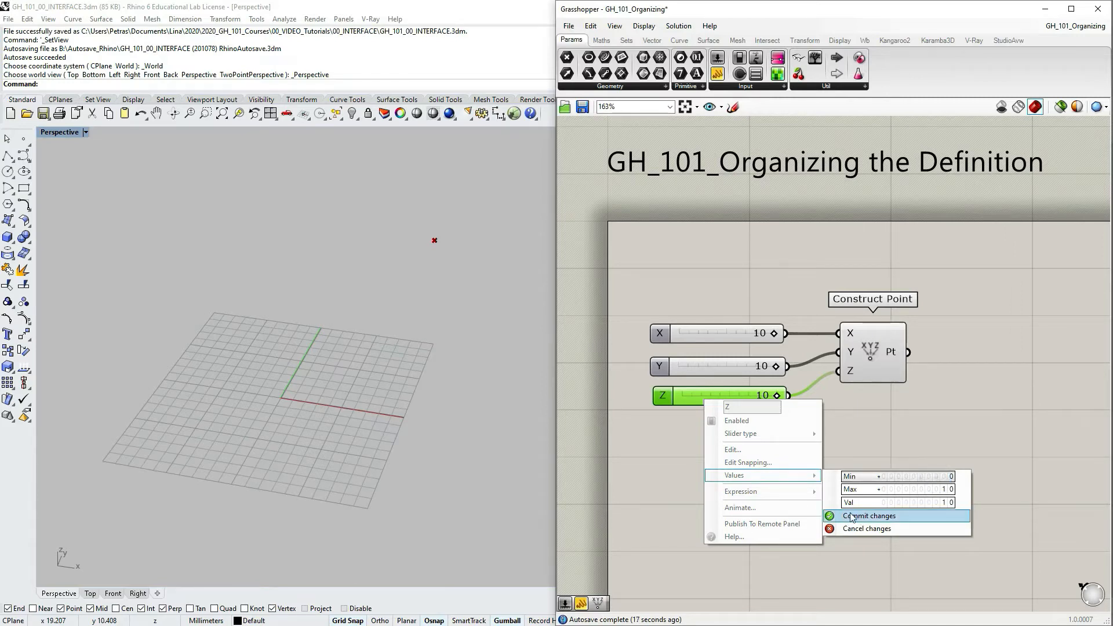
pyautogui.click(871, 516)
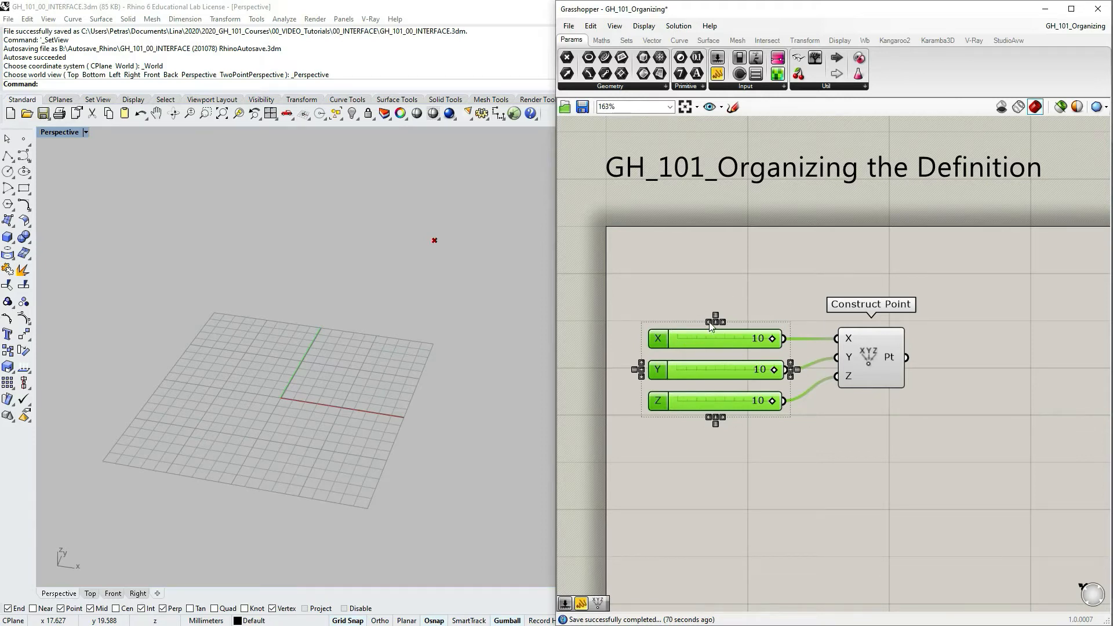
pyautogui.moveTo(742, 325)
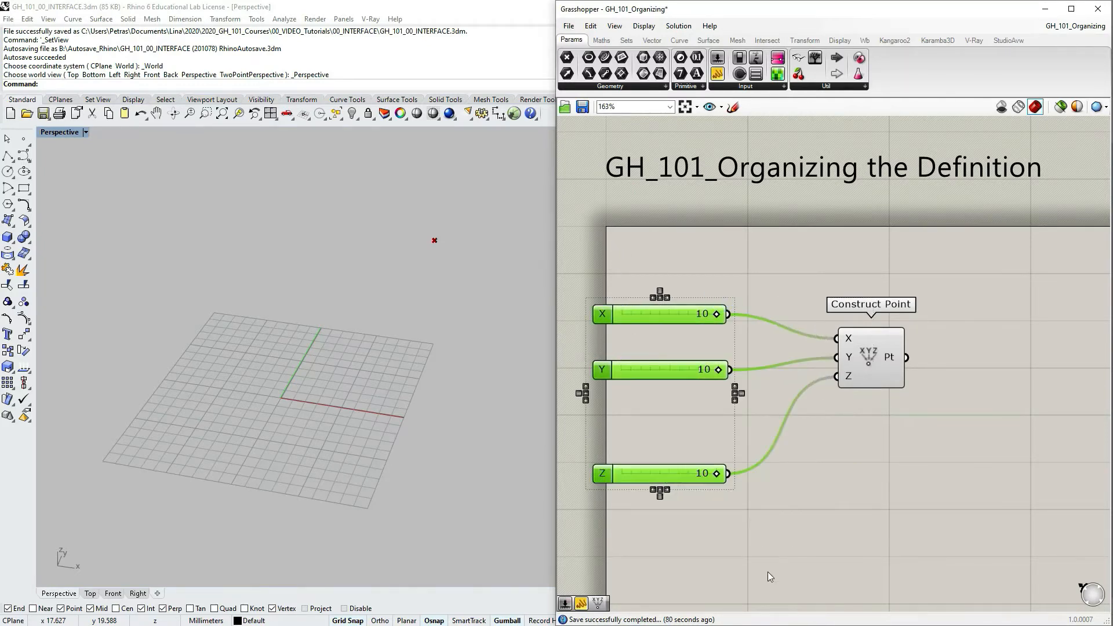
pyautogui.moveTo(698, 297)
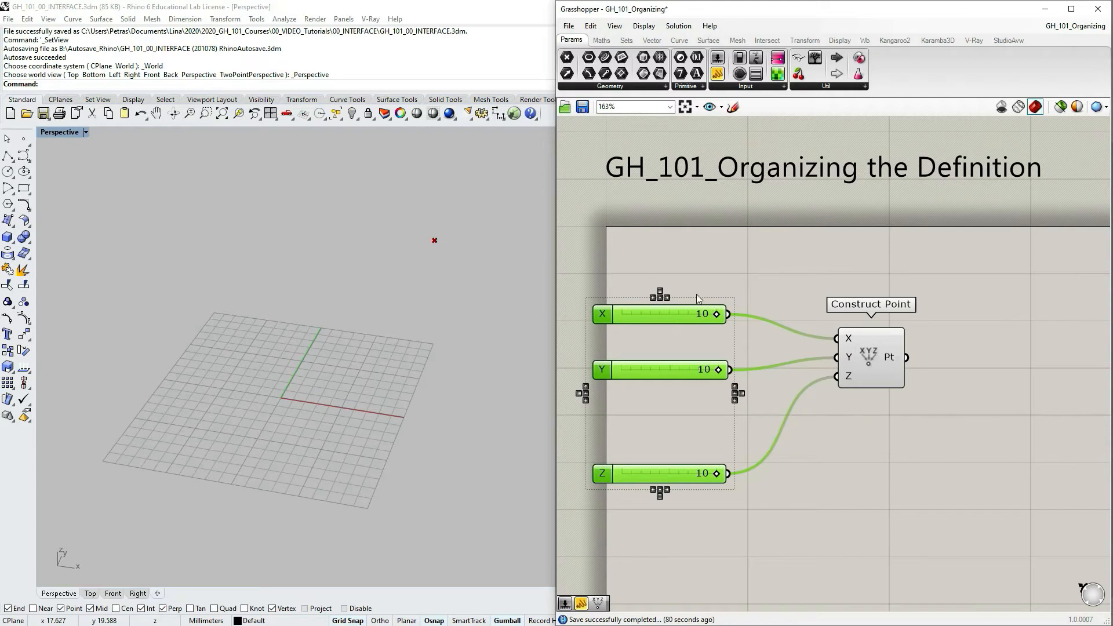
pyautogui.moveTo(674, 304)
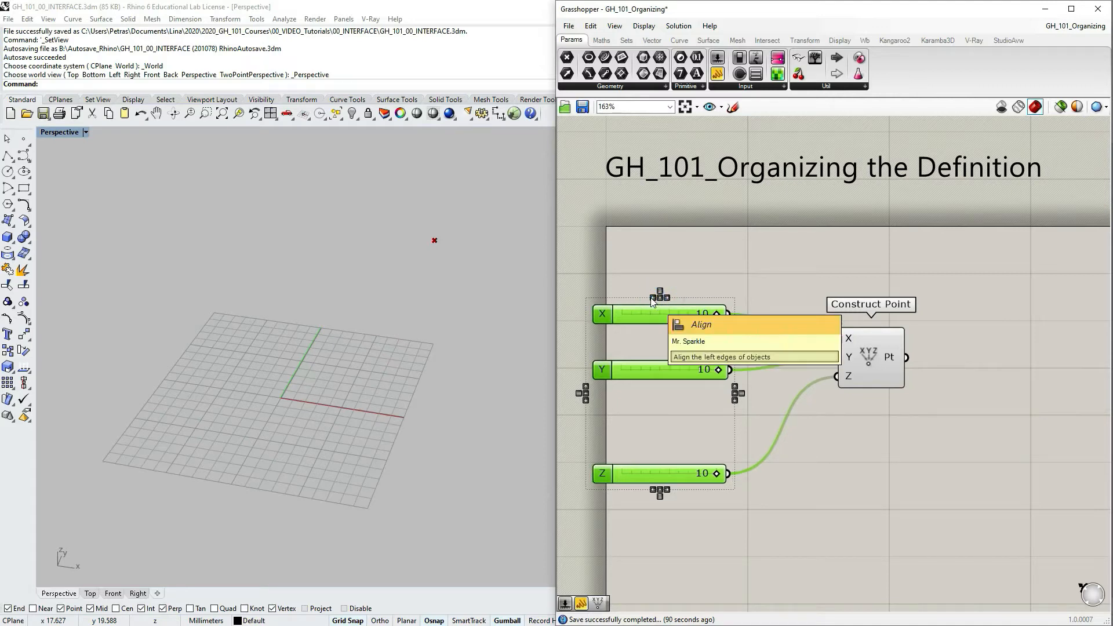
pyautogui.moveTo(660, 295)
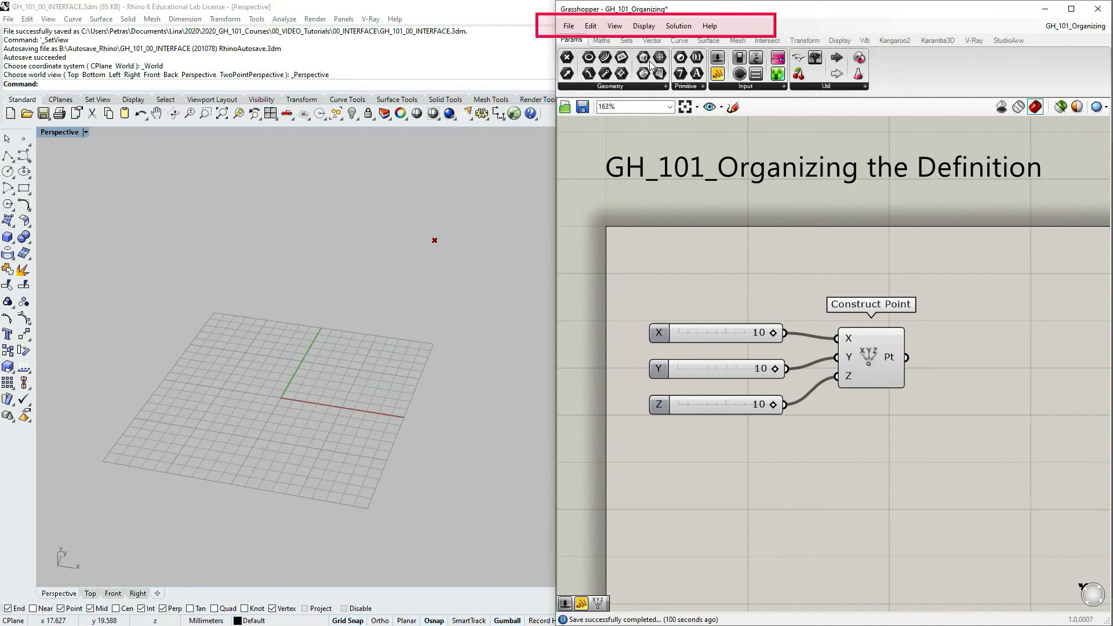
# Step: Disable the Align canvas widget from the Display menu and clear the selection
pyautogui.click(644, 26)
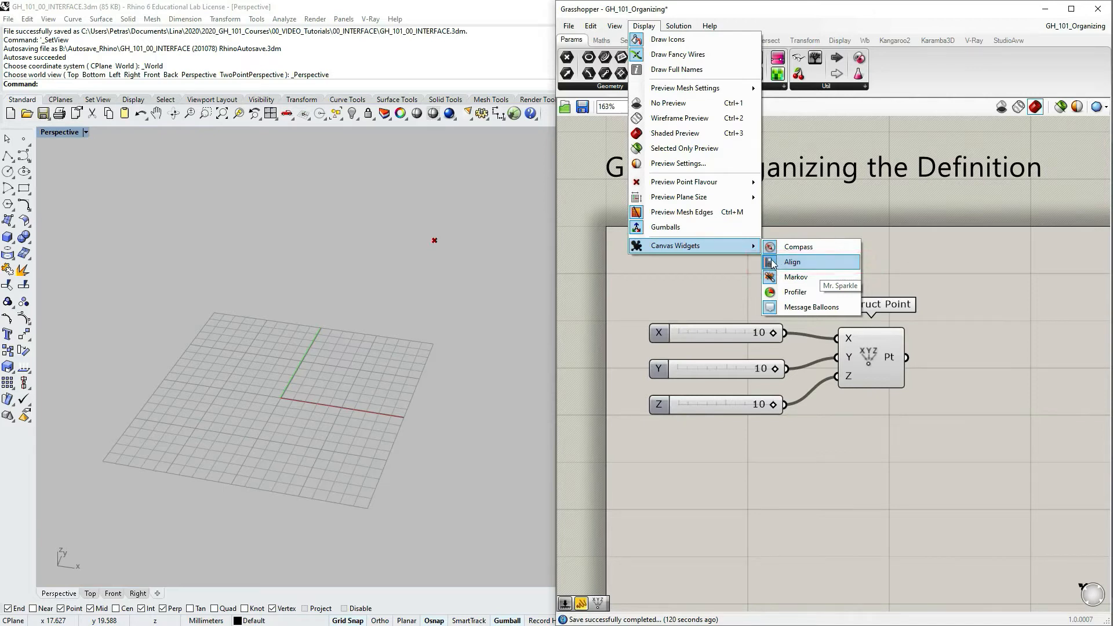
pyautogui.click(795, 262)
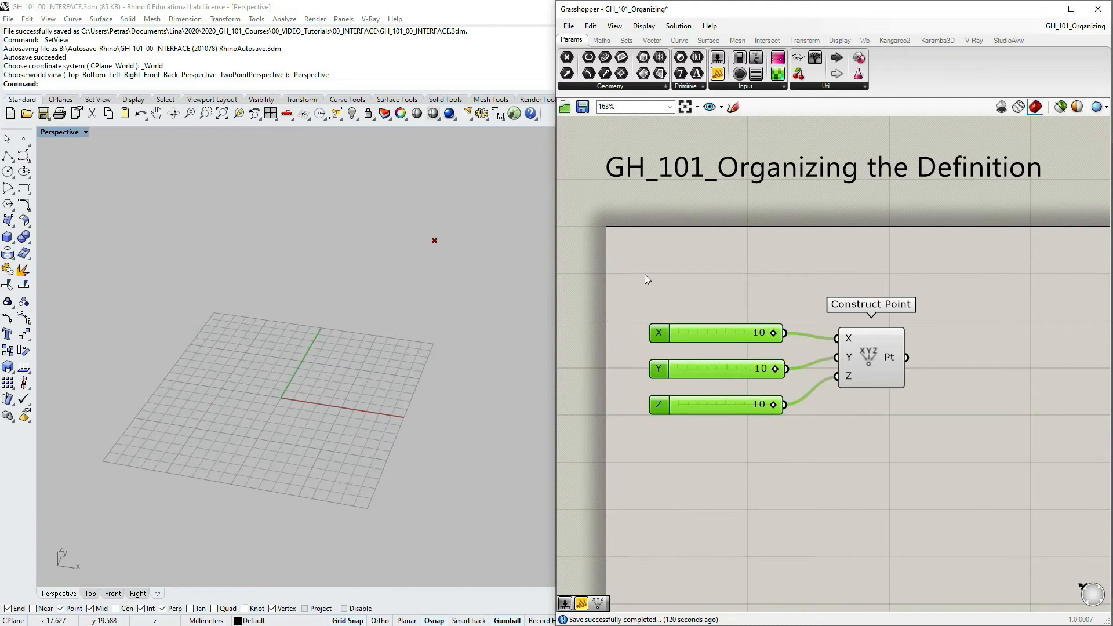
pyautogui.click(644, 25)
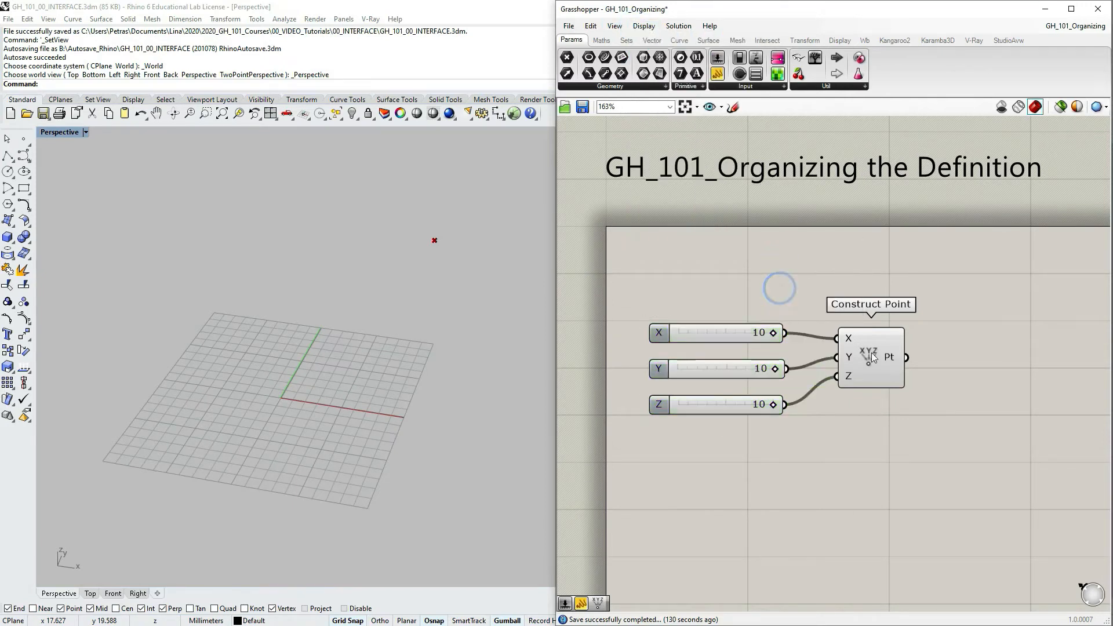
pyautogui.moveTo(809, 279)
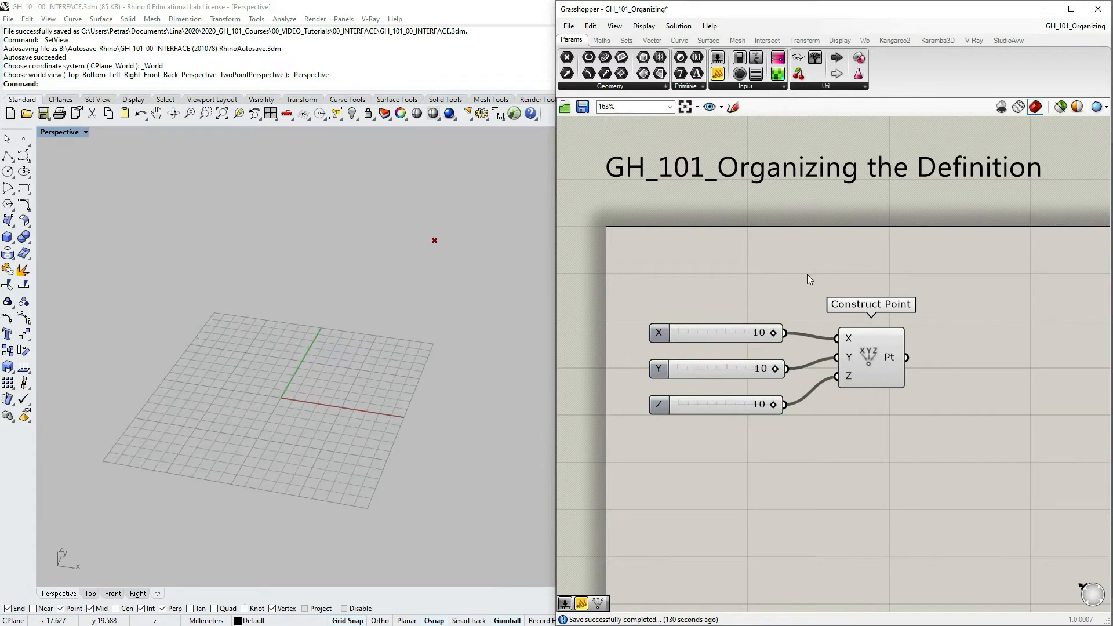
pyautogui.moveTo(715, 301)
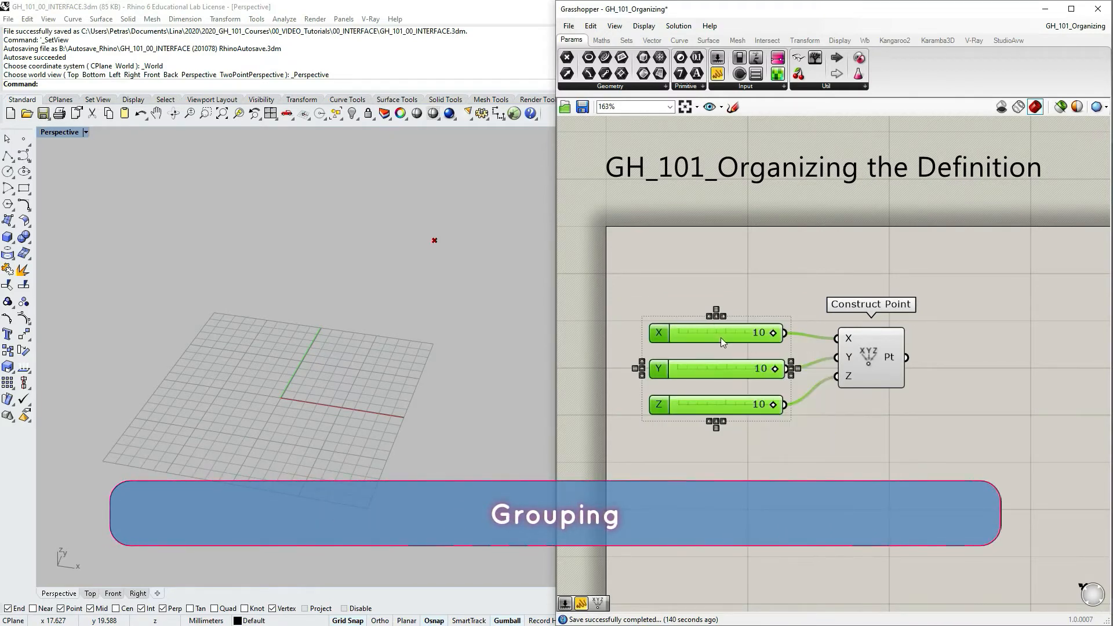
# Step: Group the selected X, Y and Z sliders using the Edit menu's Group command
pyautogui.rightClick(722, 334)
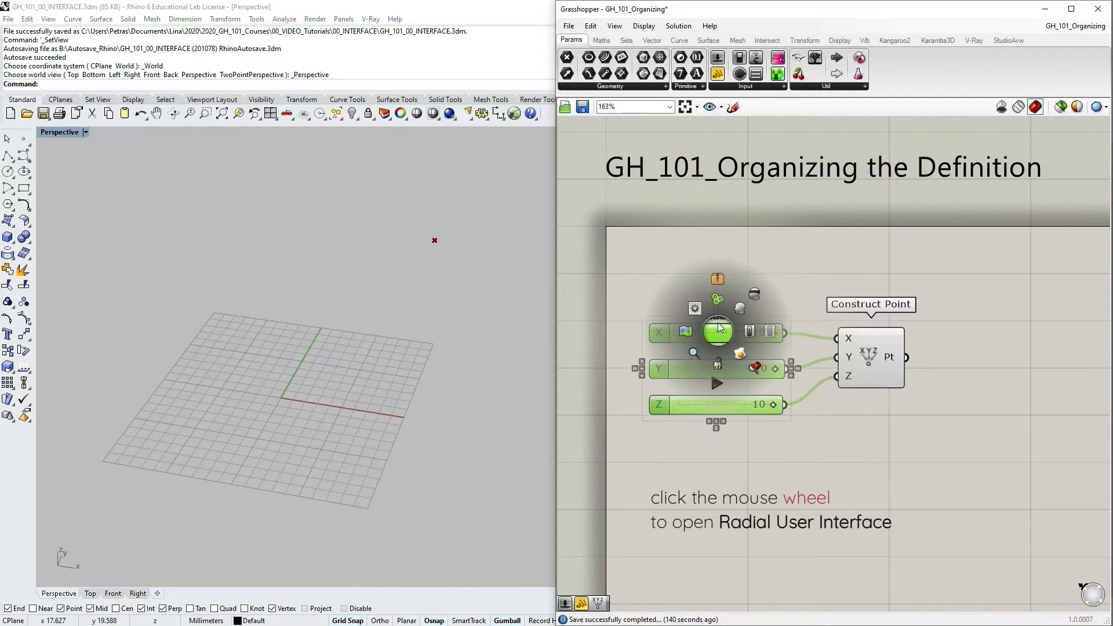
pyautogui.moveTo(717, 300)
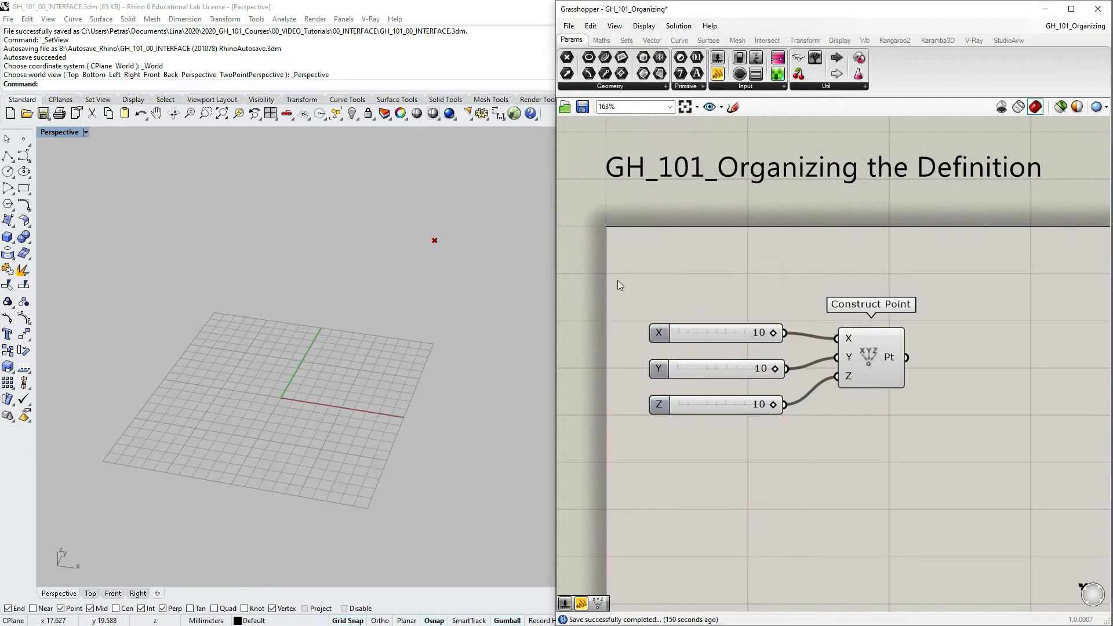
pyautogui.click(590, 26)
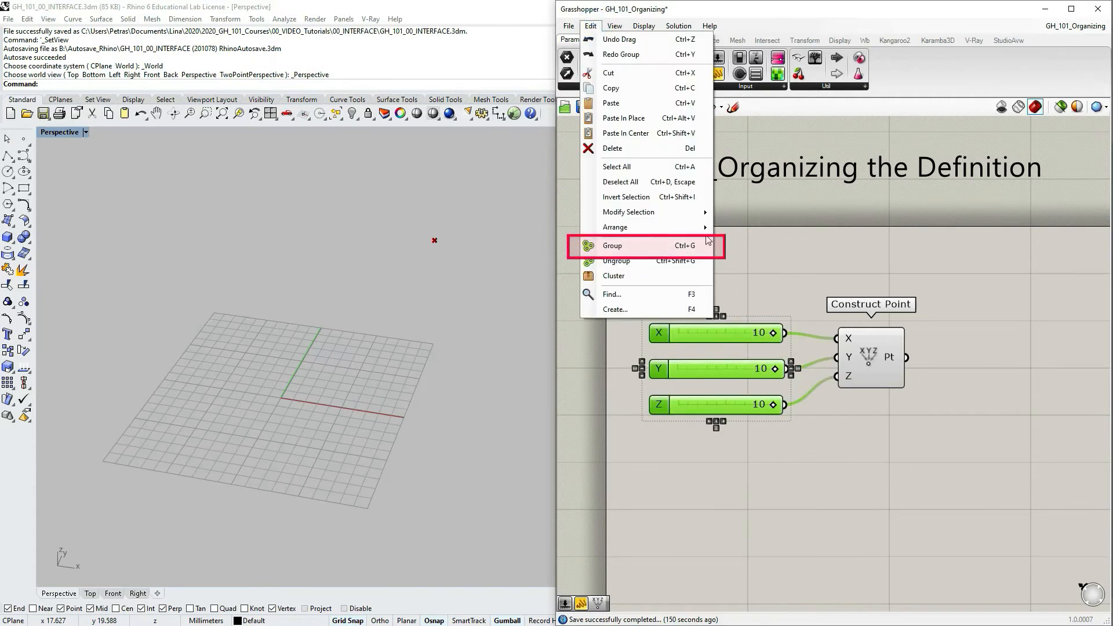
pyautogui.moveTo(603, 255)
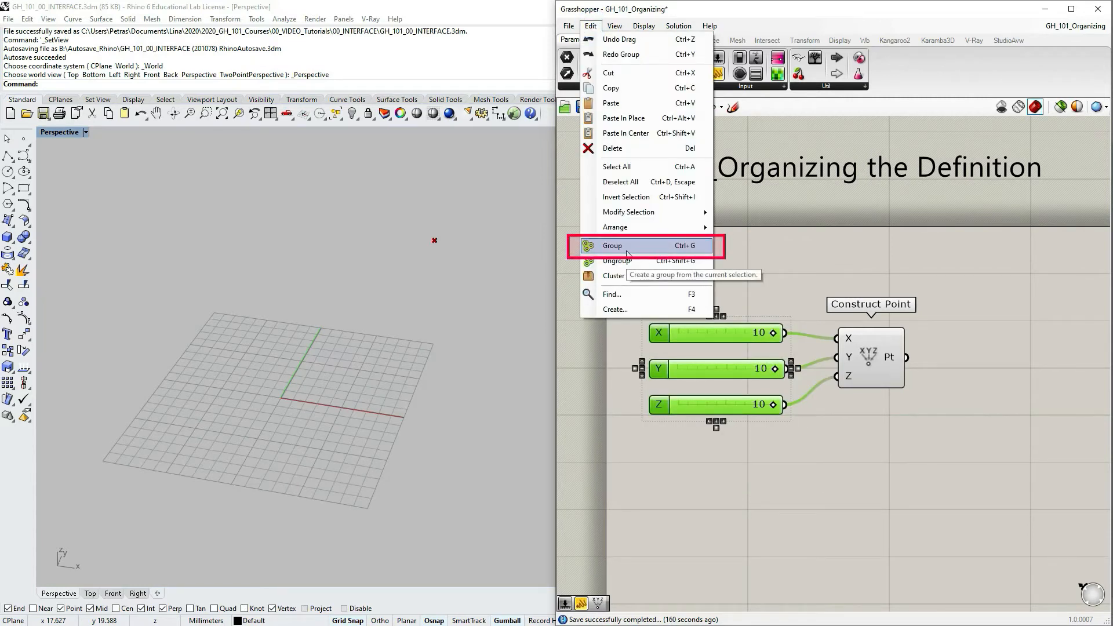
pyautogui.click(613, 246)
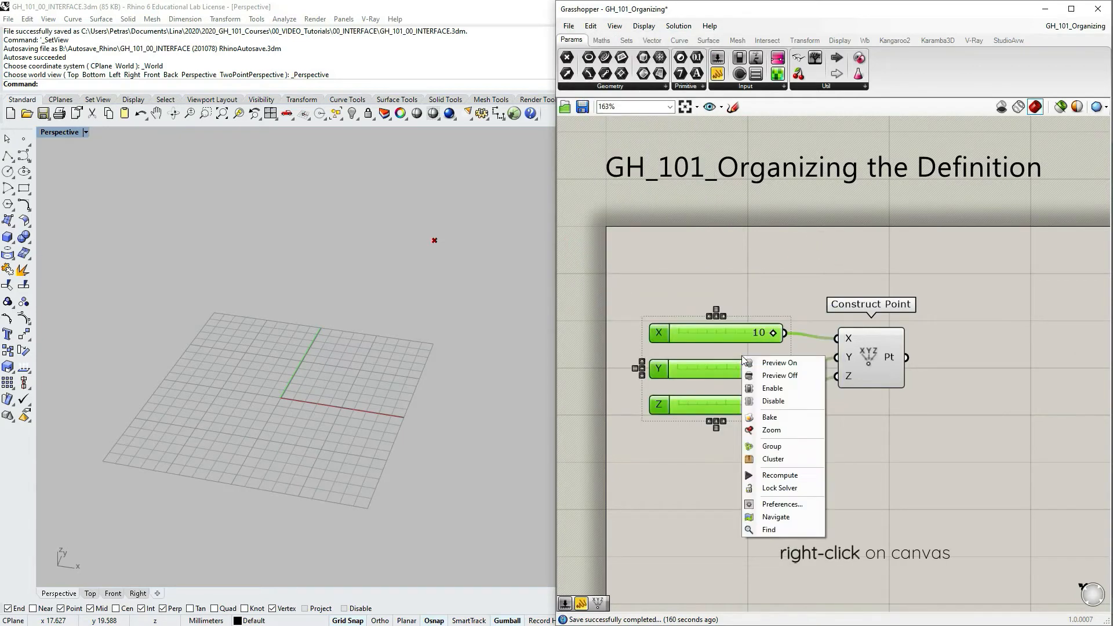
pyautogui.moveTo(772, 446)
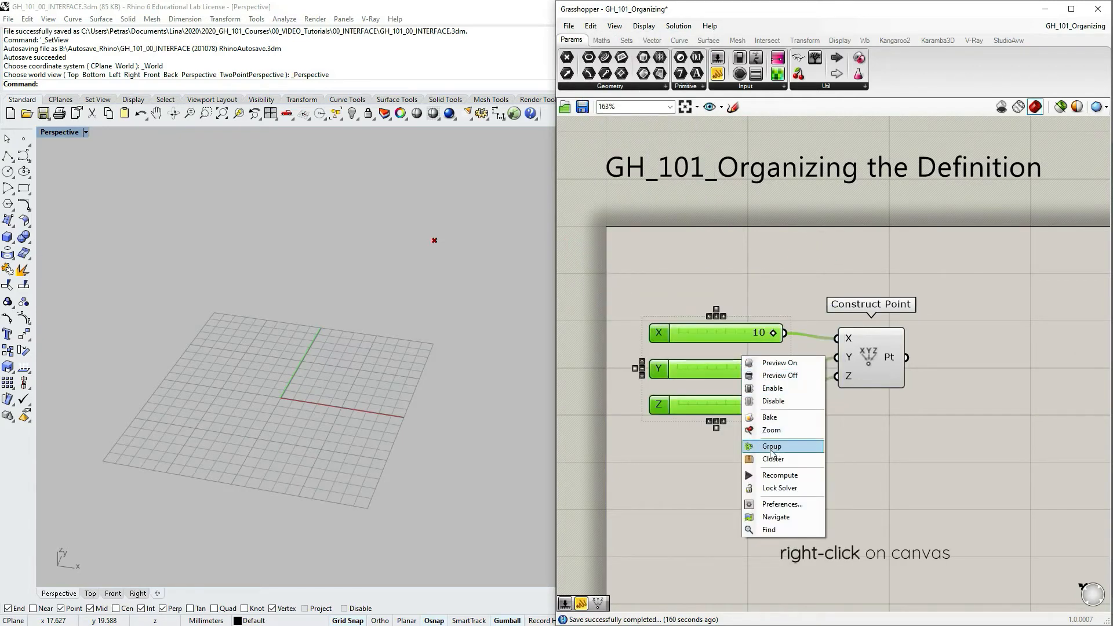
pyautogui.click(771, 446)
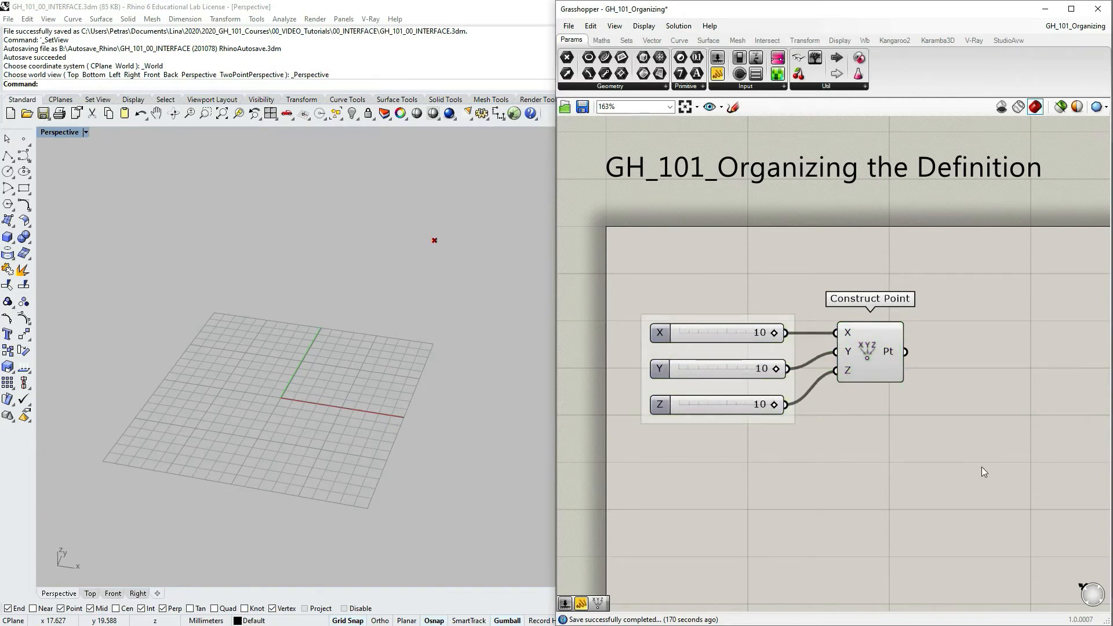
pyautogui.moveTo(812, 439)
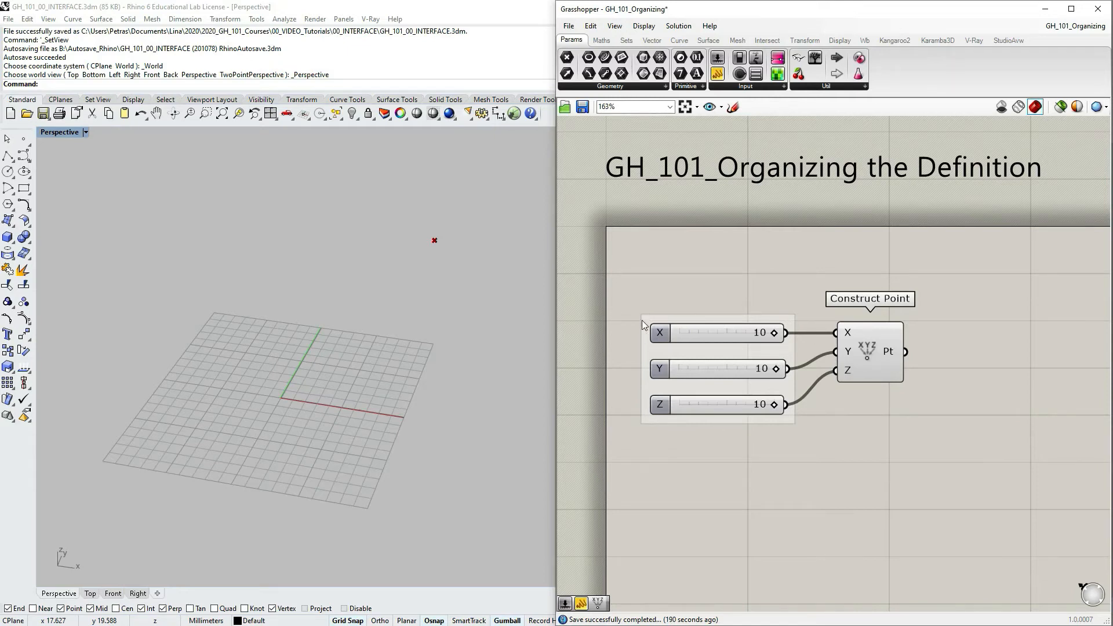
pyautogui.moveTo(781, 355)
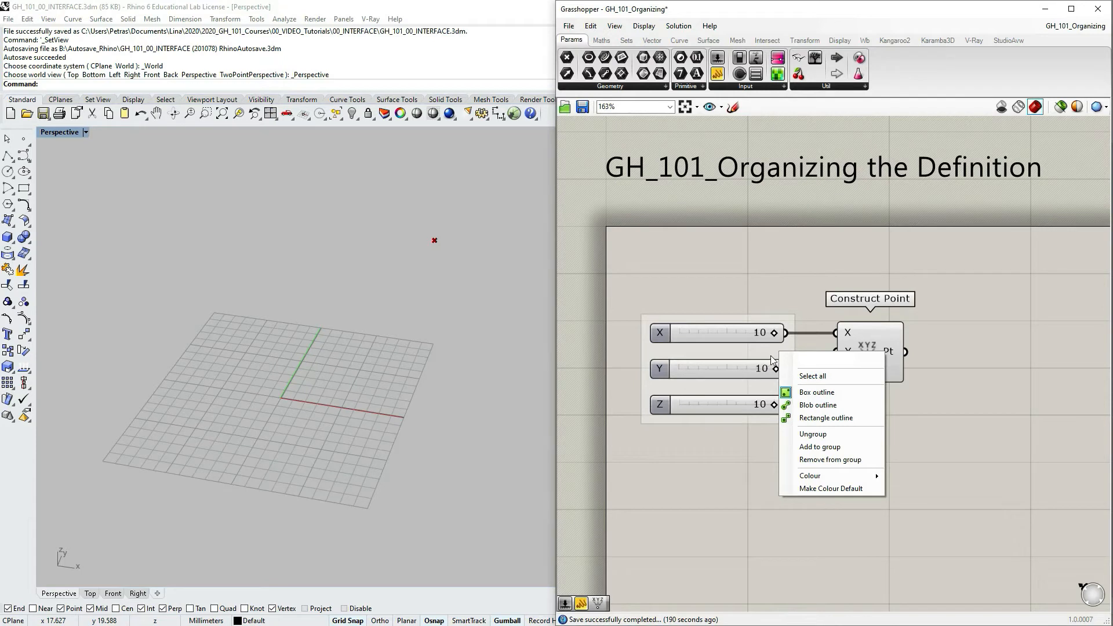
# Step: Review the group's context menu and move the X, Y and Z sliders farther apart
pyautogui.click(818, 405)
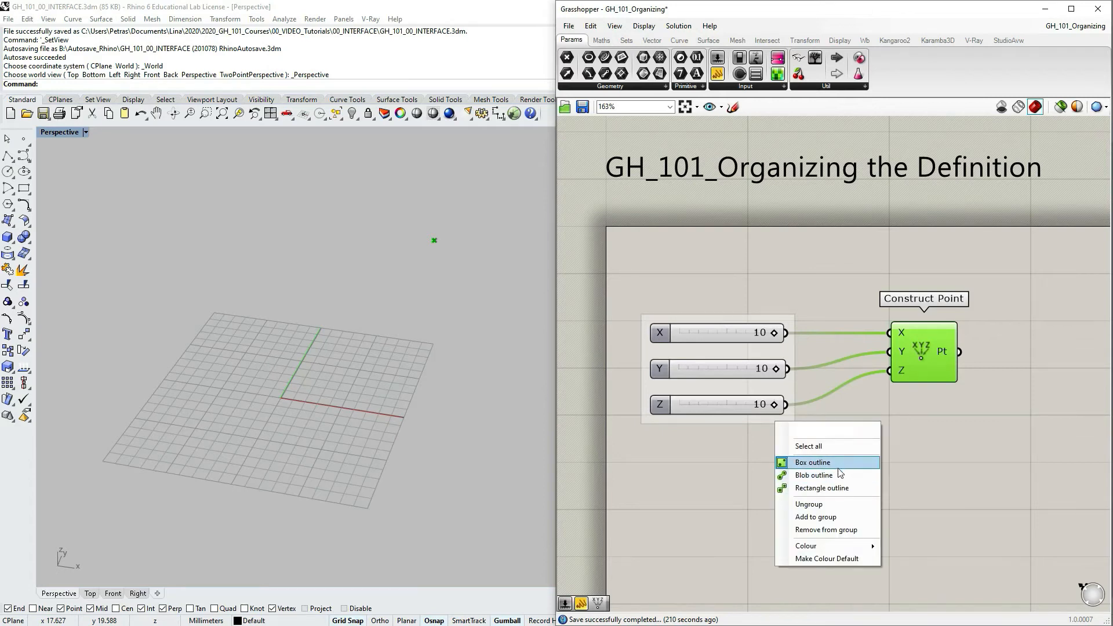
pyautogui.moveTo(809, 504)
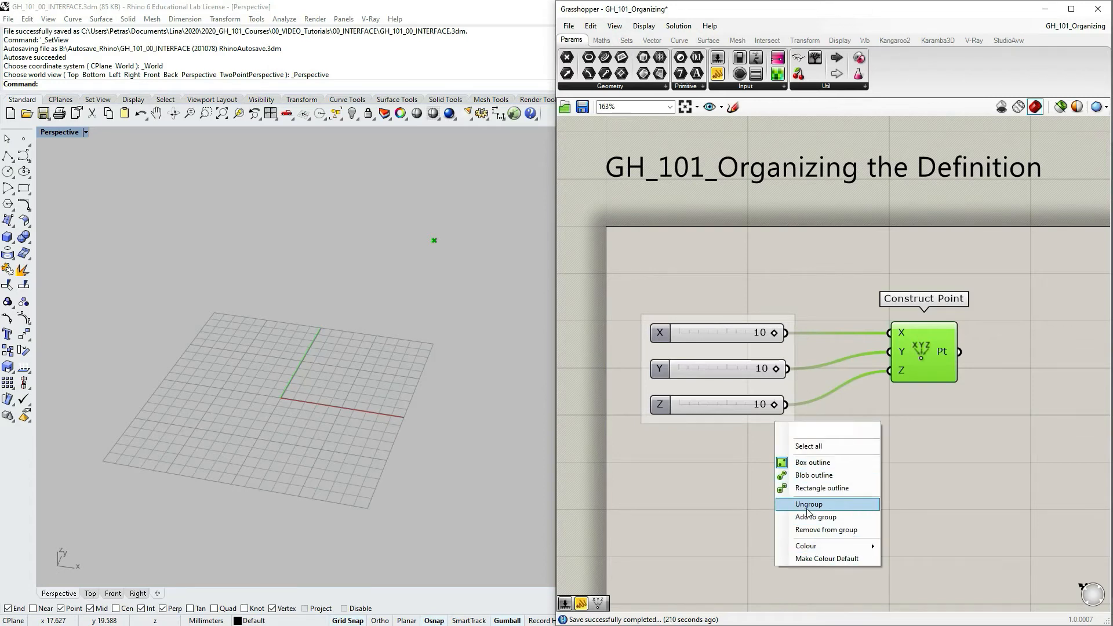
pyautogui.moveTo(816, 518)
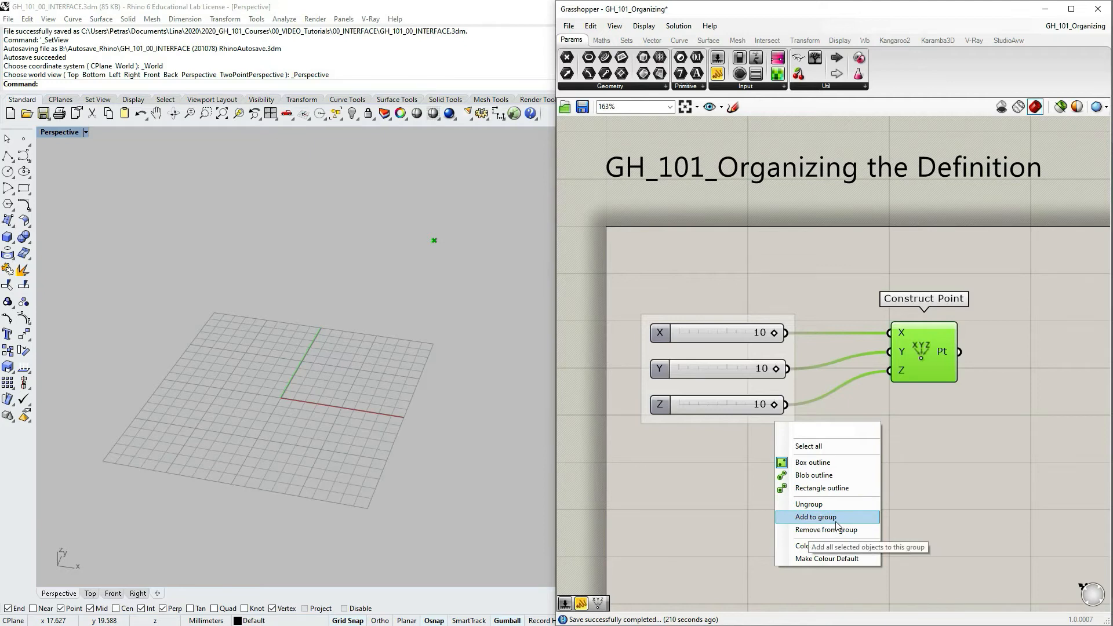
pyautogui.moveTo(835, 530)
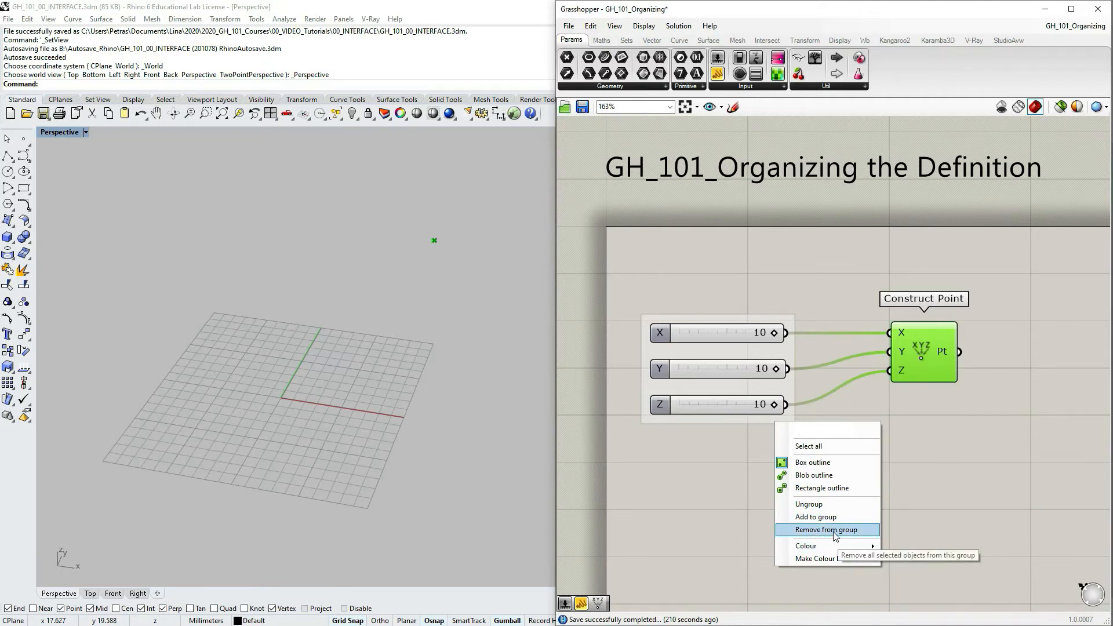
pyautogui.click(827, 530)
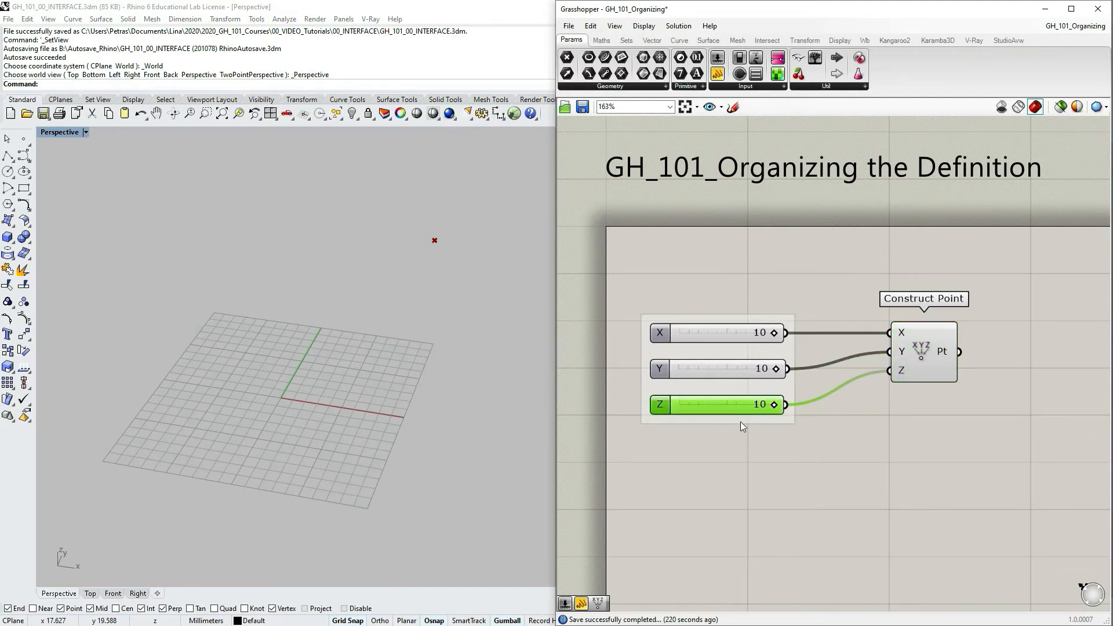
pyautogui.rightClick(744, 404)
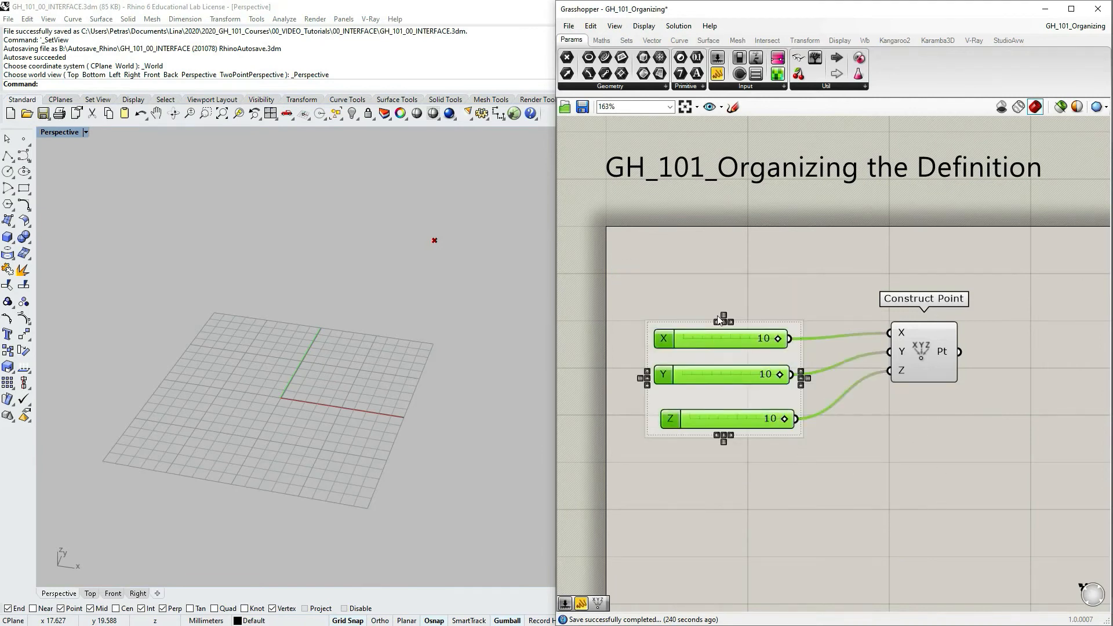
pyautogui.click(773, 291)
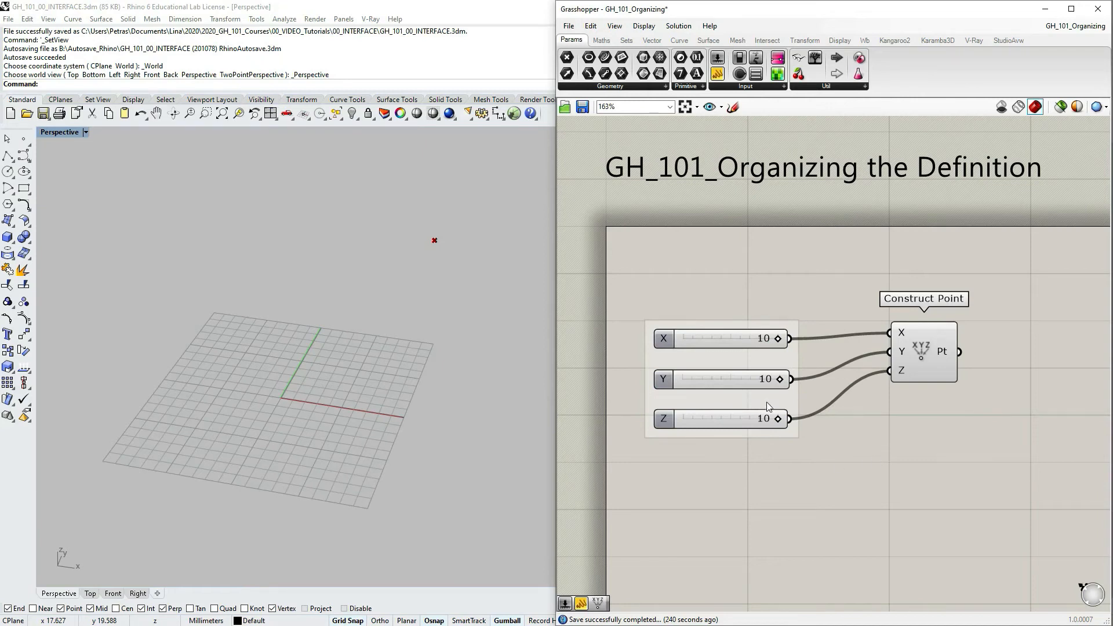
pyautogui.rightClick(753, 399)
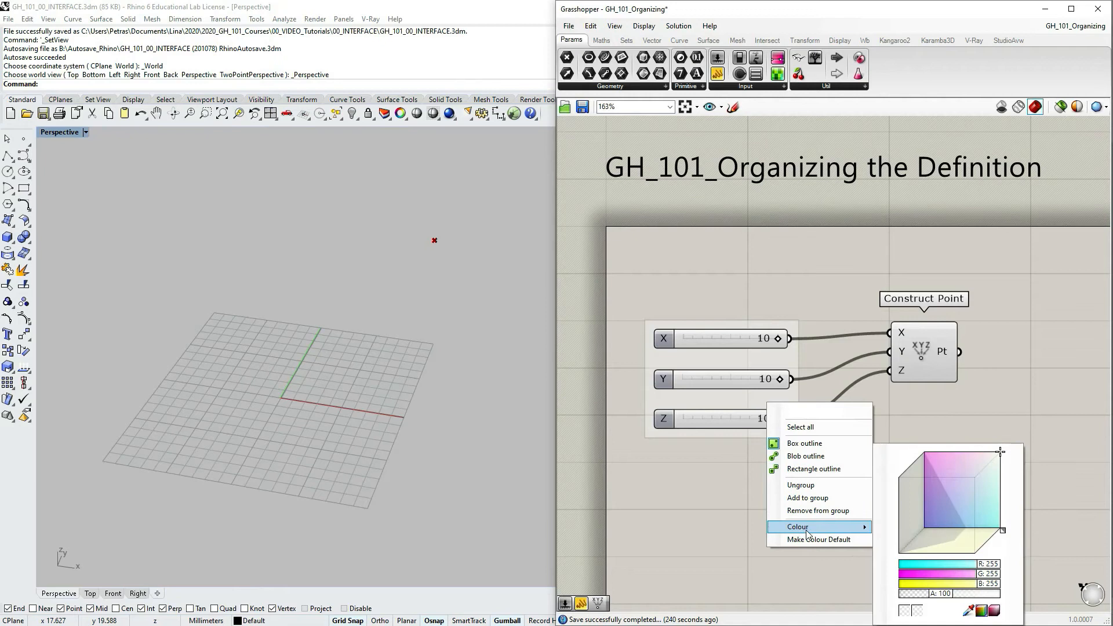
pyautogui.moveTo(892, 549)
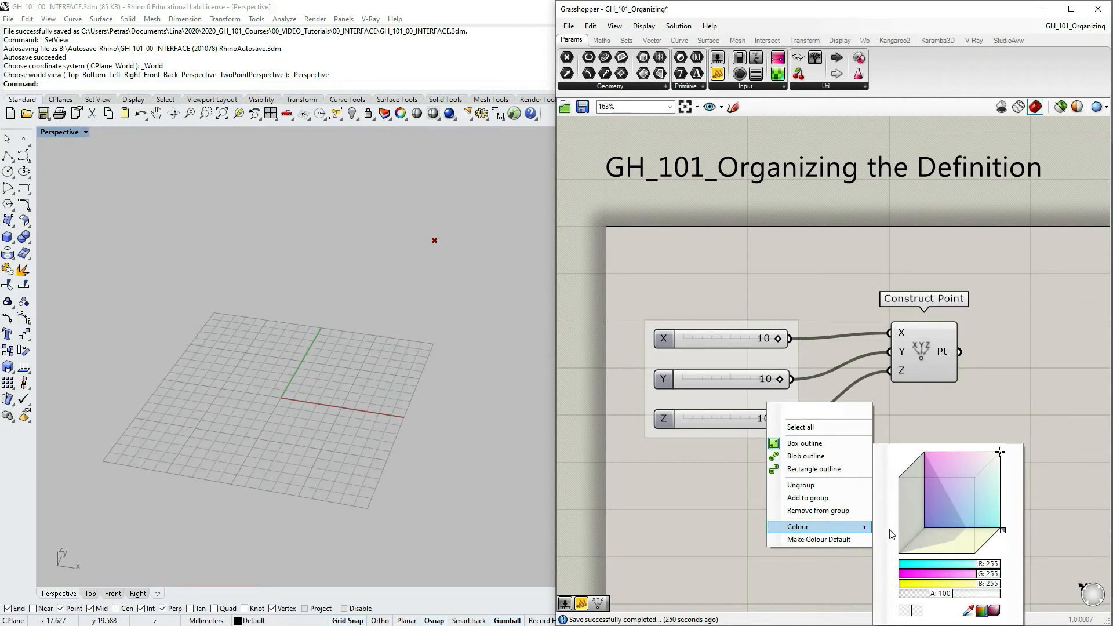
# Step: Colour the slider group red and make red the default group colour
pyautogui.click(925, 469)
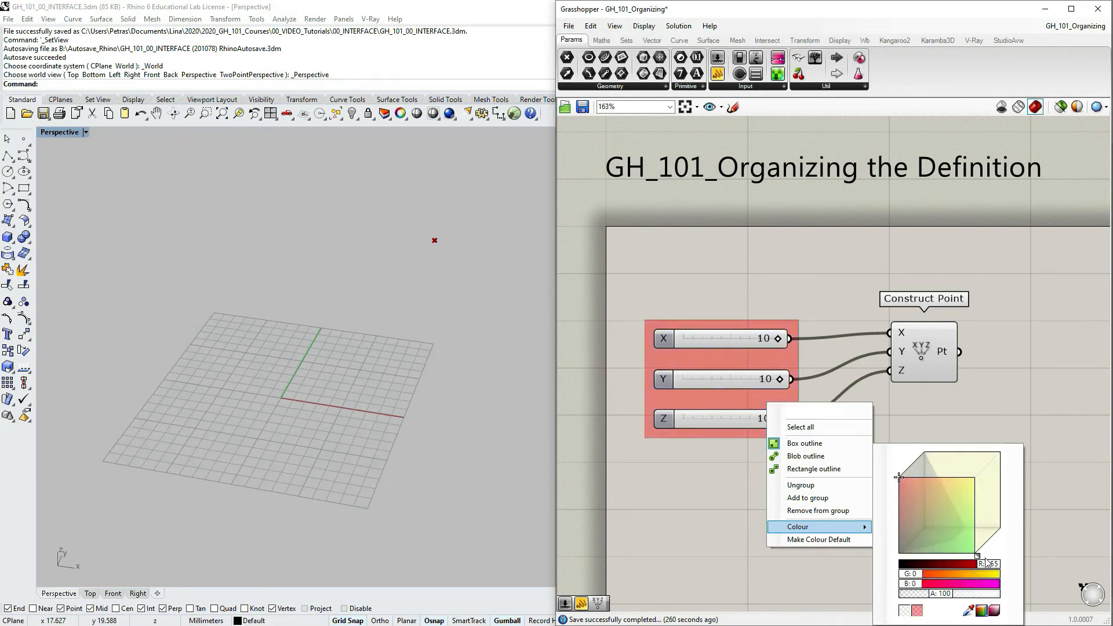
pyautogui.moveTo(797, 427)
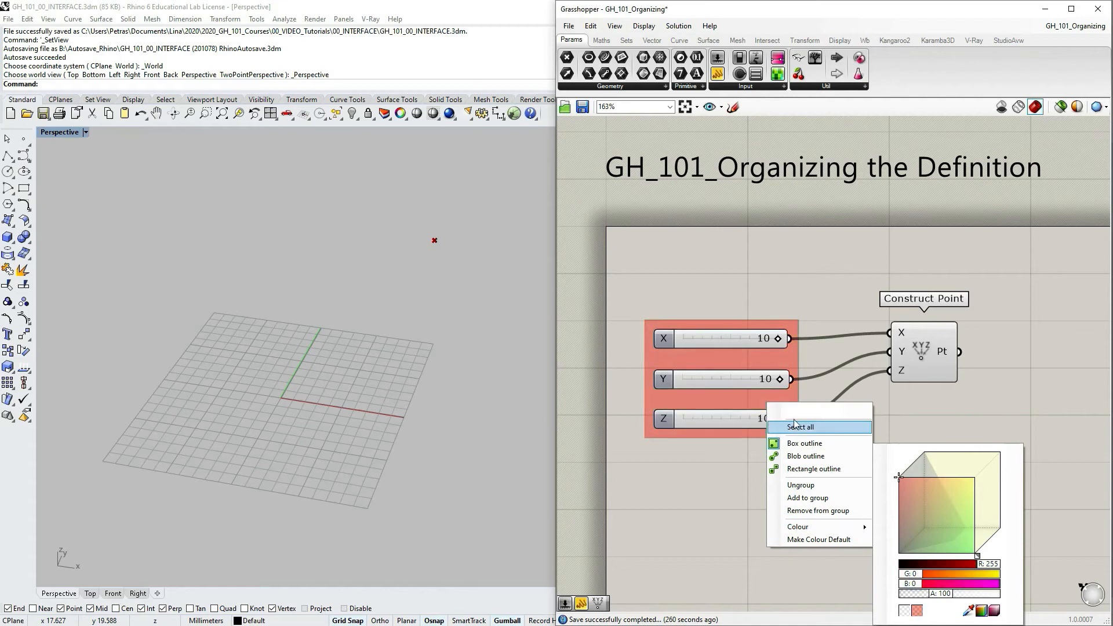
pyautogui.moveTo(815, 526)
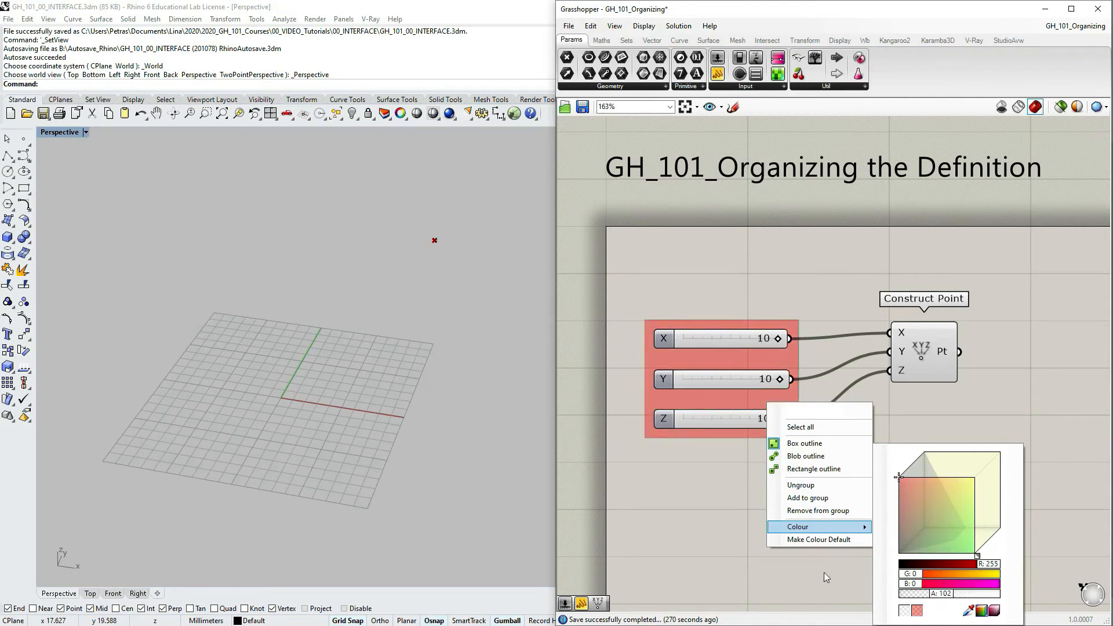
pyautogui.click(782, 461)
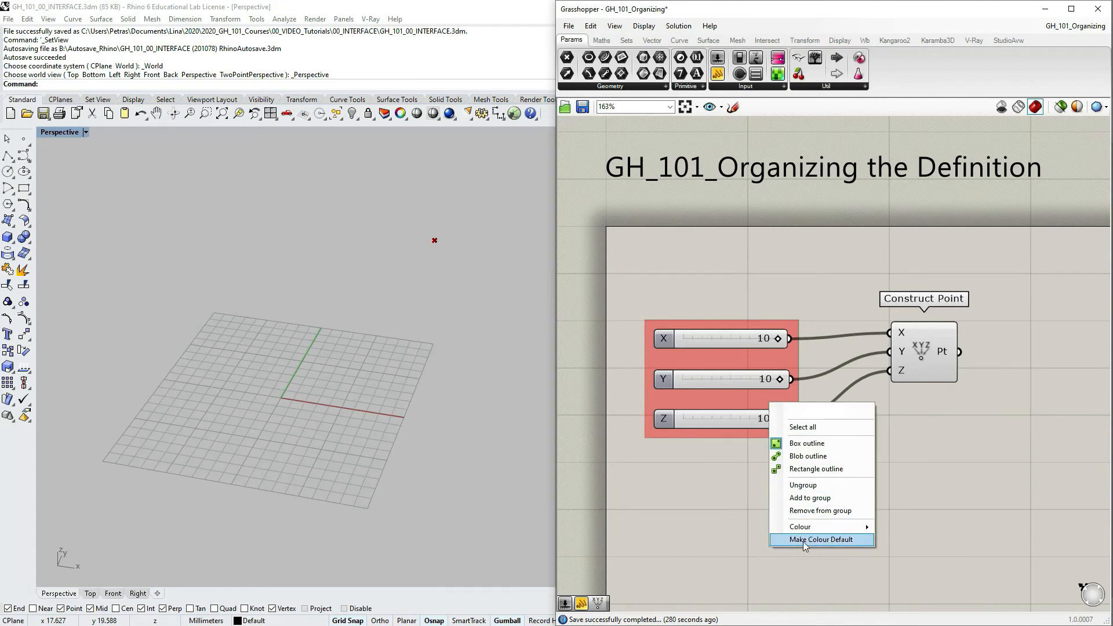
pyautogui.click(821, 539)
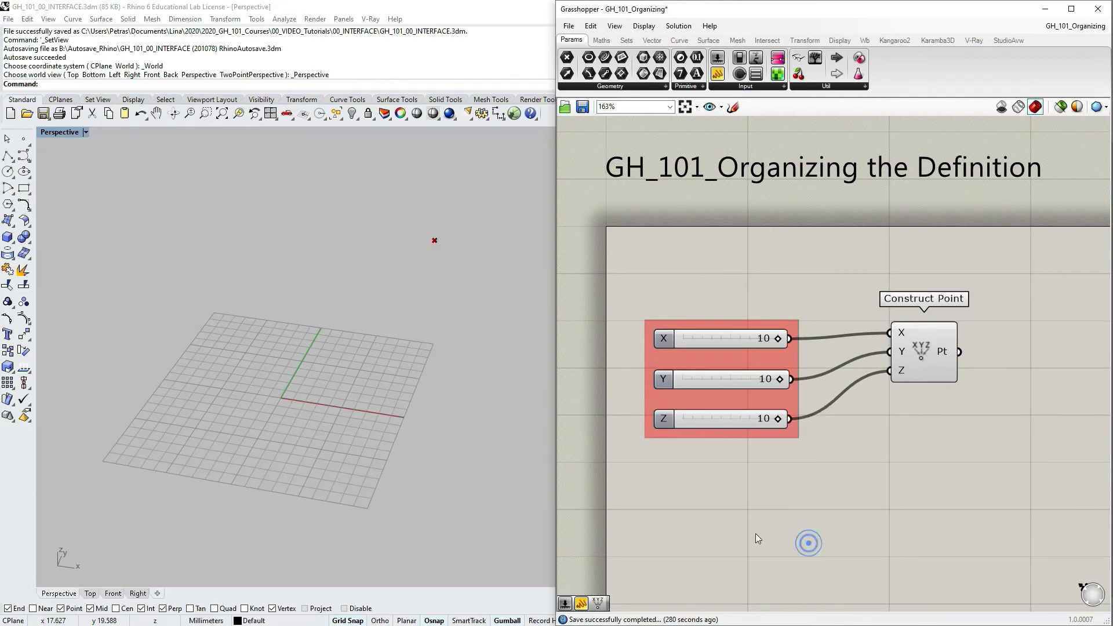
pyautogui.scroll(-3)
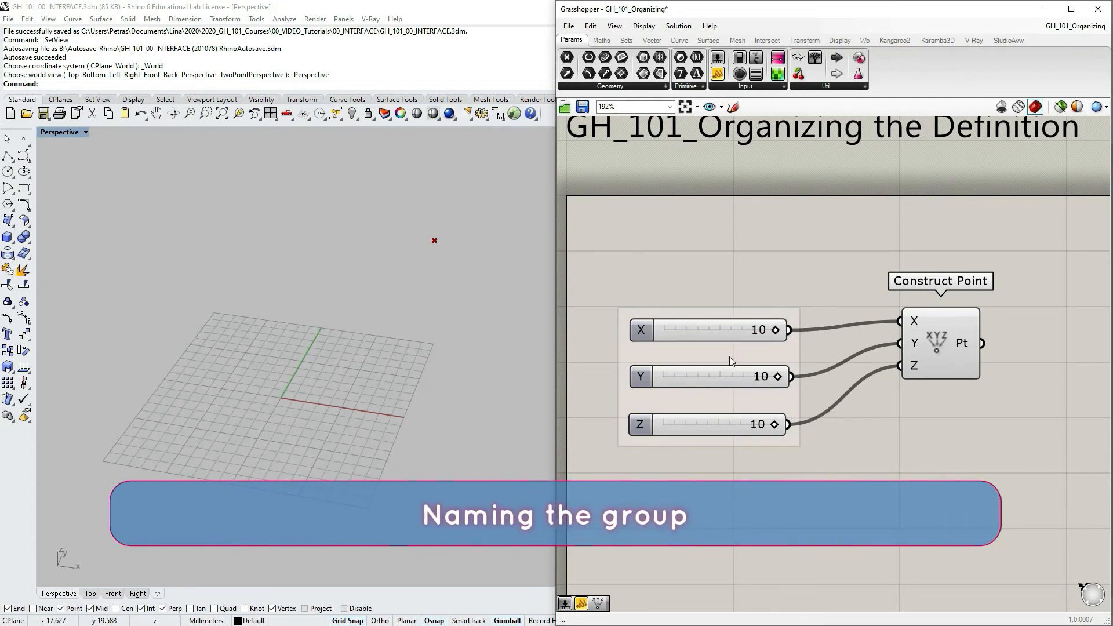
# Step: Type the group name, starting with 'Nu', into the context menu's name field
pyautogui.rightClick(730, 355)
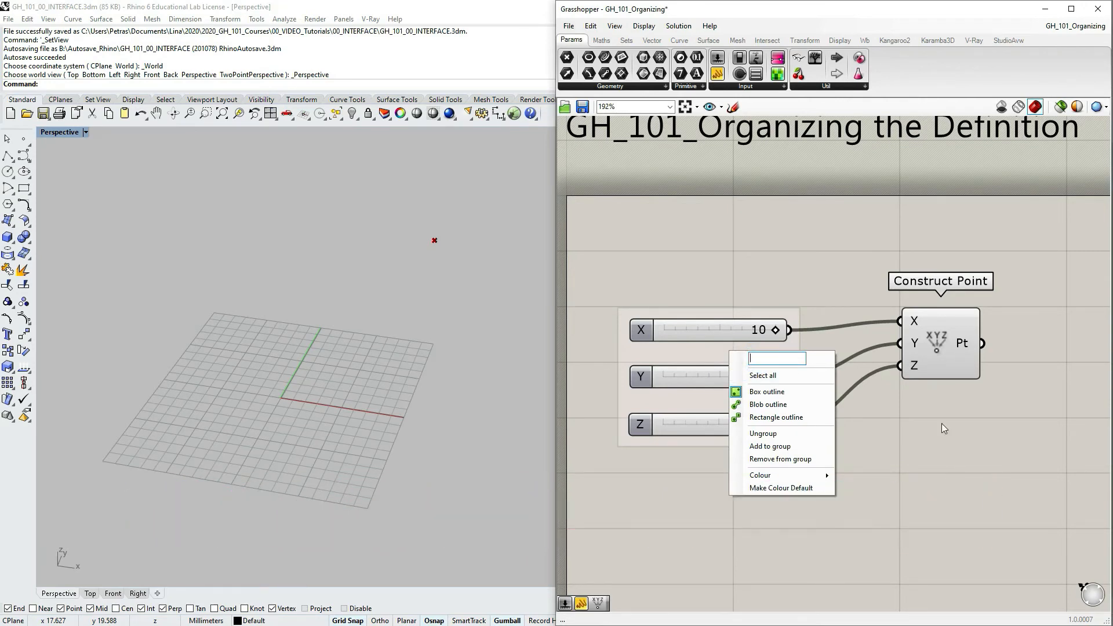
pyautogui.write('Number Sliders')
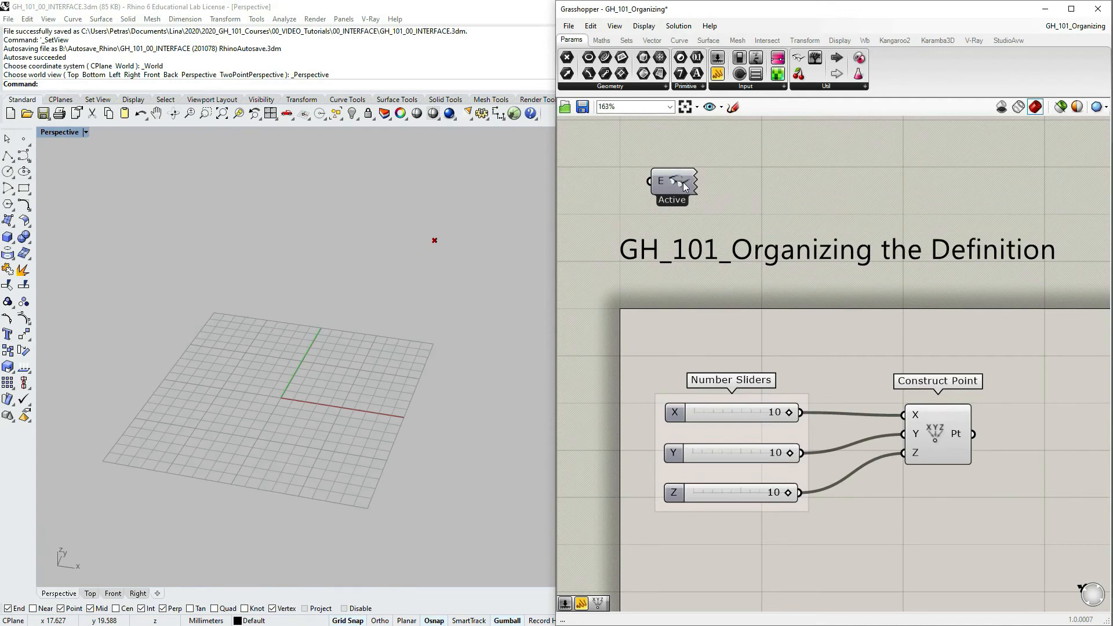
pyautogui.moveTo(681, 189)
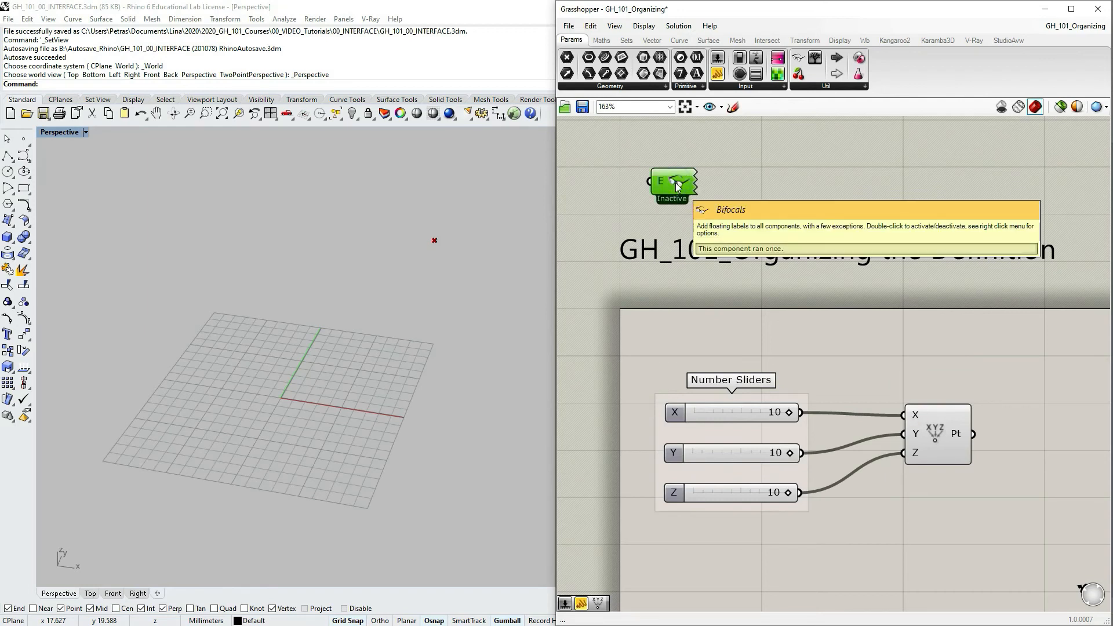
pyautogui.moveTo(674, 186)
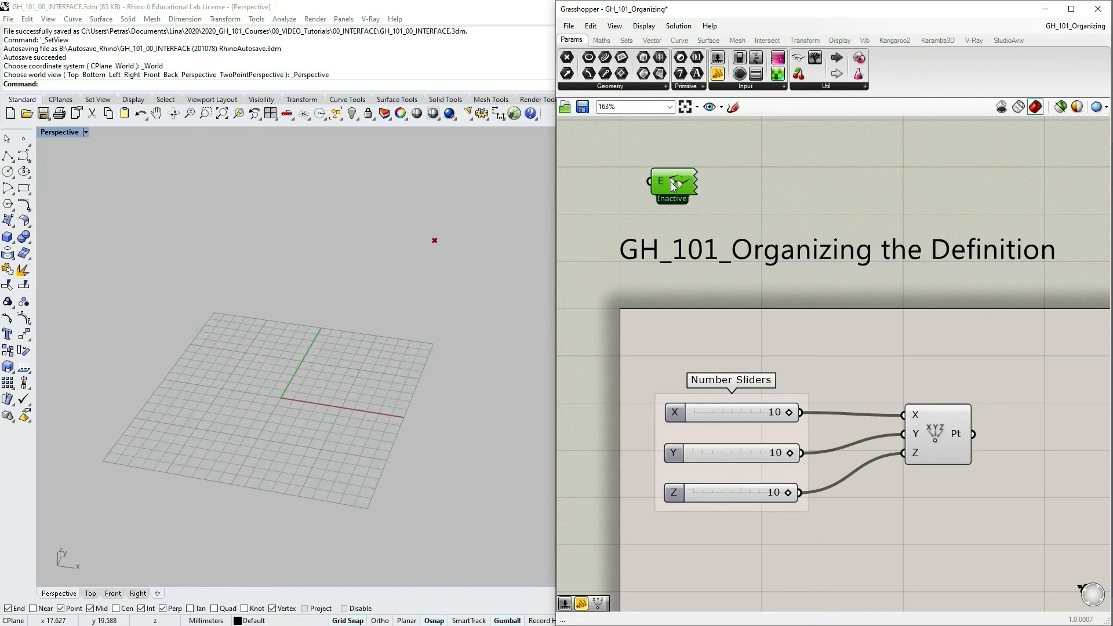
pyautogui.moveTo(675, 188)
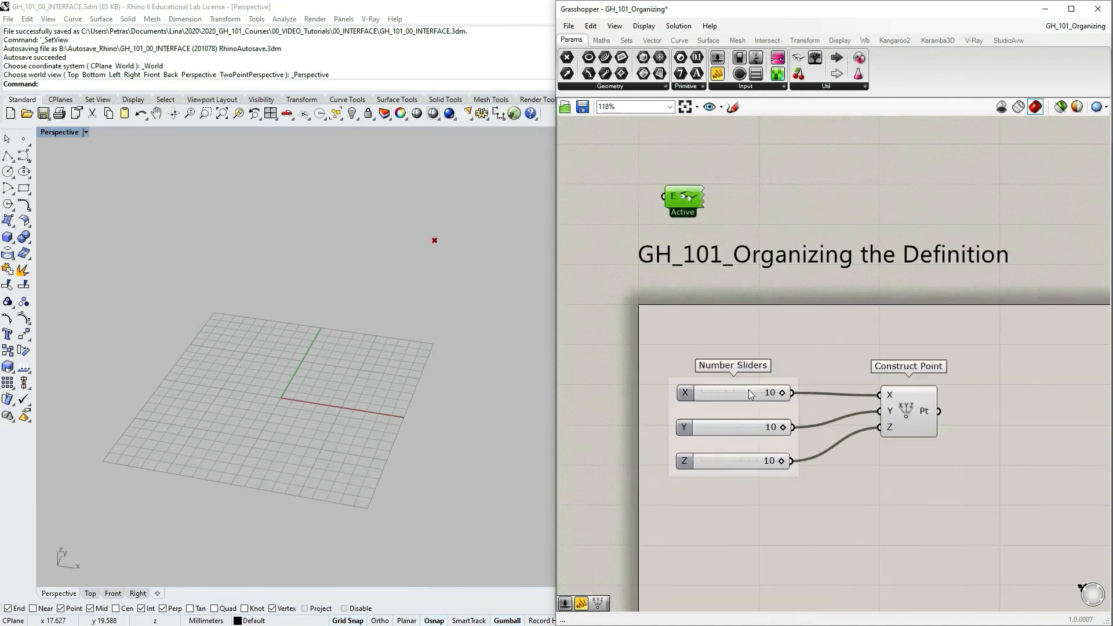
# Step: Zoom out on the canvas to bring the grouped sliders back into view
pyautogui.scroll(-3)
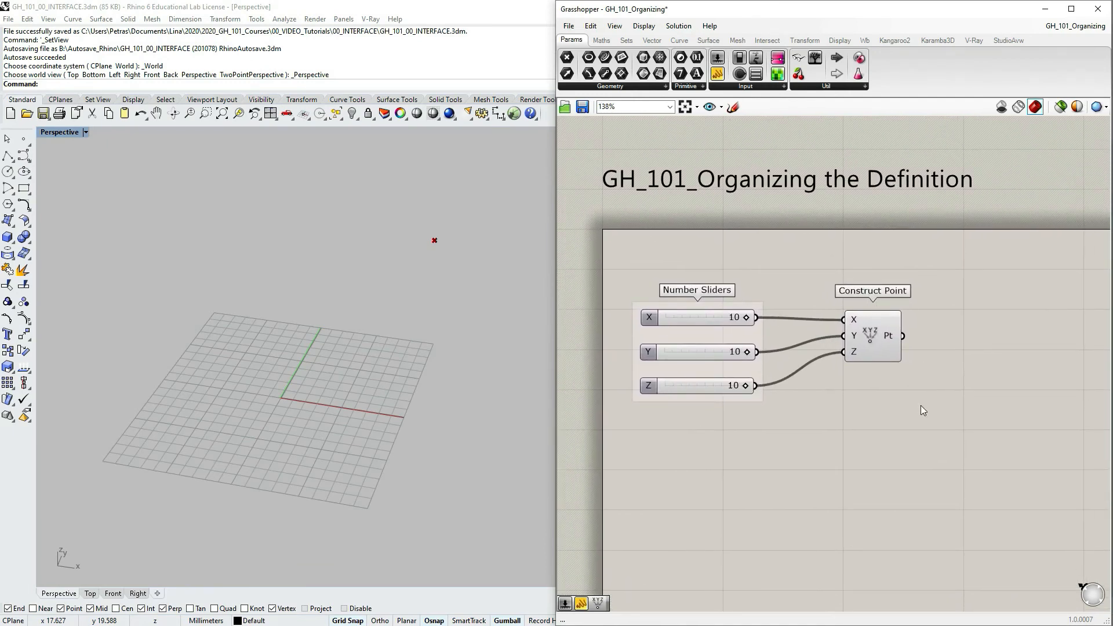
pyautogui.moveTo(896, 396)
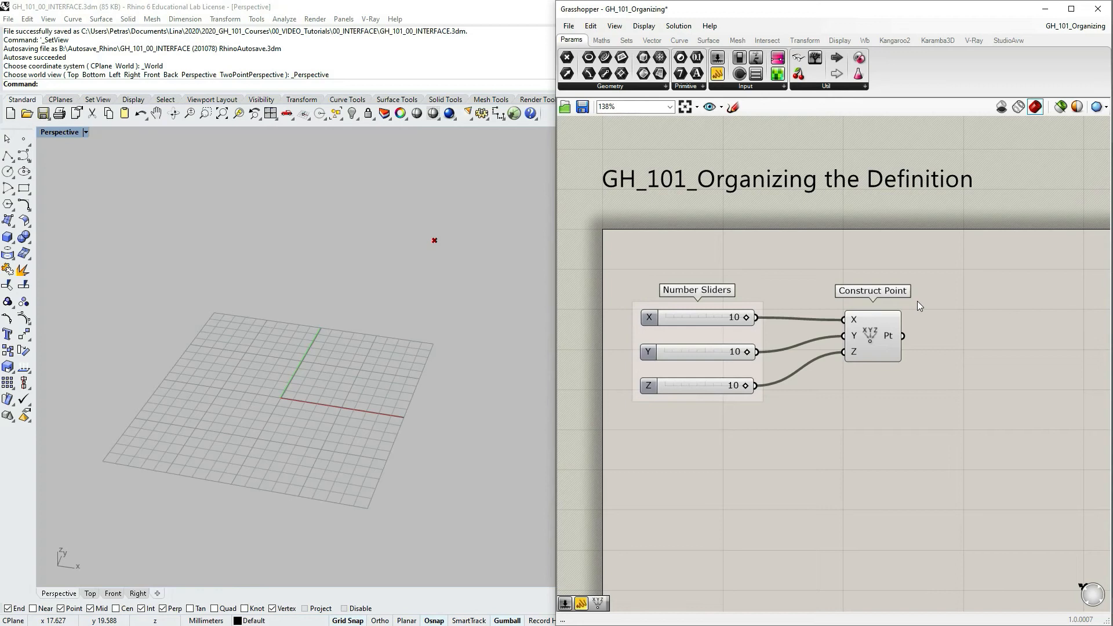
pyautogui.moveTo(761, 496)
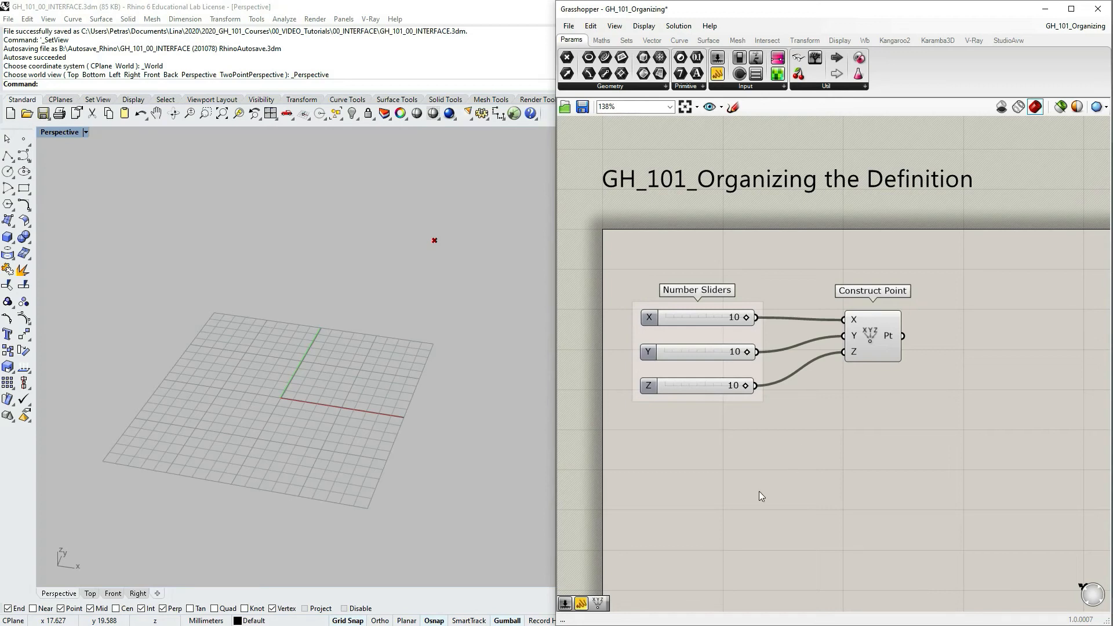
pyautogui.moveTo(875, 460)
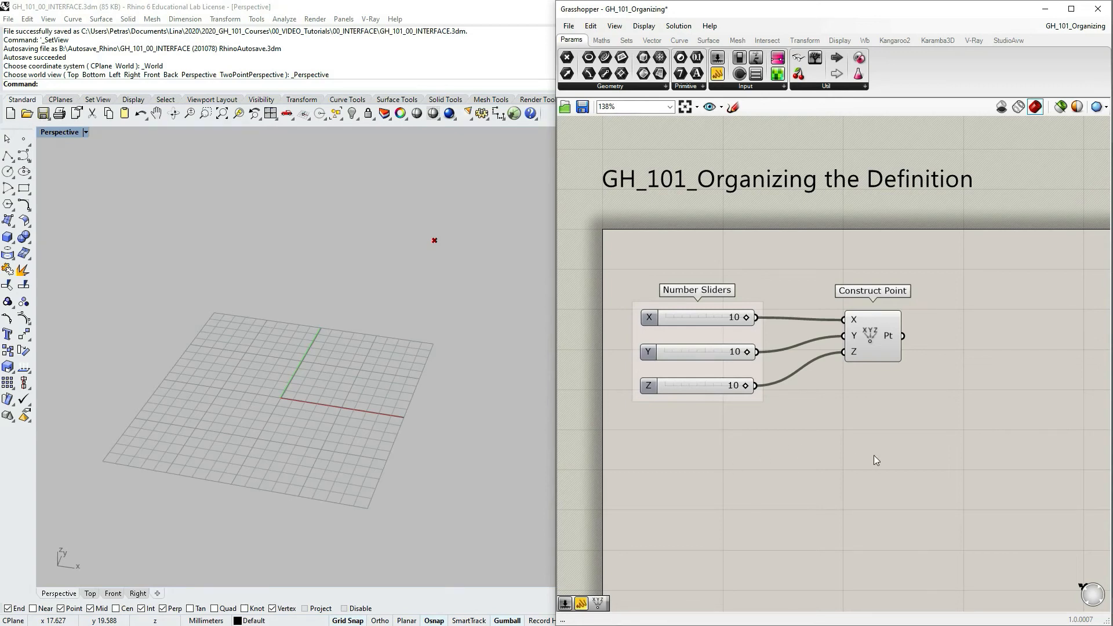
pyautogui.moveTo(863, 470)
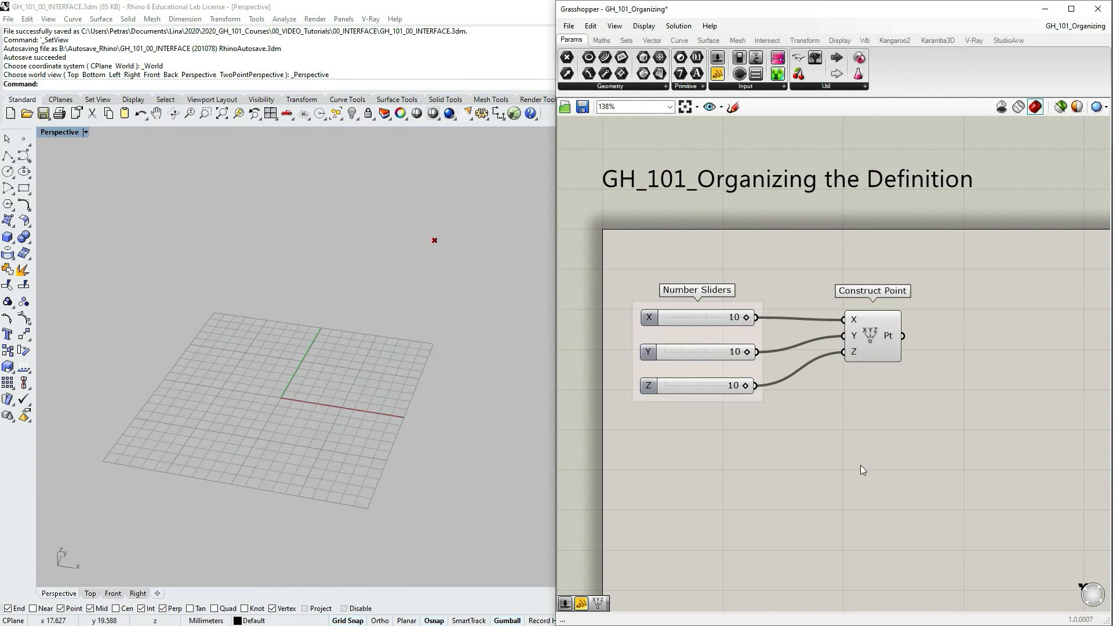
pyautogui.moveTo(714, 378)
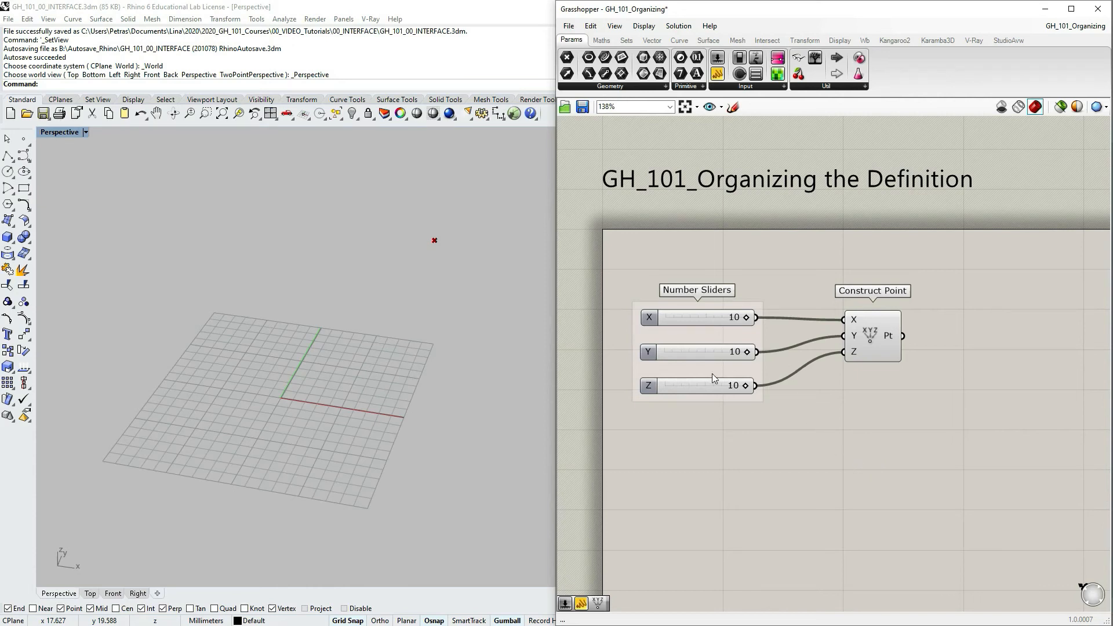
pyautogui.moveTo(610, 252)
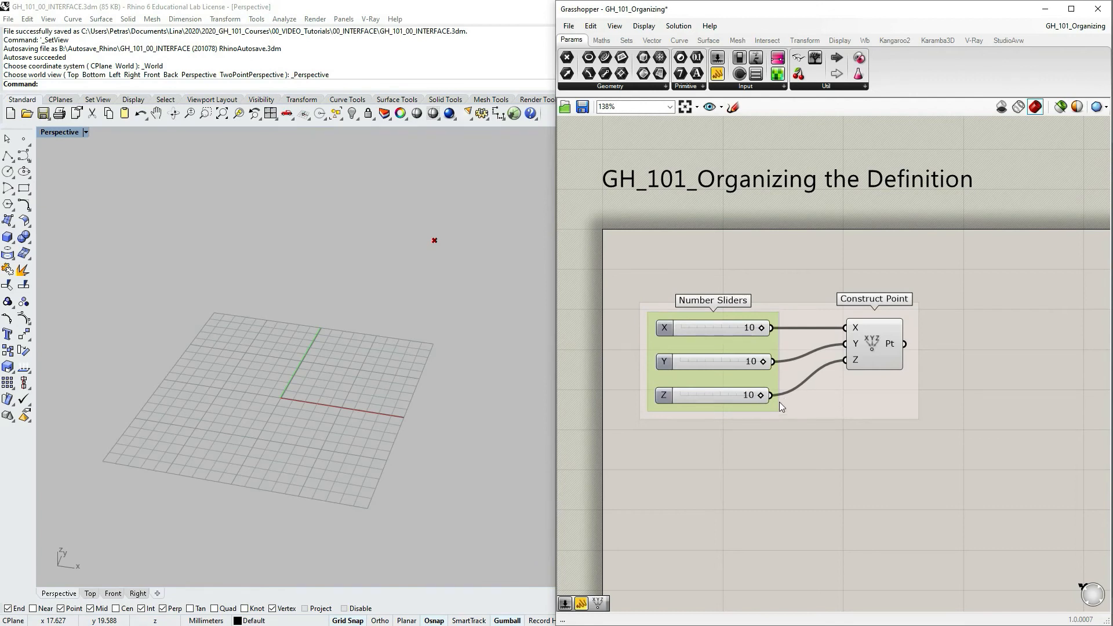
pyautogui.moveTo(752, 390)
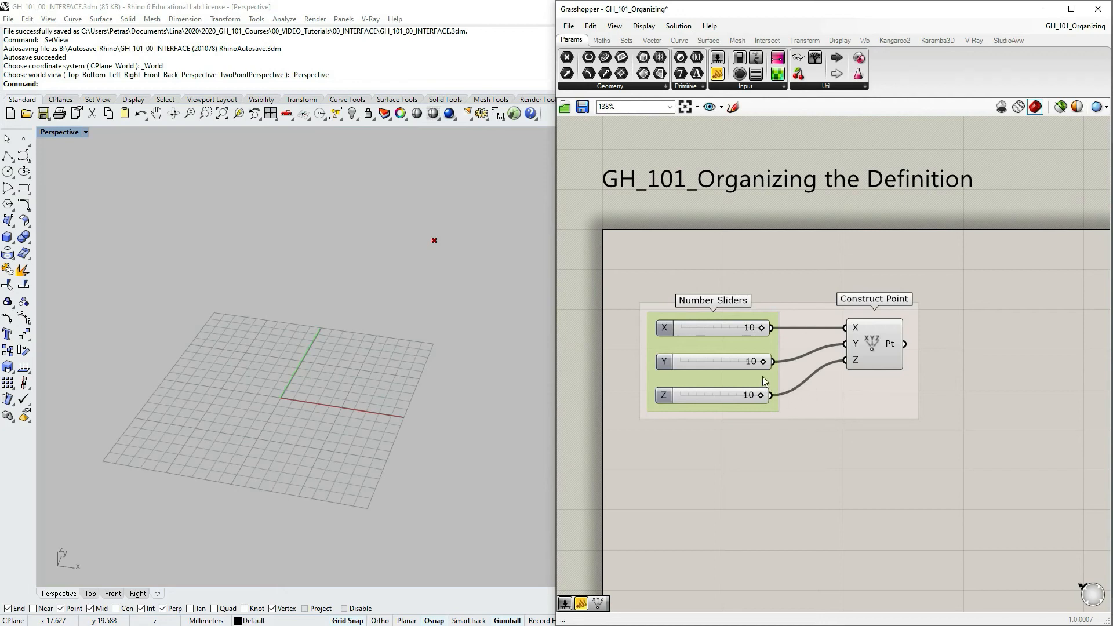
pyautogui.moveTo(740, 409)
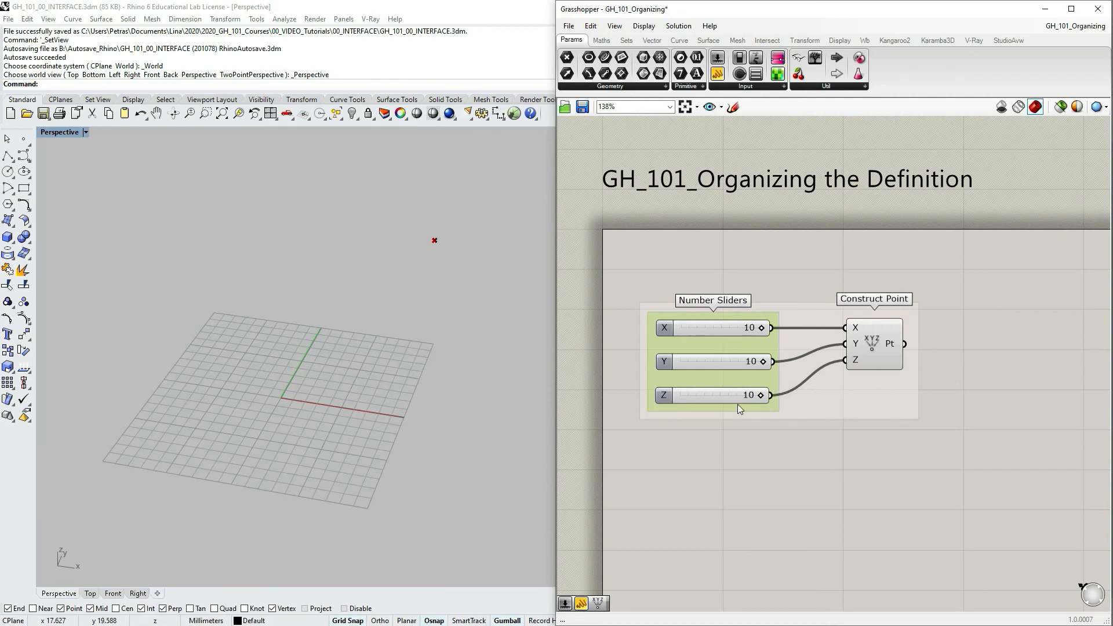
pyautogui.moveTo(774, 385)
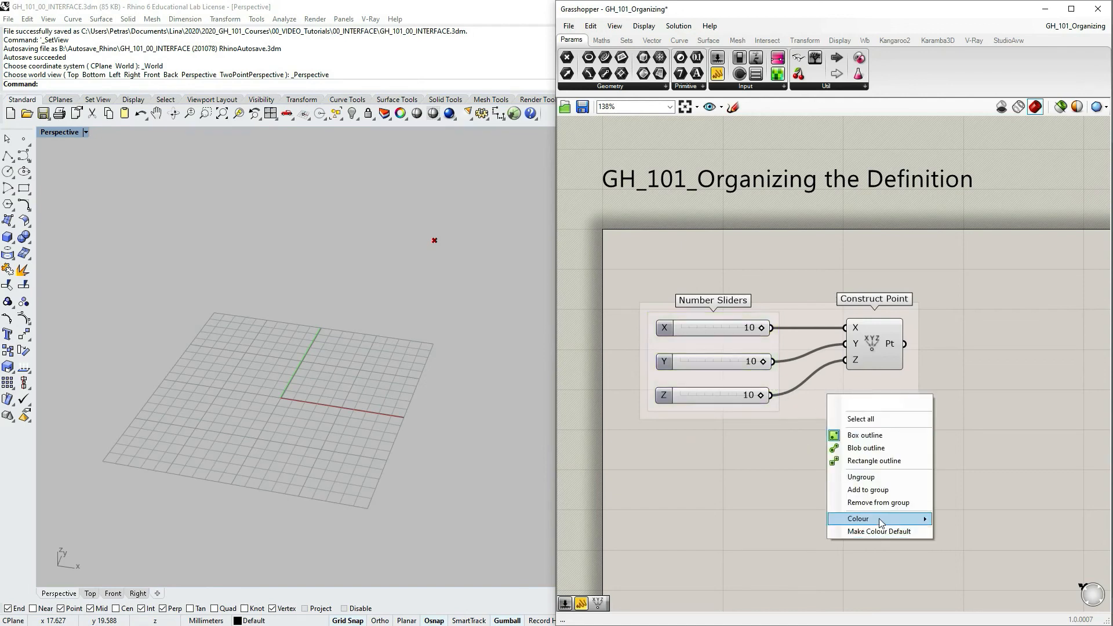
# Step: Colour the outer group yellow and nest Number Sliders inside it with a rectangular outline
pyautogui.click(880, 519)
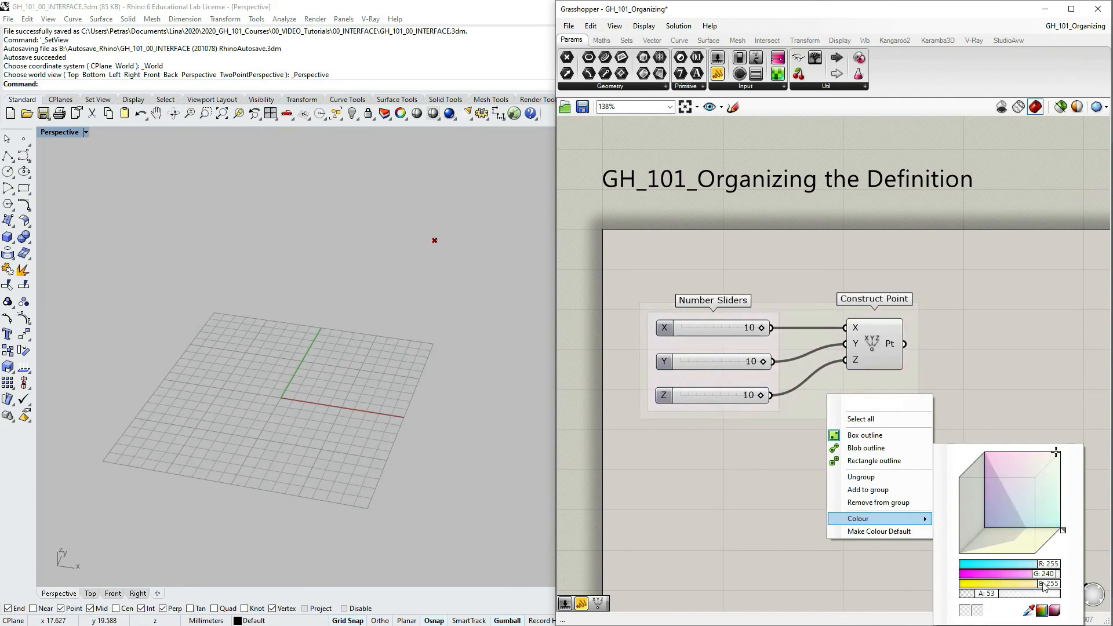
pyautogui.moveTo(1056, 584); pyautogui.dragTo(1009, 584)
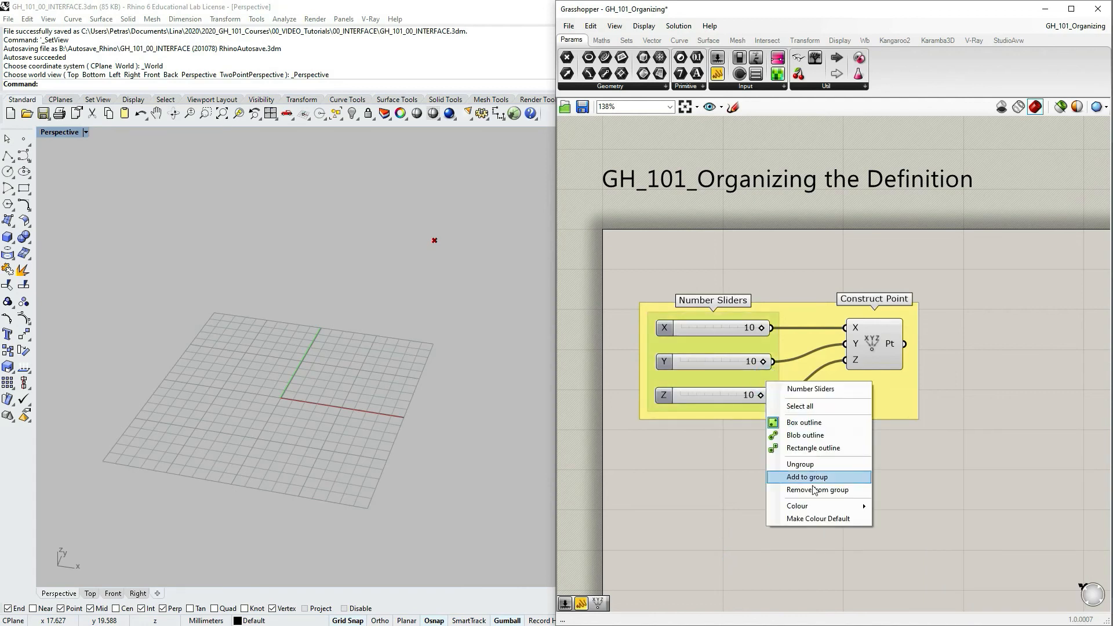
pyautogui.click(797, 506)
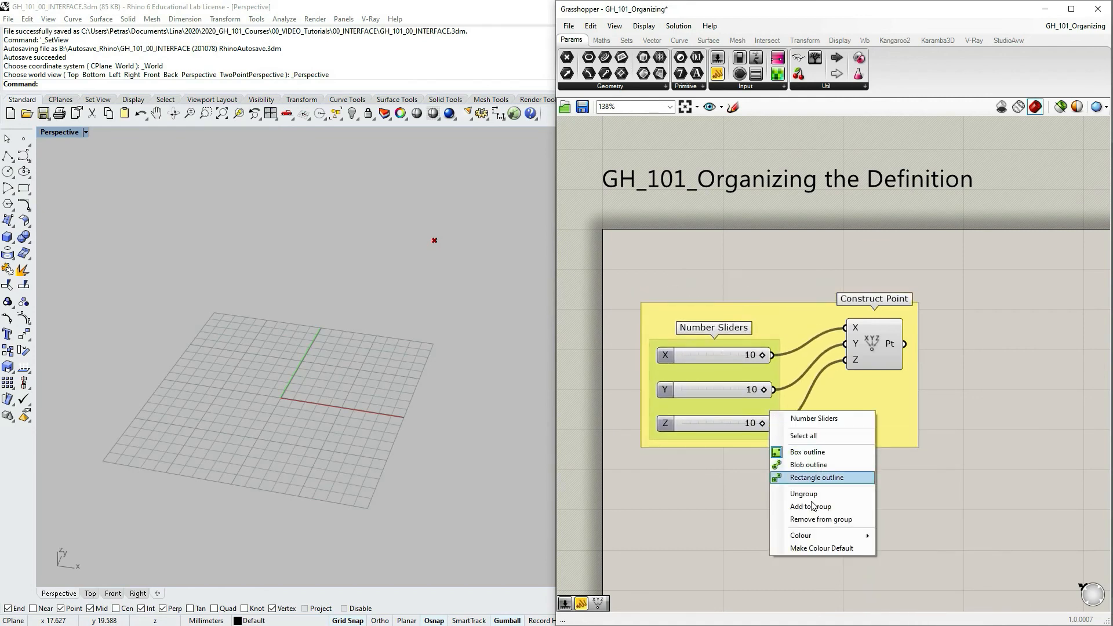
pyautogui.click(801, 535)
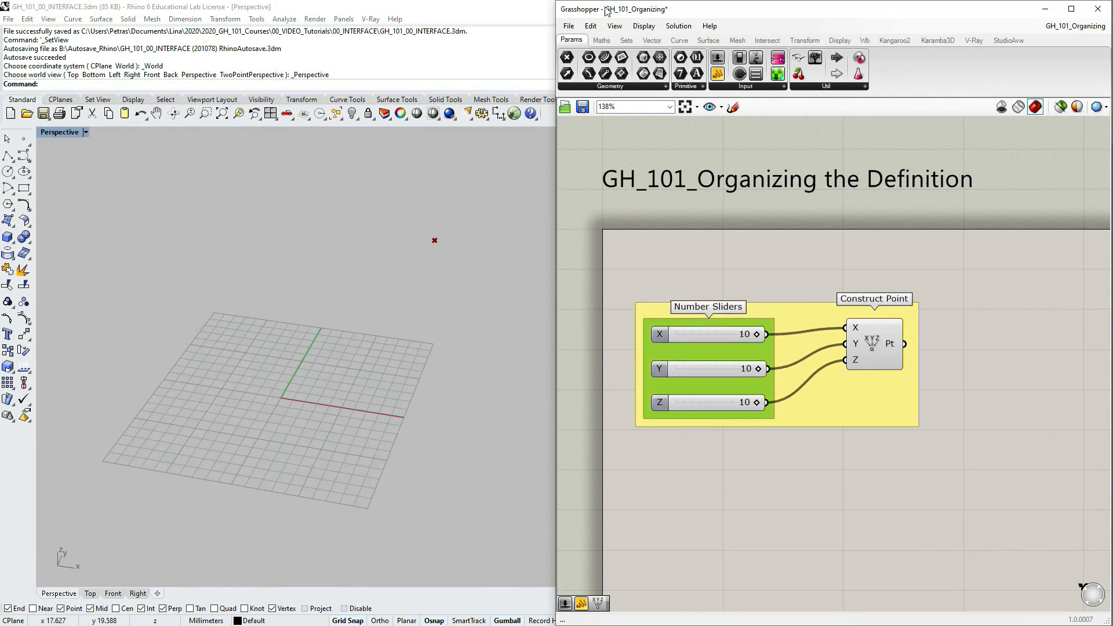
# Step: Send the selected group to the back with Edit > Arrange > Put To Back
pyautogui.click(590, 25)
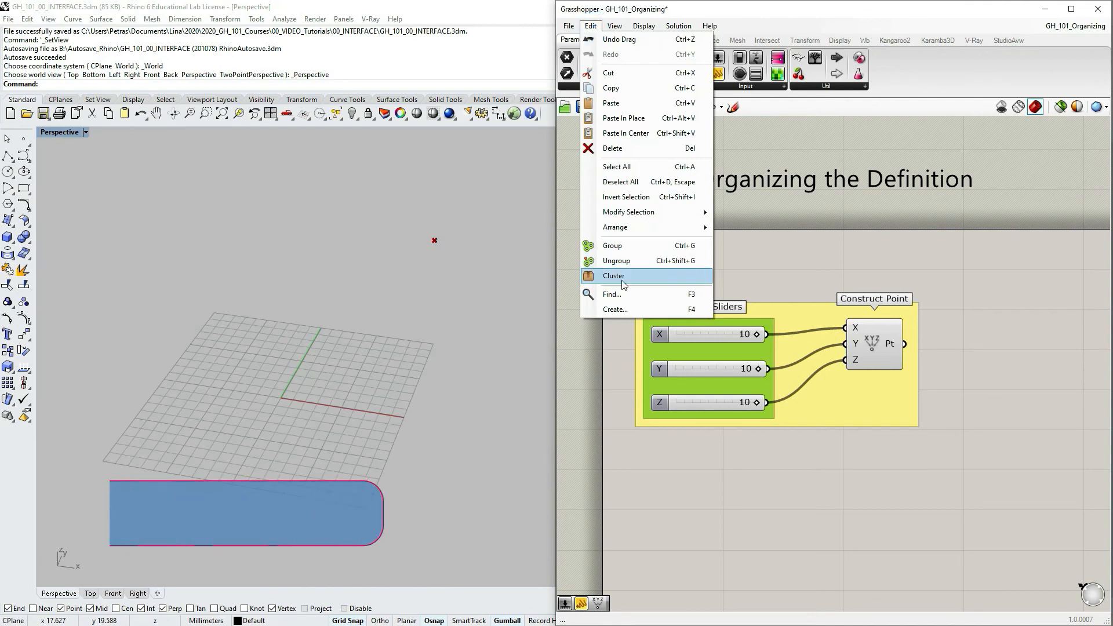
pyautogui.moveTo(626, 228)
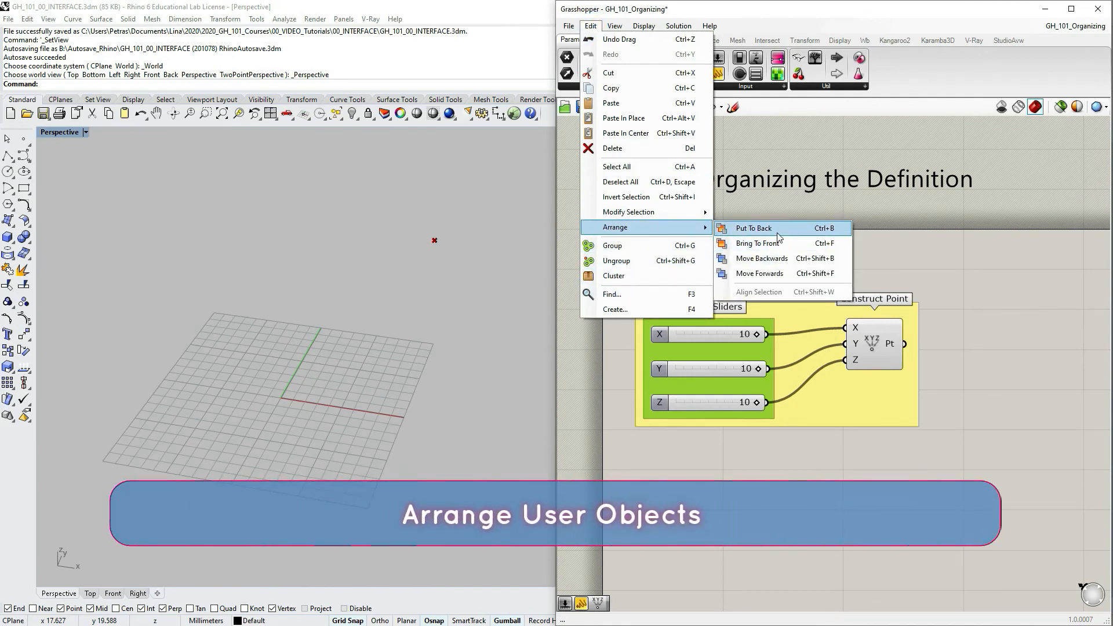
pyautogui.moveTo(789, 258)
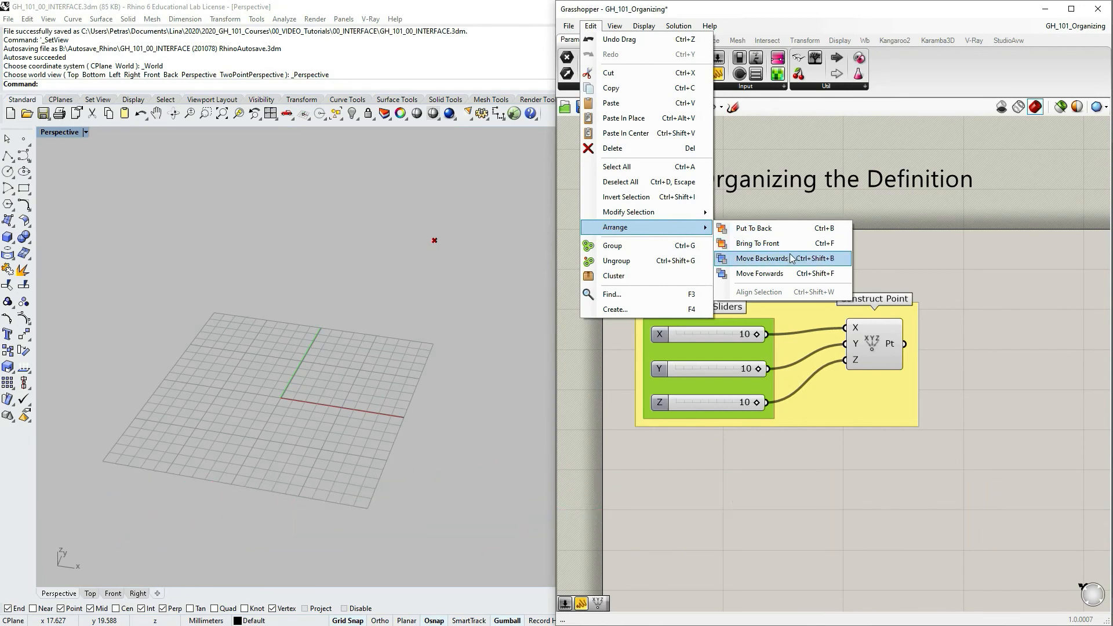
pyautogui.moveTo(853, 374)
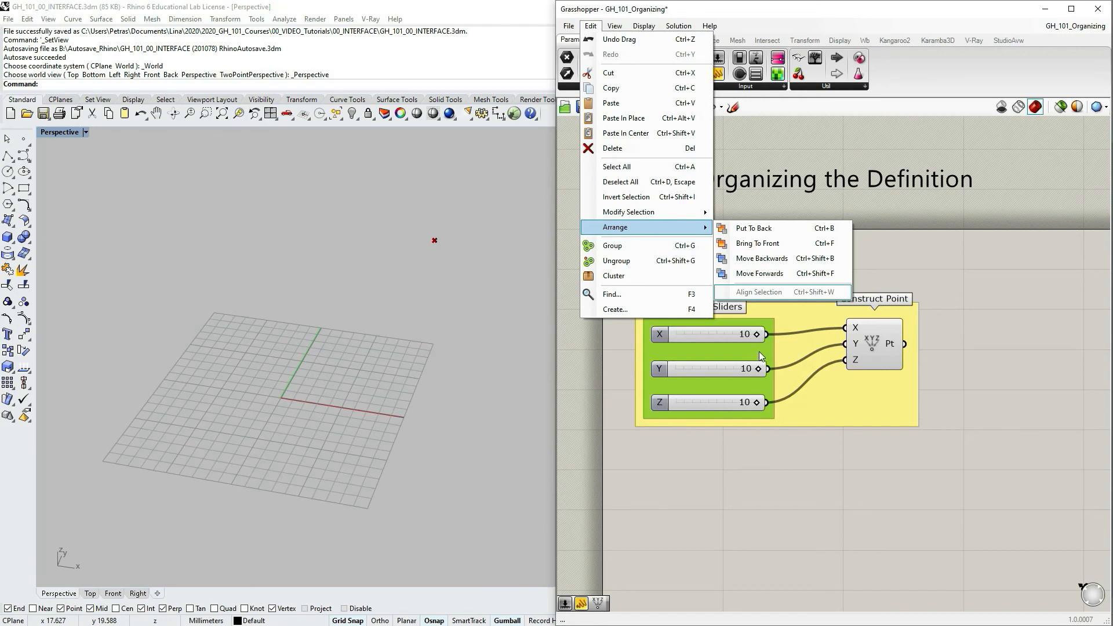
pyautogui.moveTo(761, 228)
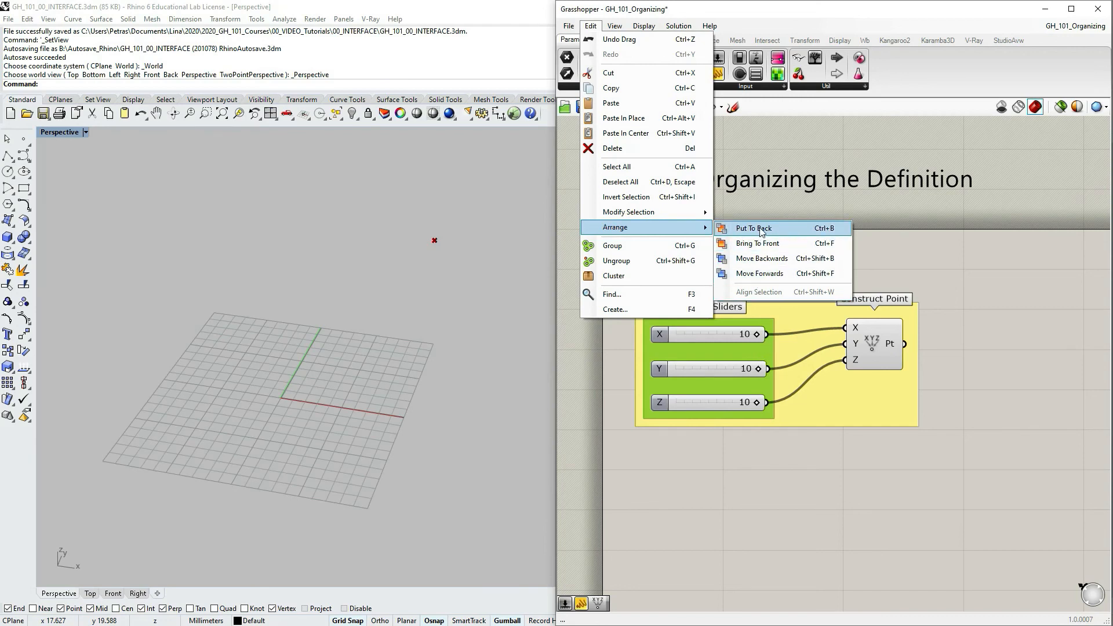
pyautogui.click(754, 227)
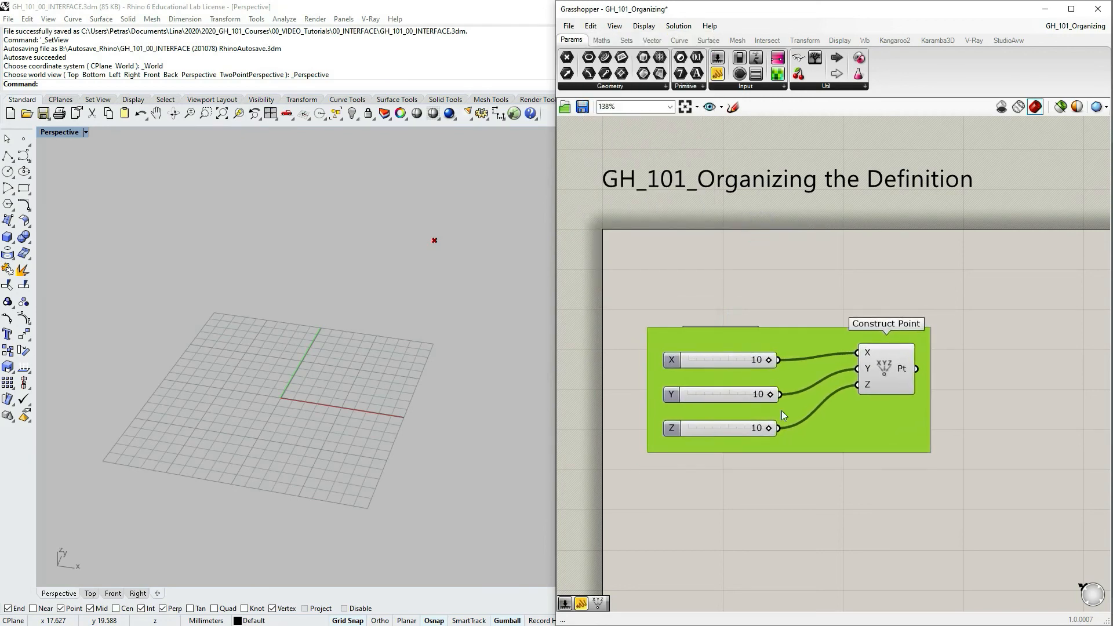
pyautogui.rightClick(735, 383)
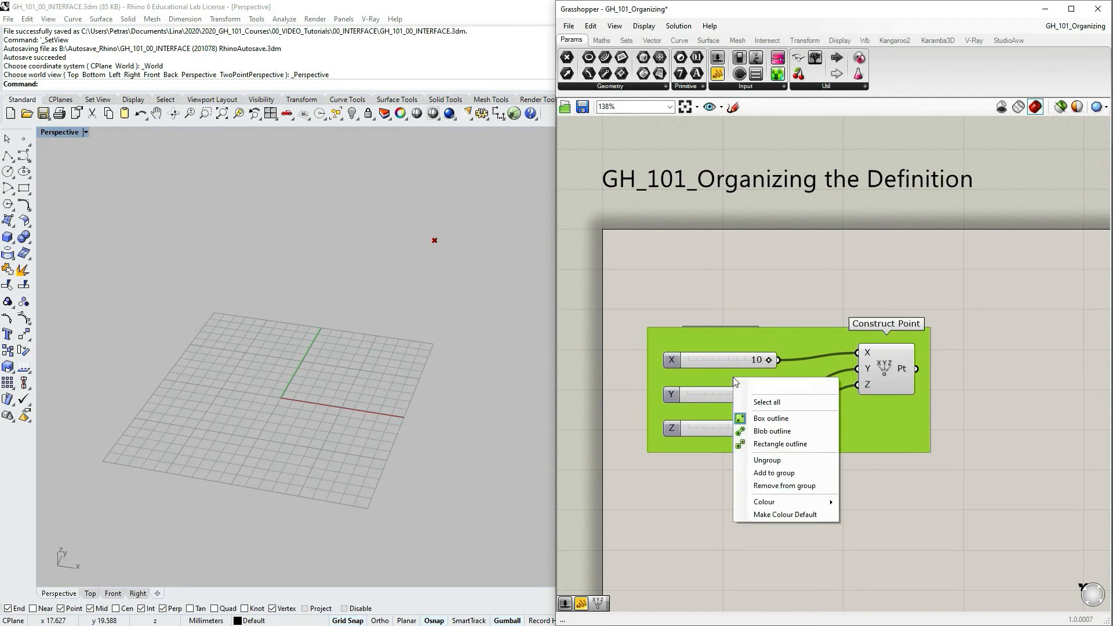
pyautogui.click(844, 429)
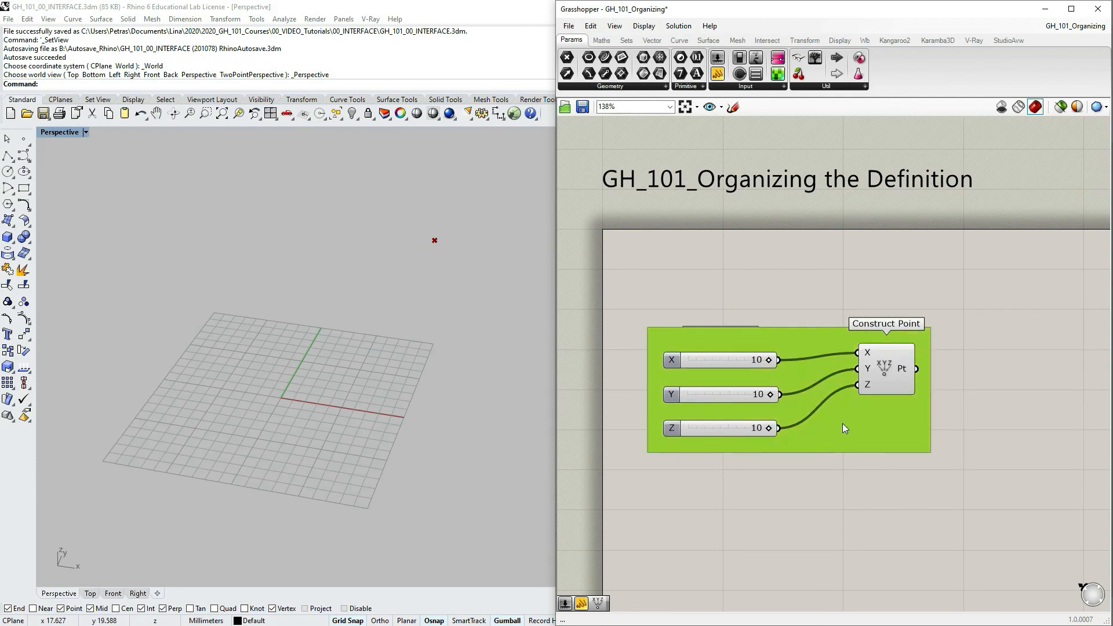
pyautogui.click(591, 26)
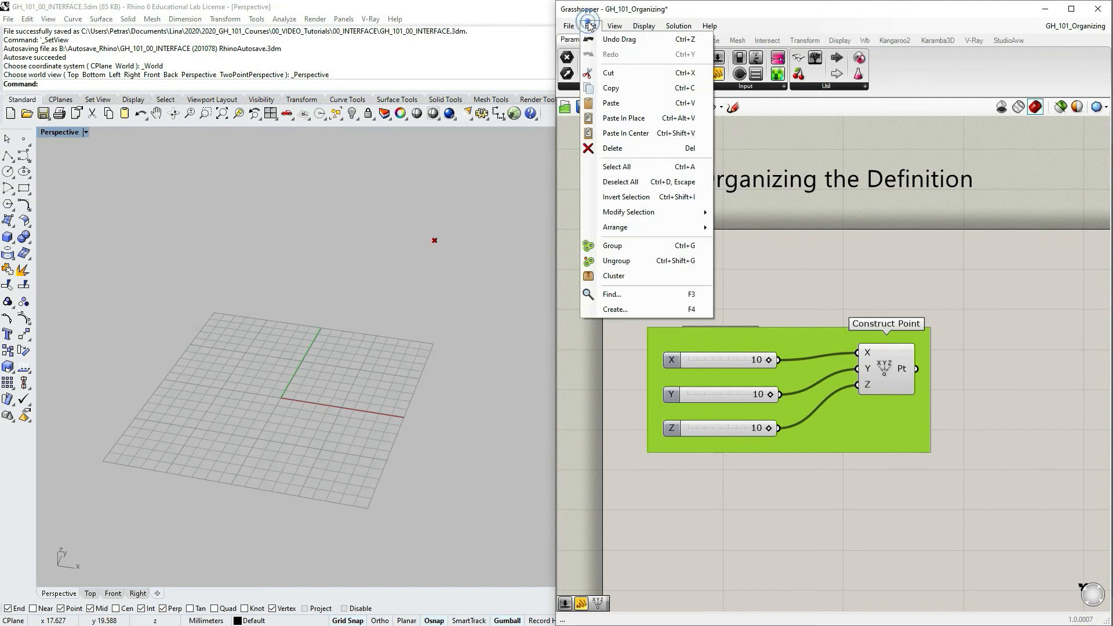
pyautogui.moveTo(631, 227)
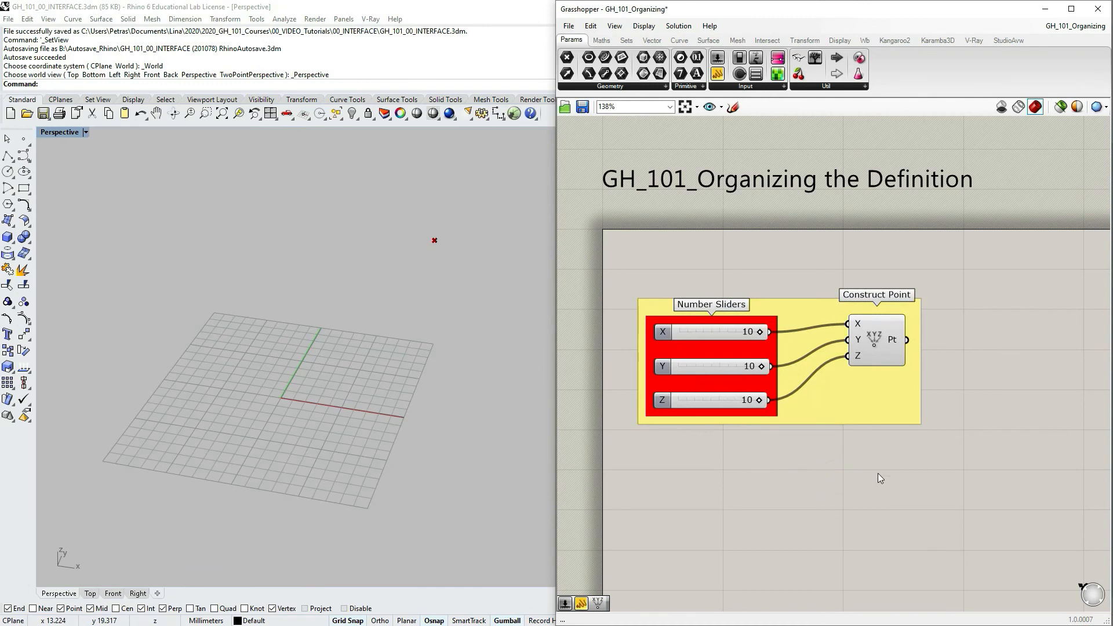
pyautogui.moveTo(940, 274)
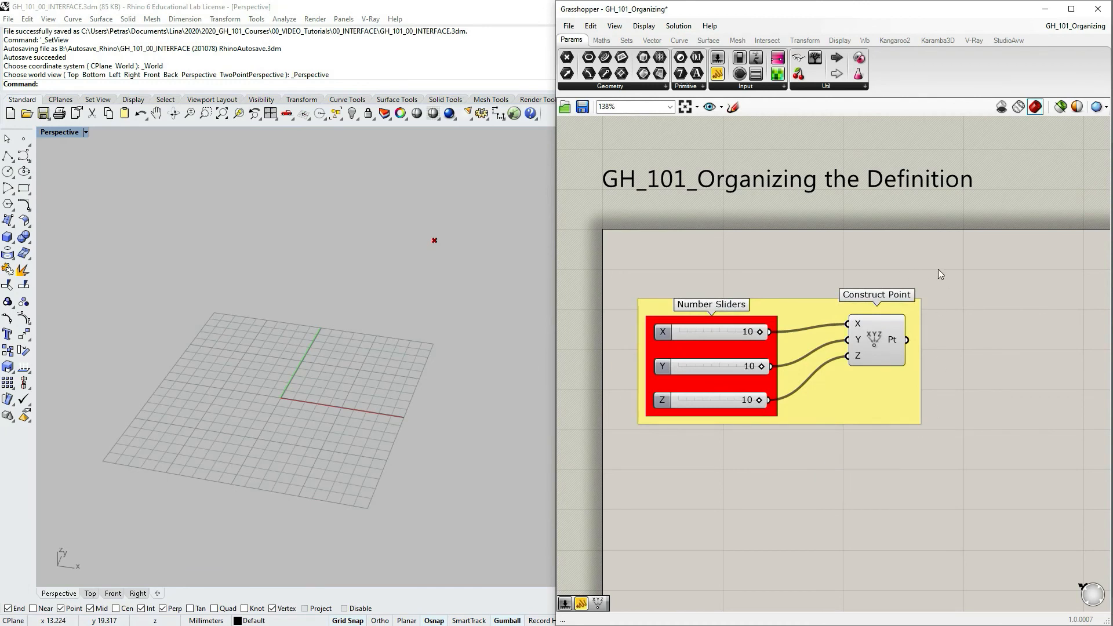
pyautogui.moveTo(985, 440)
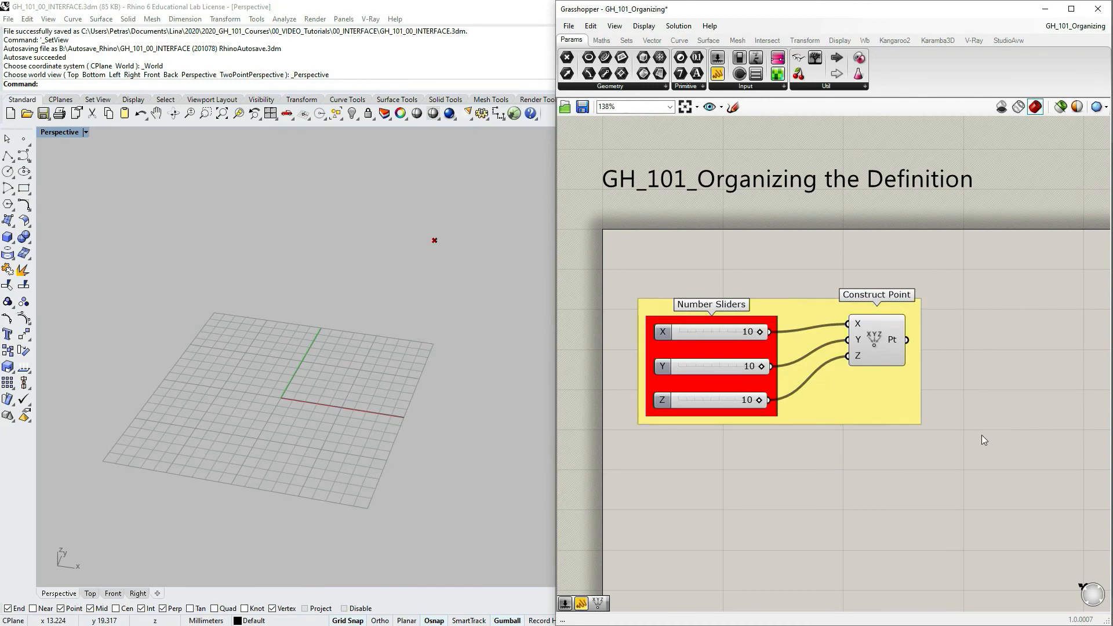
pyautogui.moveTo(977, 448)
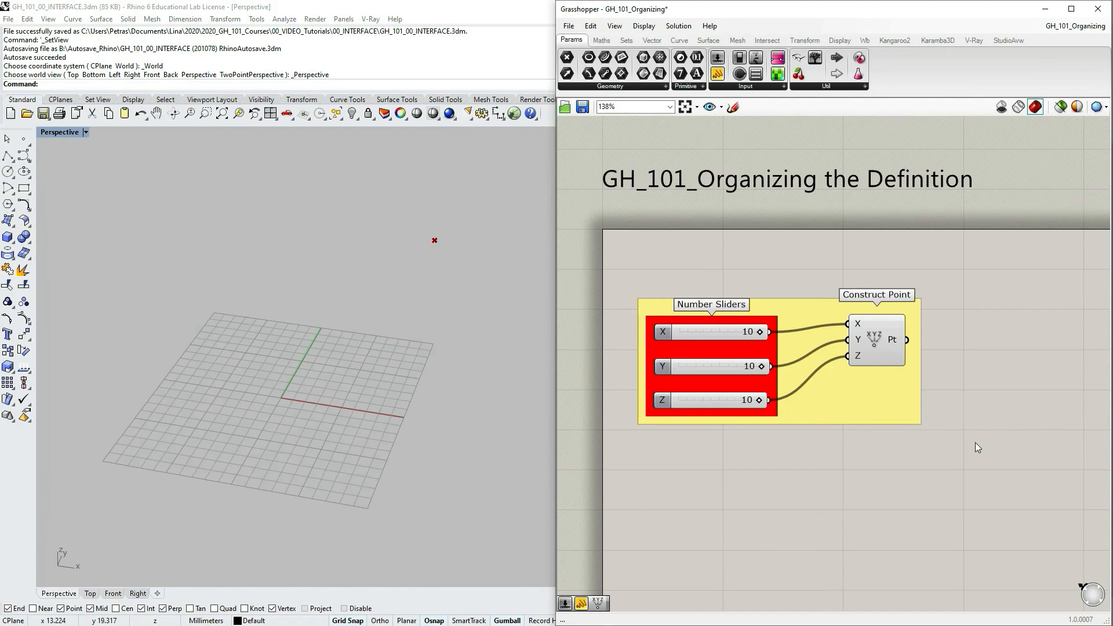